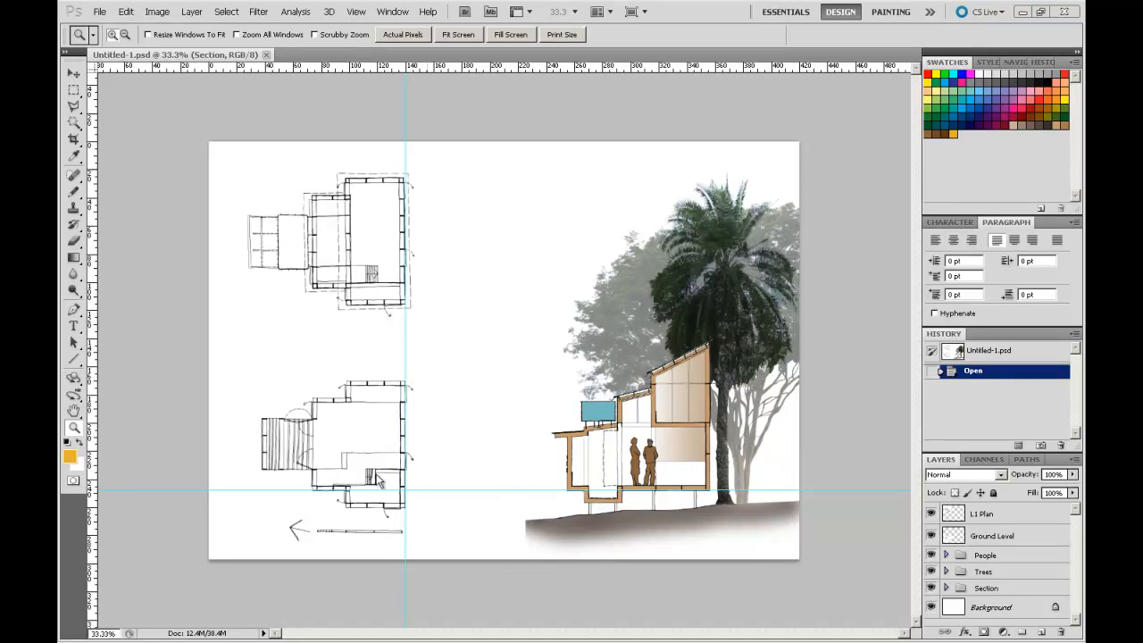
pyautogui.moveTo(543, 291)
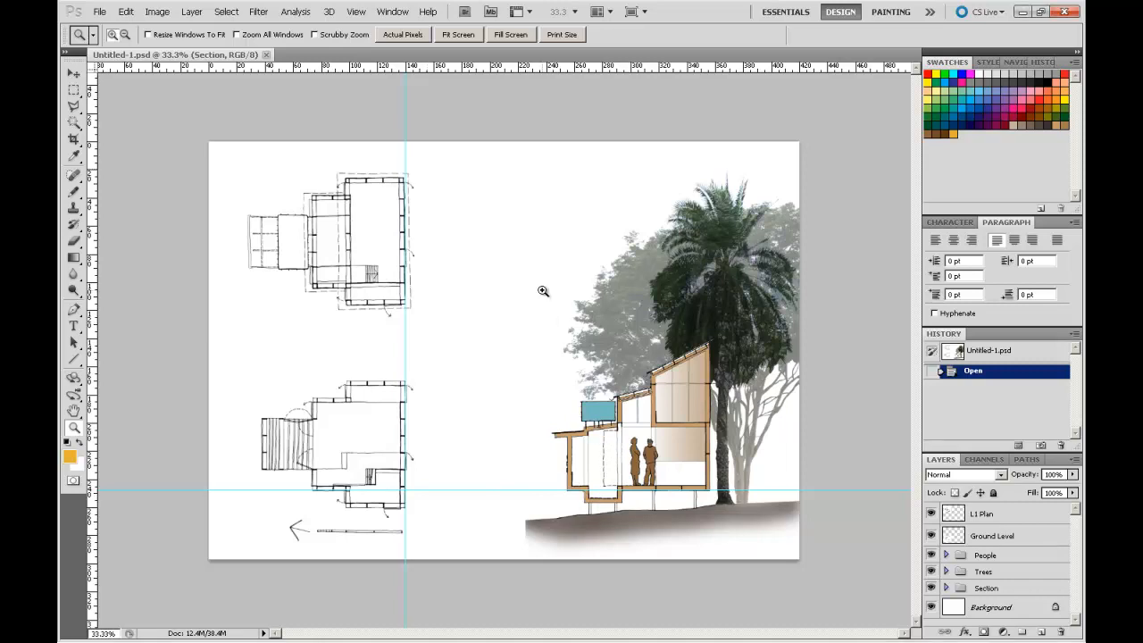
# Step: Zoom into the building section and hide the People group so the figures disappear
pyautogui.moveTo(544, 293); pyautogui.dragTo(758, 528)
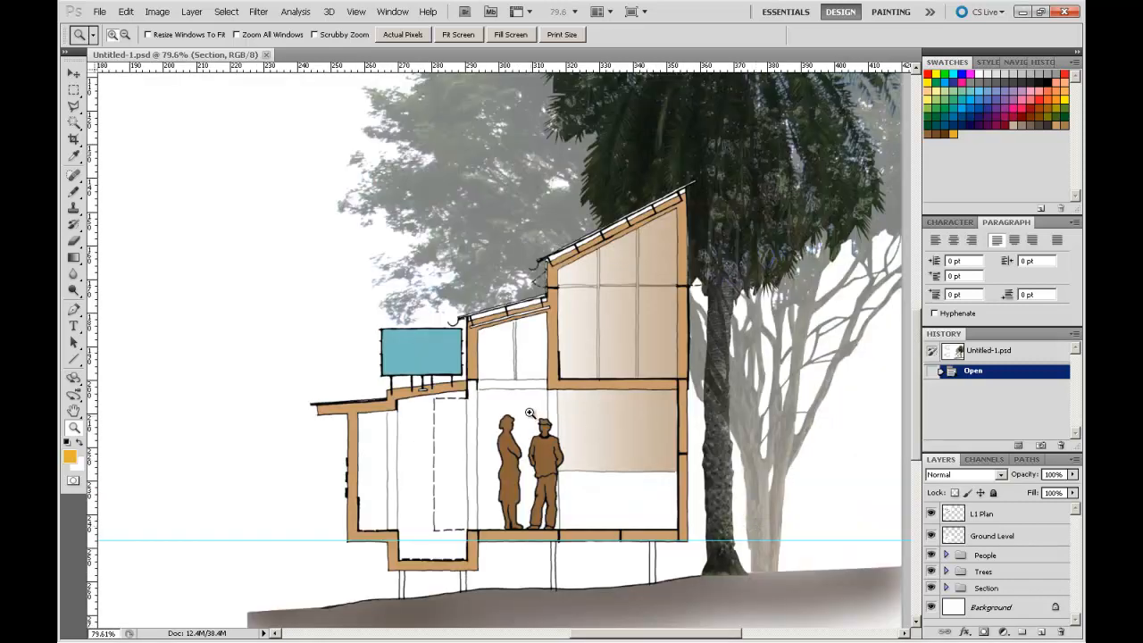
pyautogui.moveTo(535, 469)
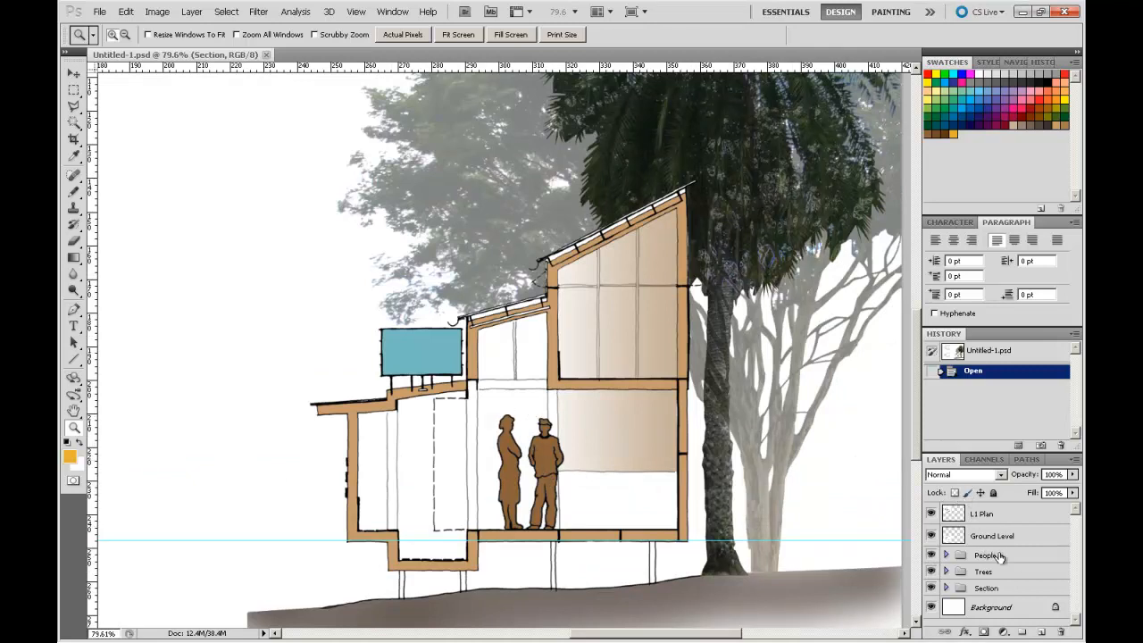
pyautogui.click(933, 554)
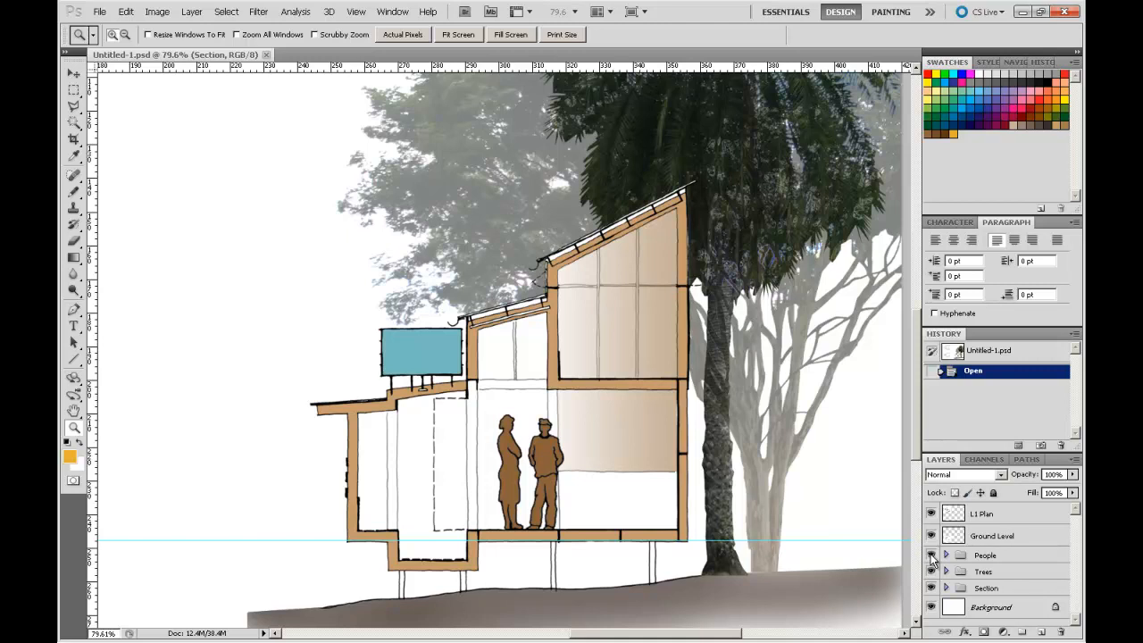
pyautogui.click(932, 554)
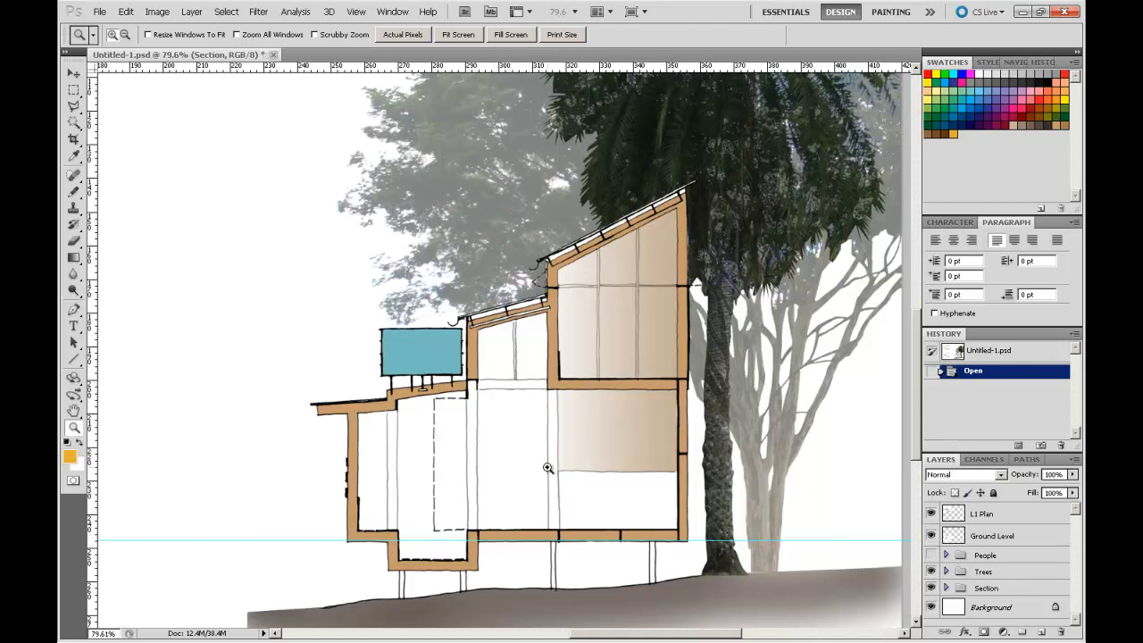
pyautogui.moveTo(214, 353)
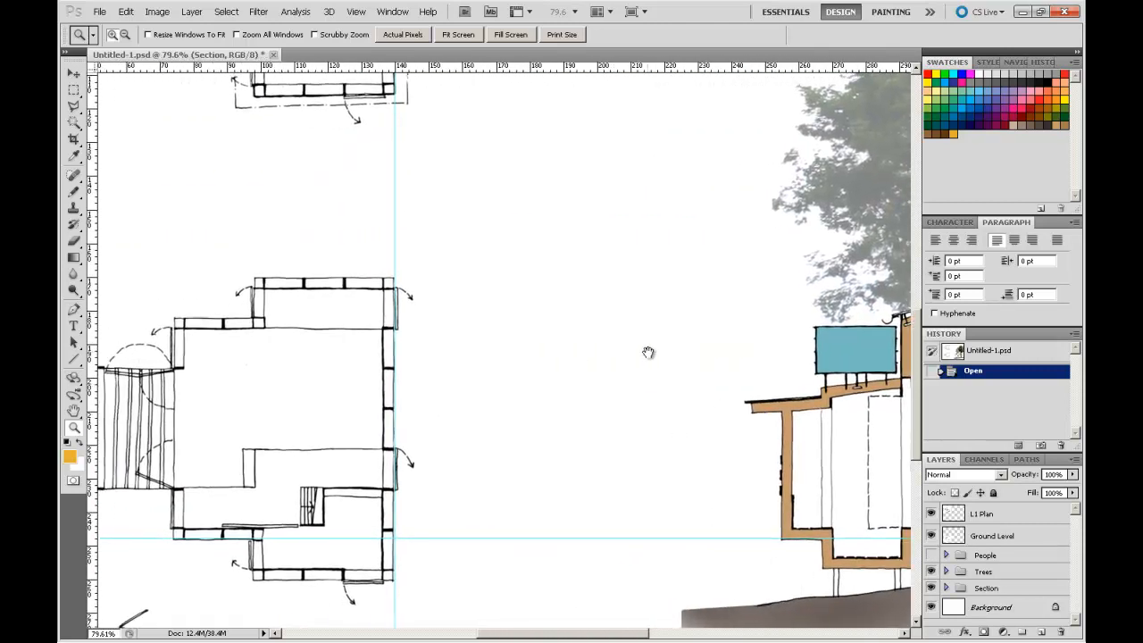
pyautogui.moveTo(168, 350)
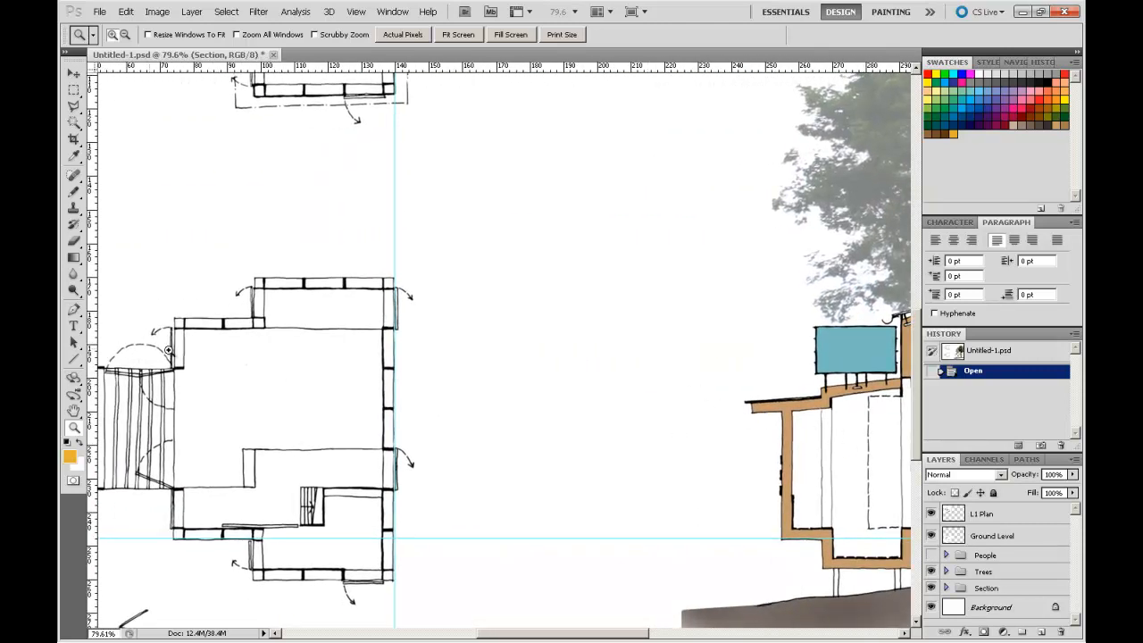
pyautogui.moveTo(573, 365)
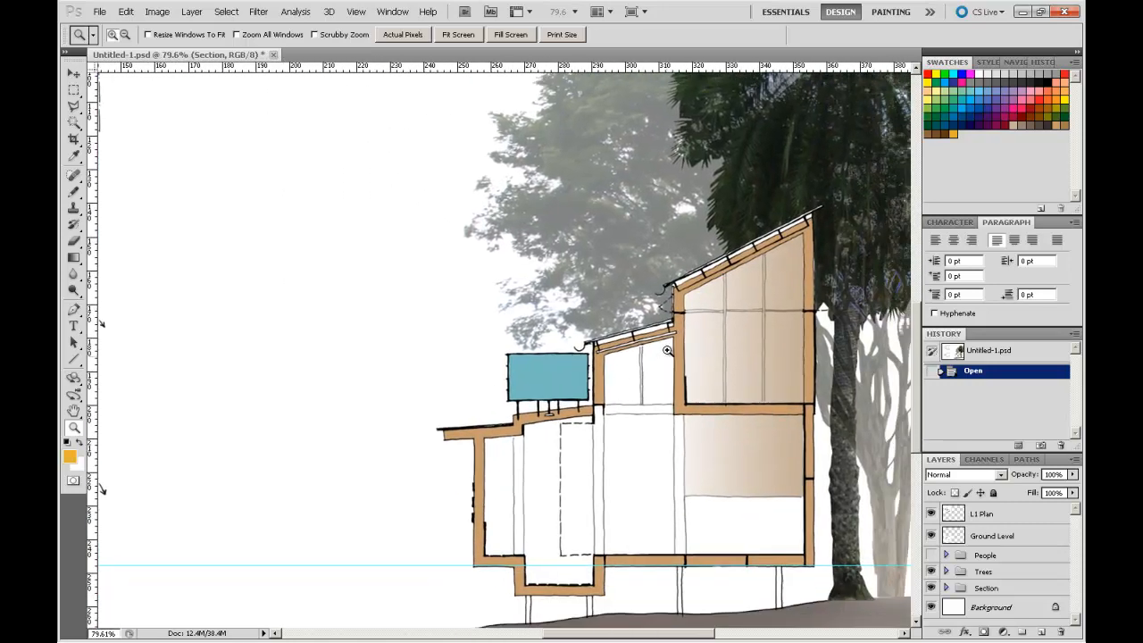
pyautogui.moveTo(647, 468)
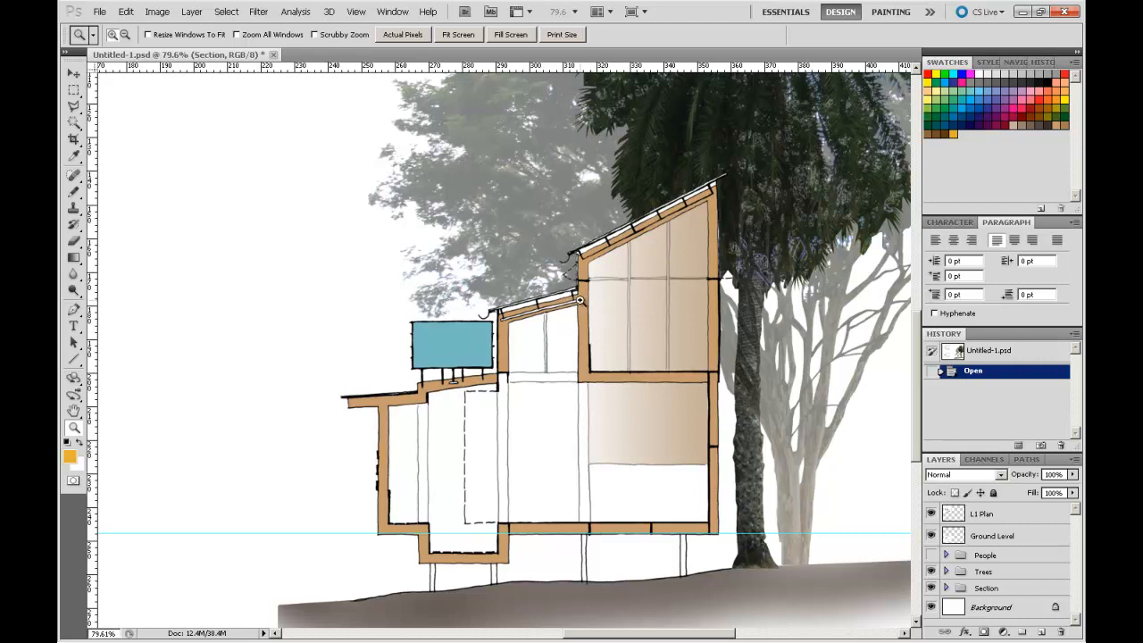
pyautogui.moveTo(514, 261)
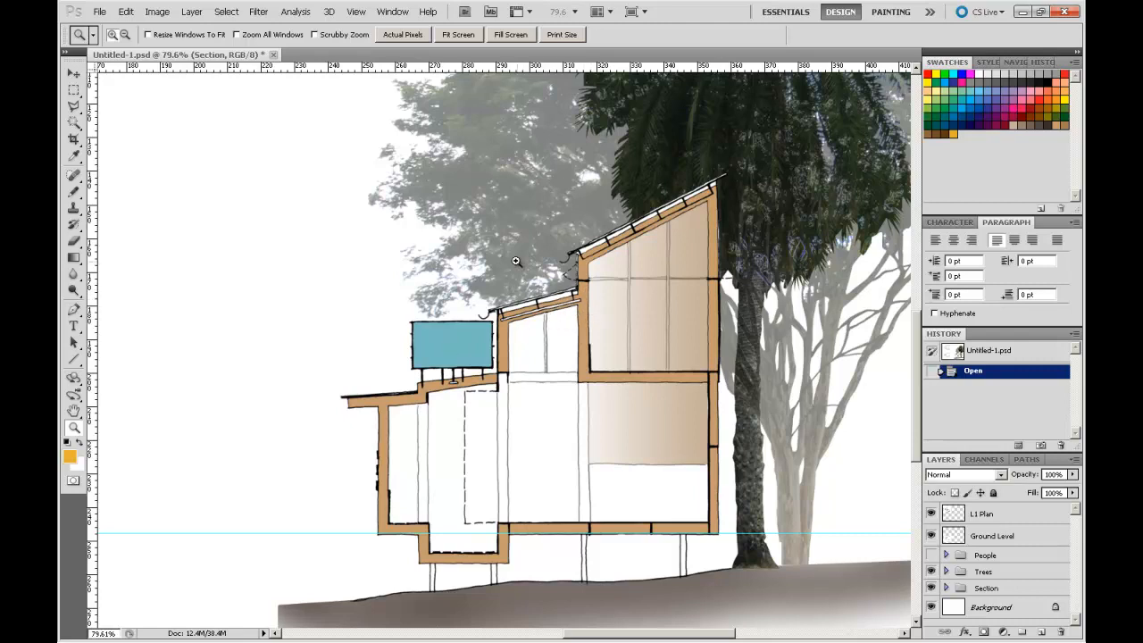
pyautogui.moveTo(486, 266)
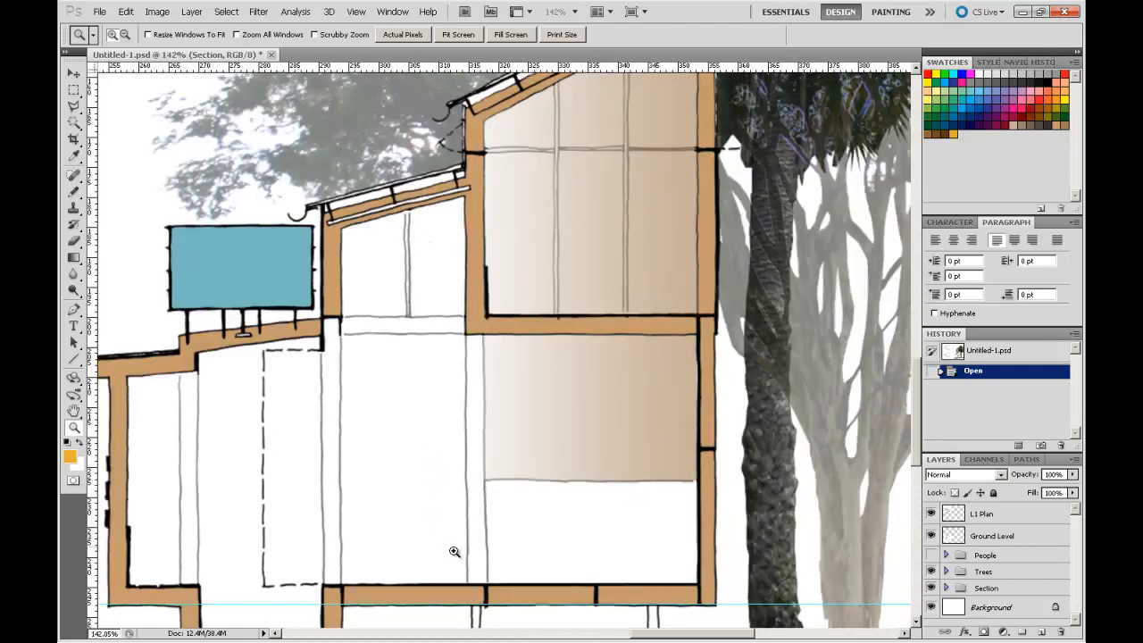
pyautogui.moveTo(329, 314)
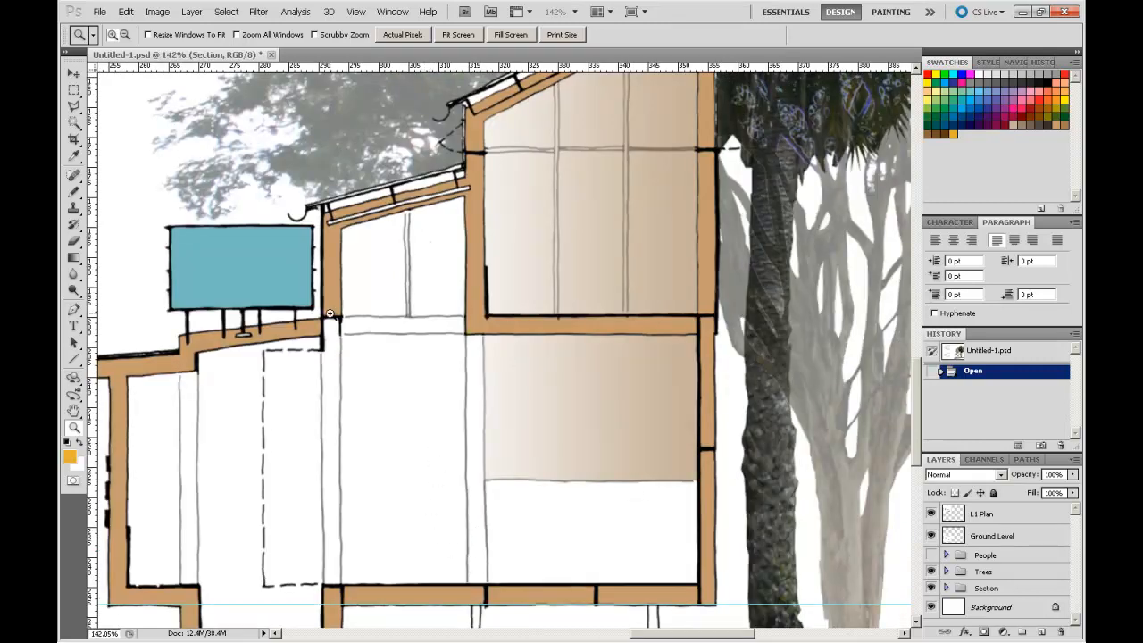
pyautogui.moveTo(468, 350)
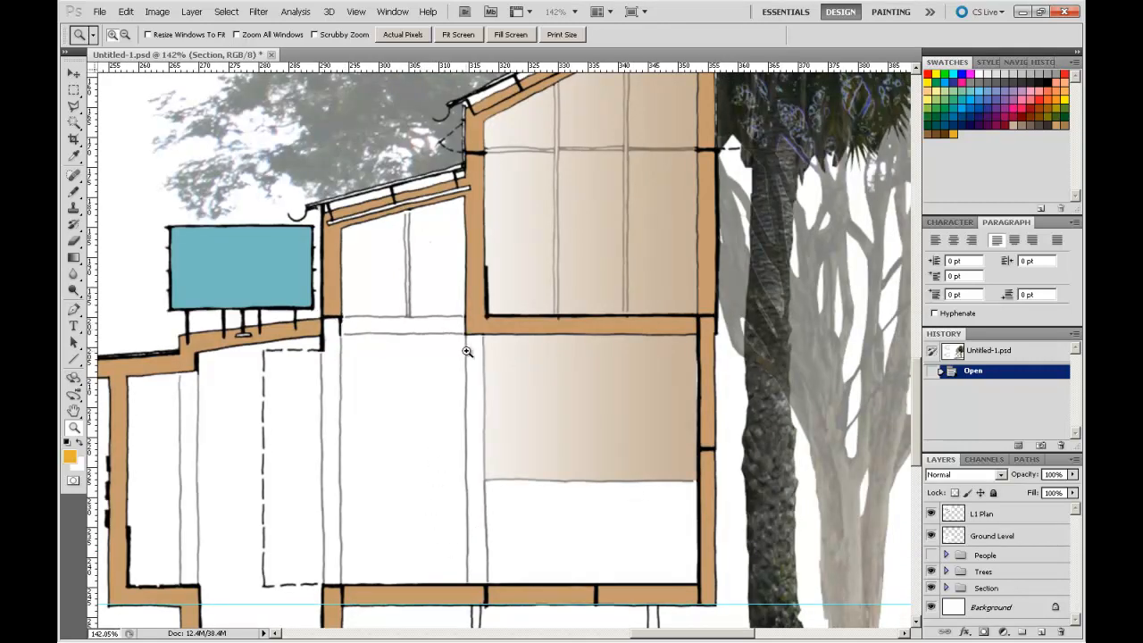
pyautogui.moveTo(465, 318)
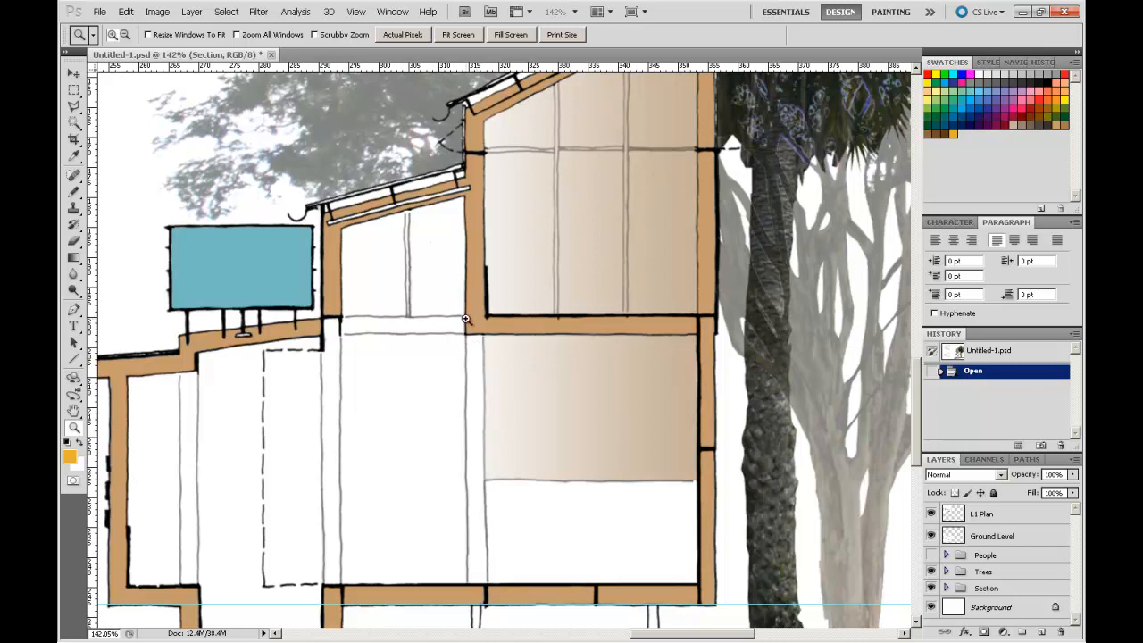
pyautogui.moveTo(337, 318)
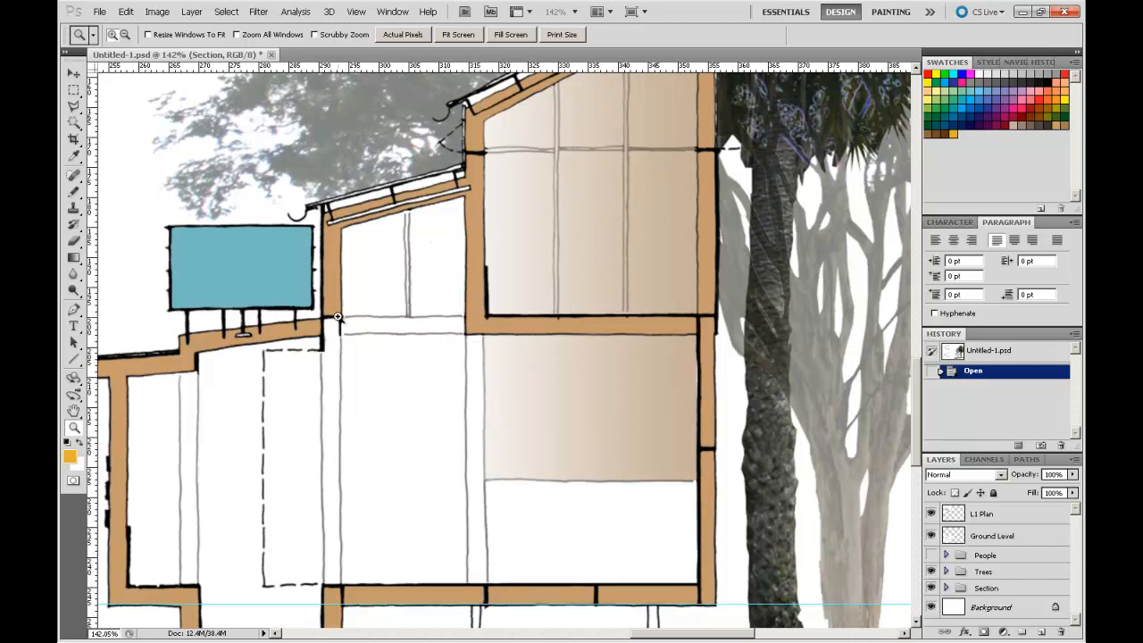
# Step: Select the Section layer inside the expanded Section group
pyautogui.click(393, 361)
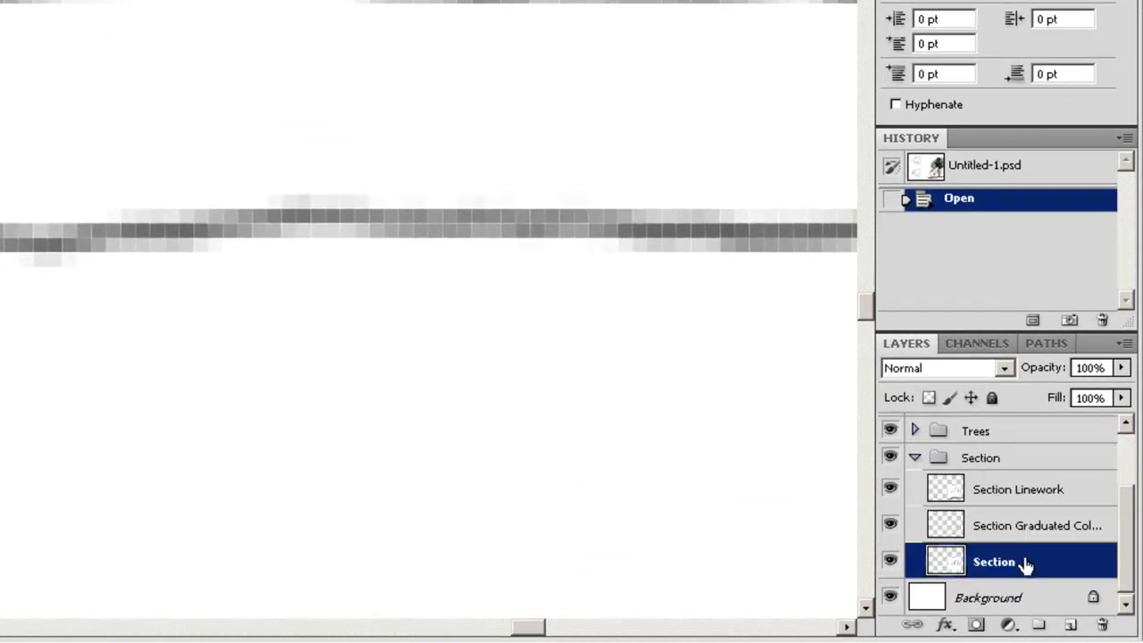
pyautogui.moveTo(997, 568)
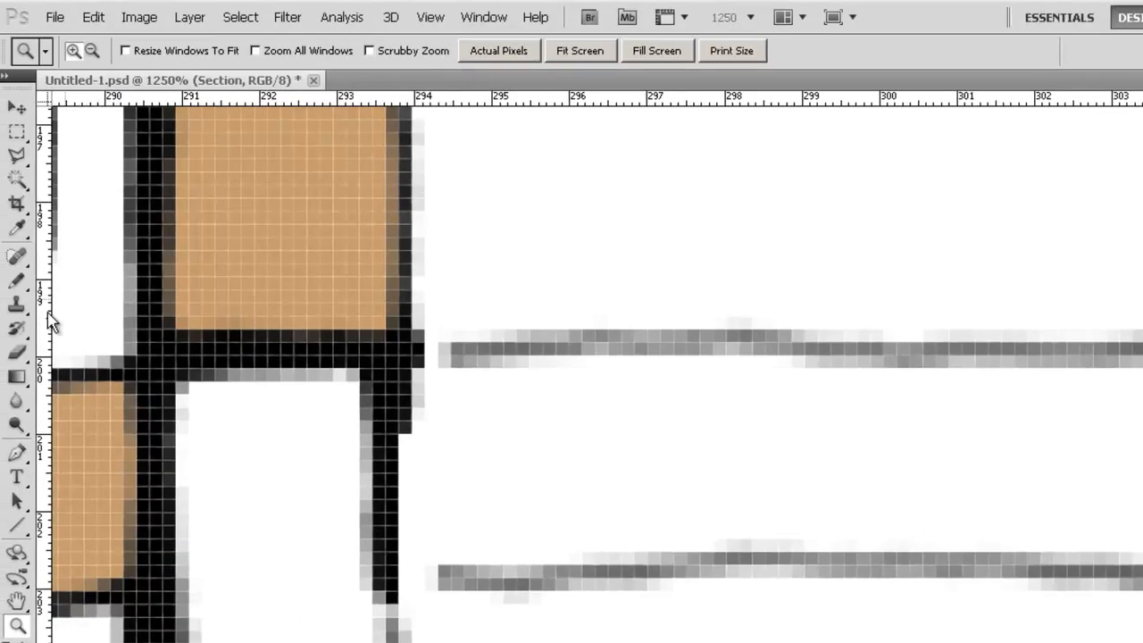
# Step: Touch up the wall and slab linework on the Section layer with hard-edged pencil strokes
pyautogui.click(16, 283)
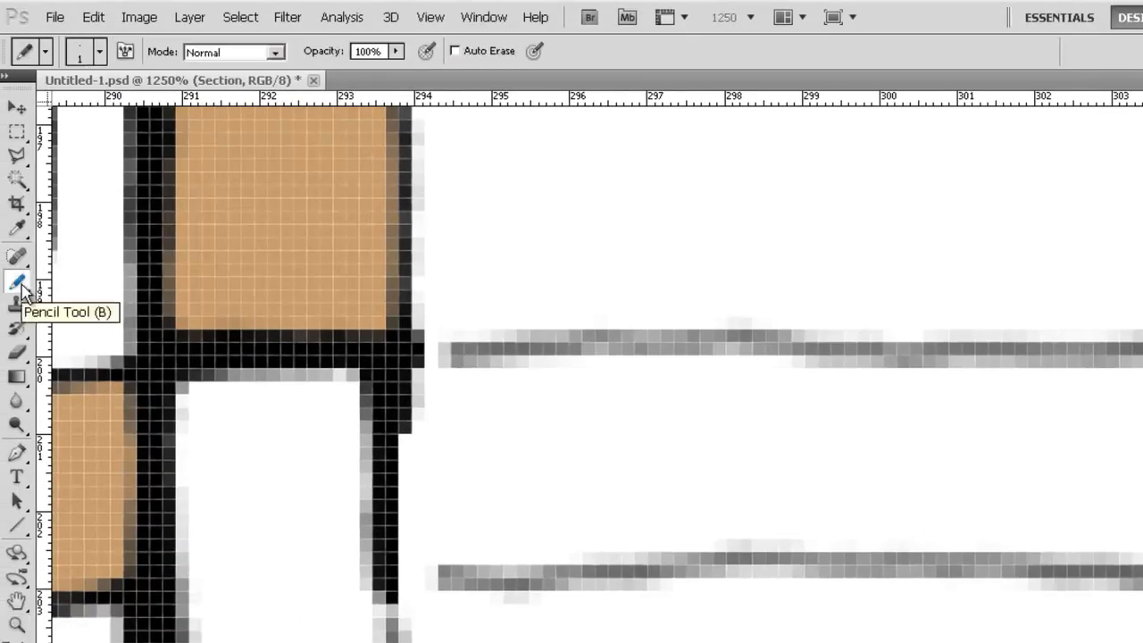
pyautogui.moveTo(18, 236)
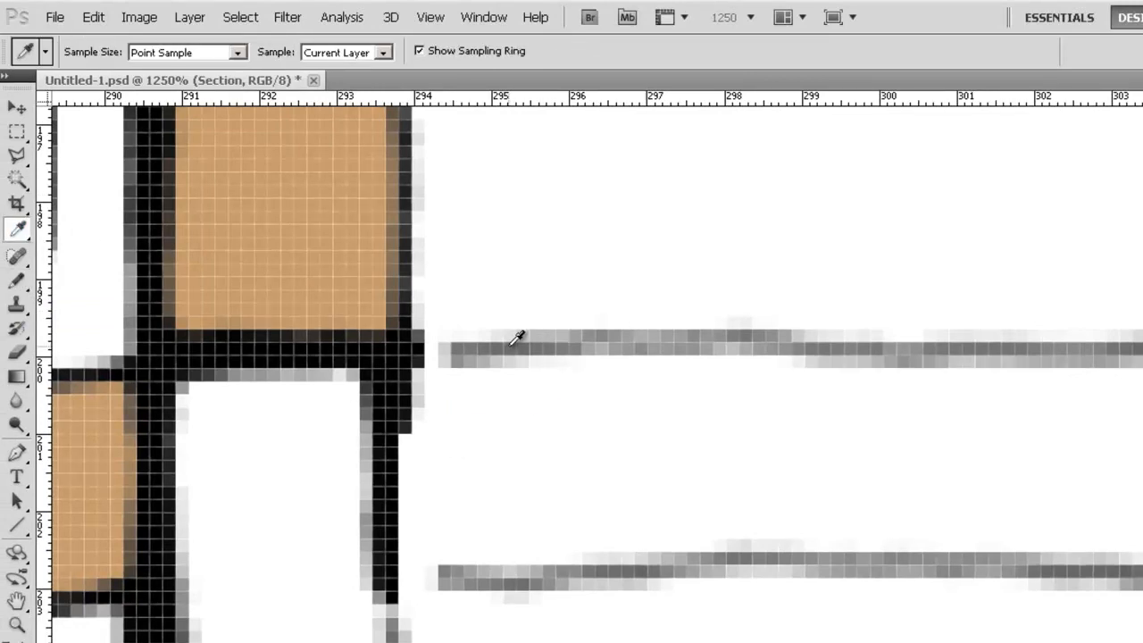
pyautogui.click(18, 282)
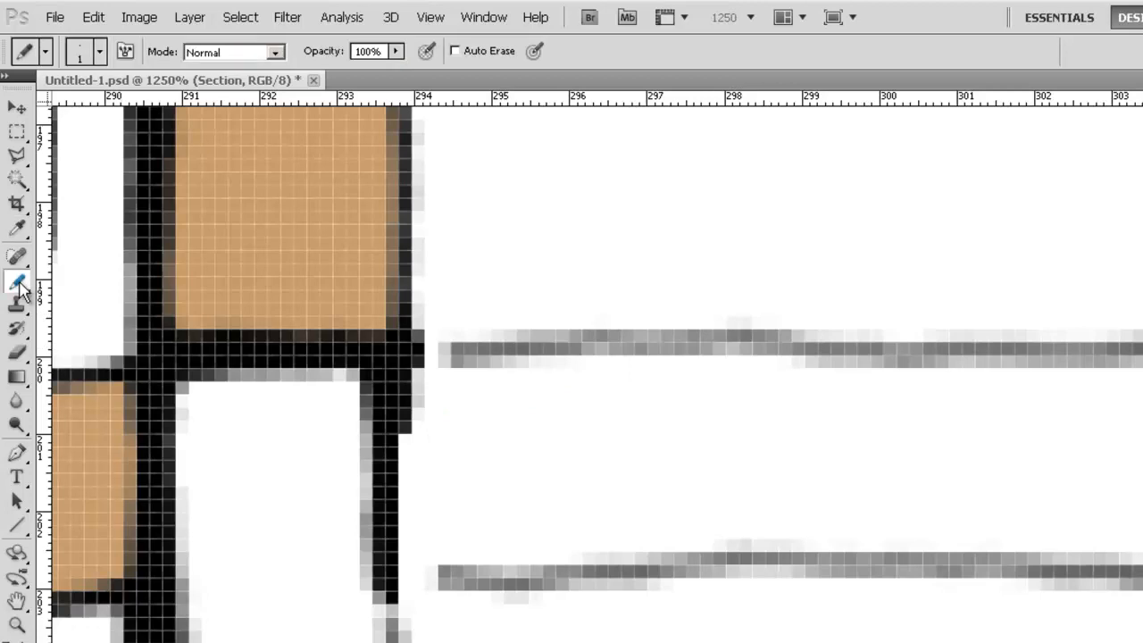
pyautogui.moveTo(450, 343)
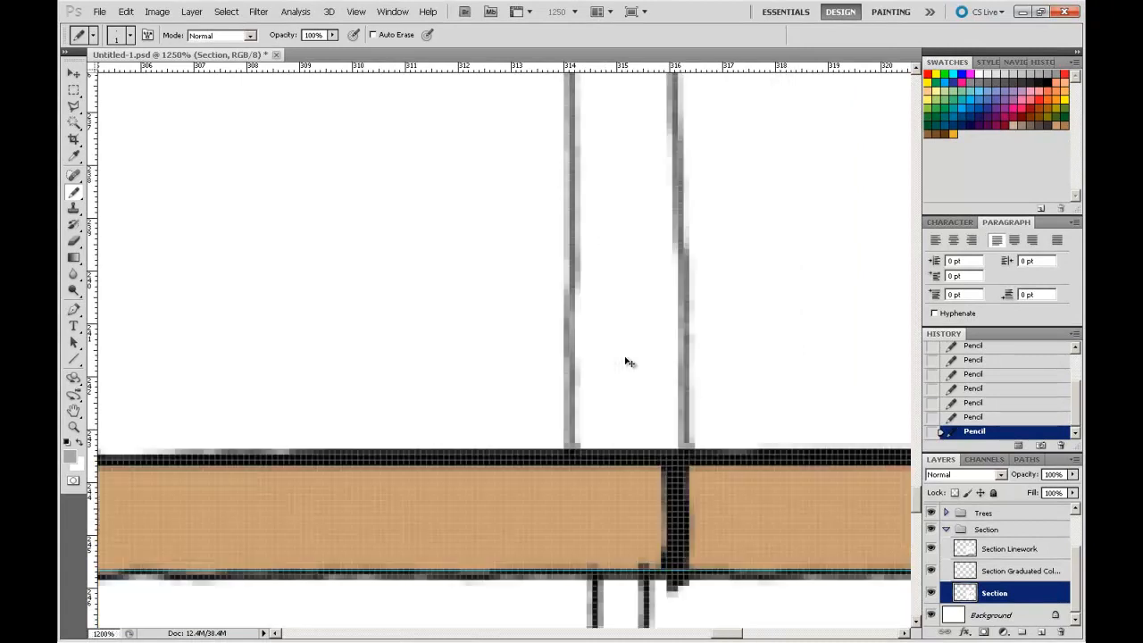
pyautogui.click(78, 34)
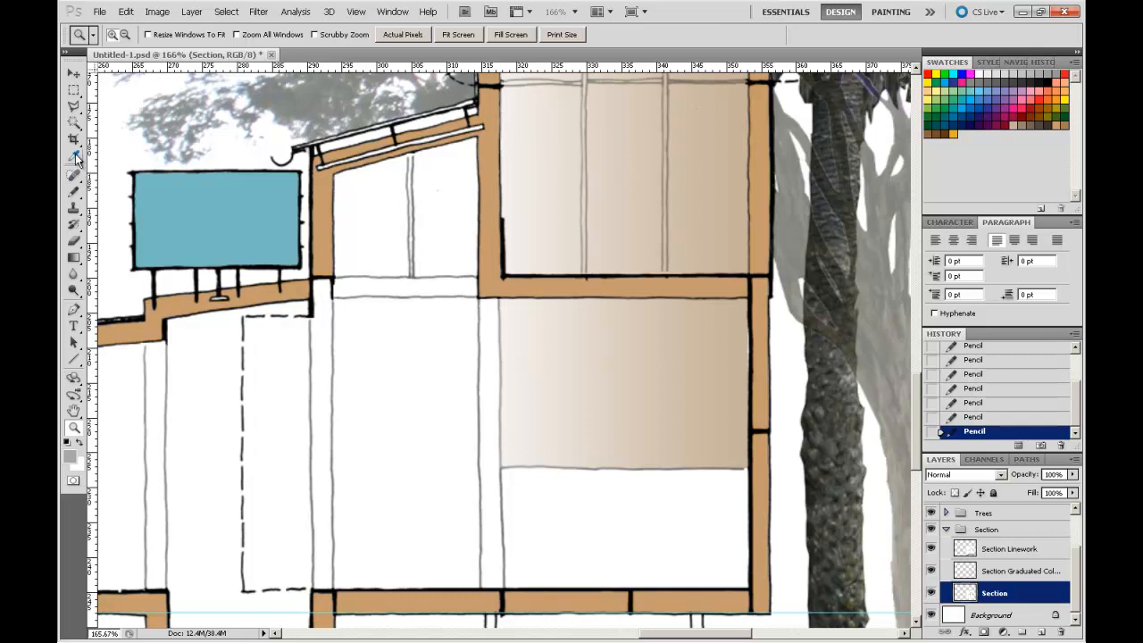
# Step: Sample the brown room shading colour and make the Section layer active
pyautogui.click(75, 159)
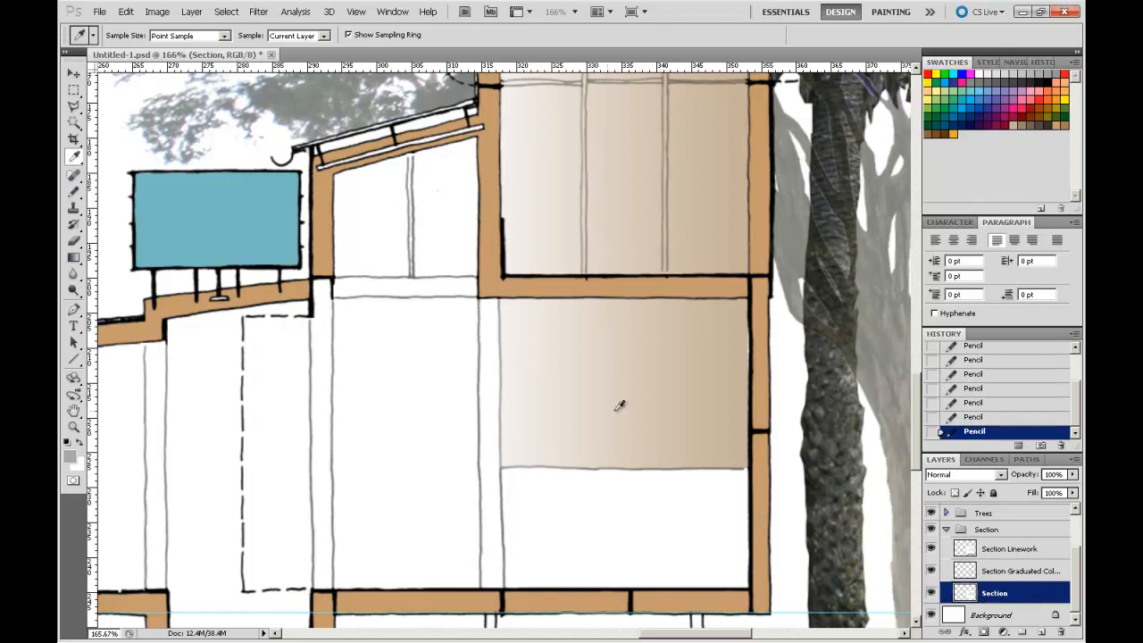
pyautogui.moveTo(665, 354)
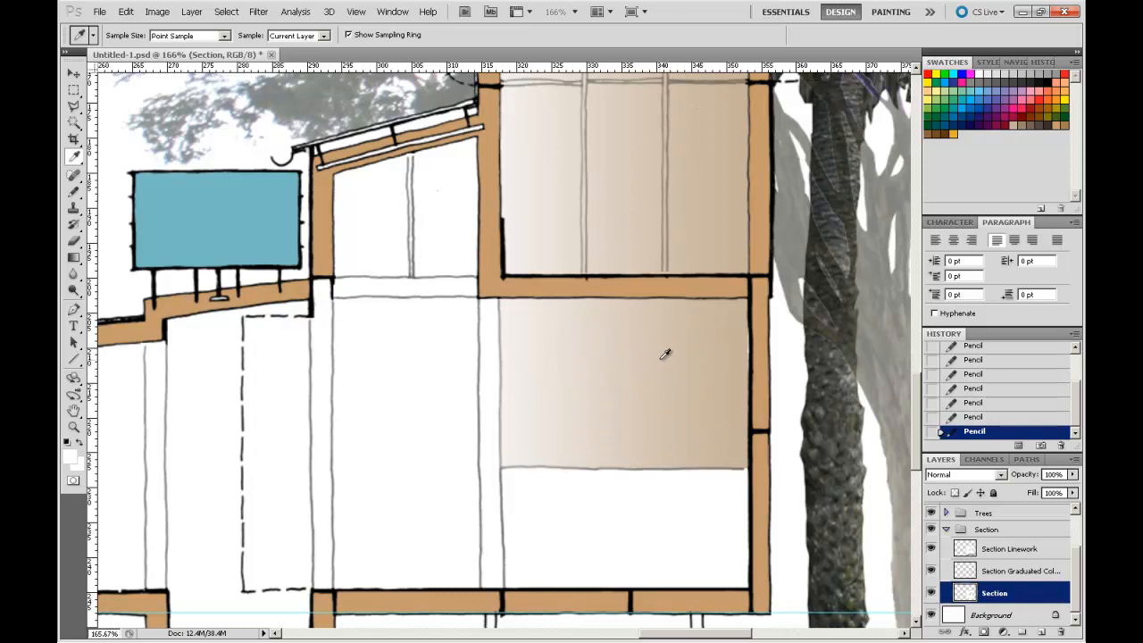
pyautogui.click(1022, 572)
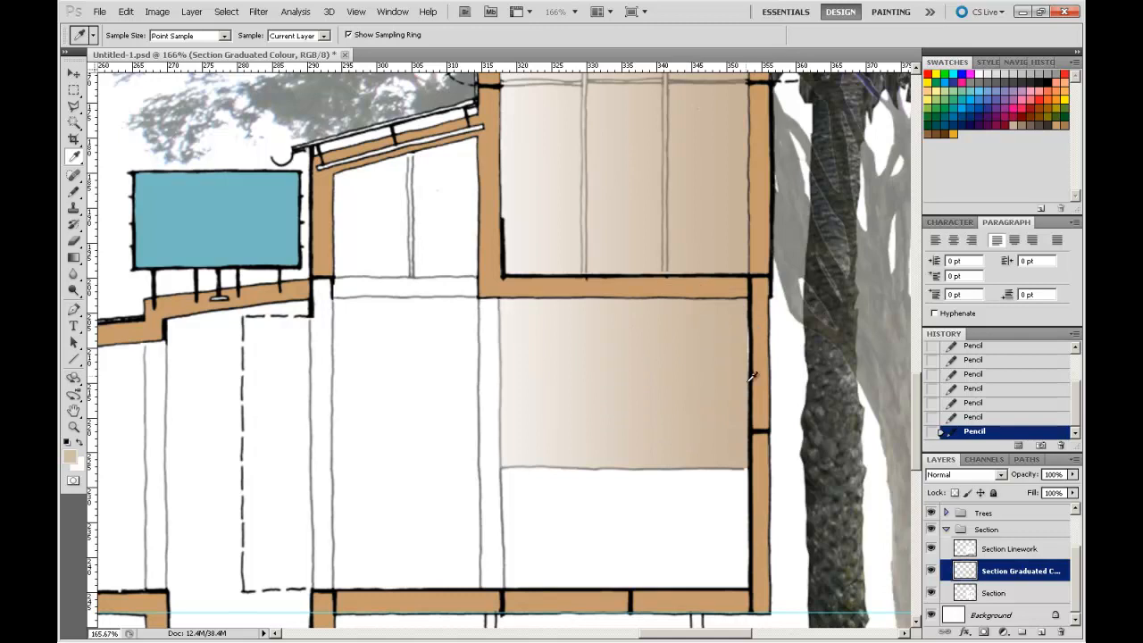
pyautogui.moveTo(1027, 593)
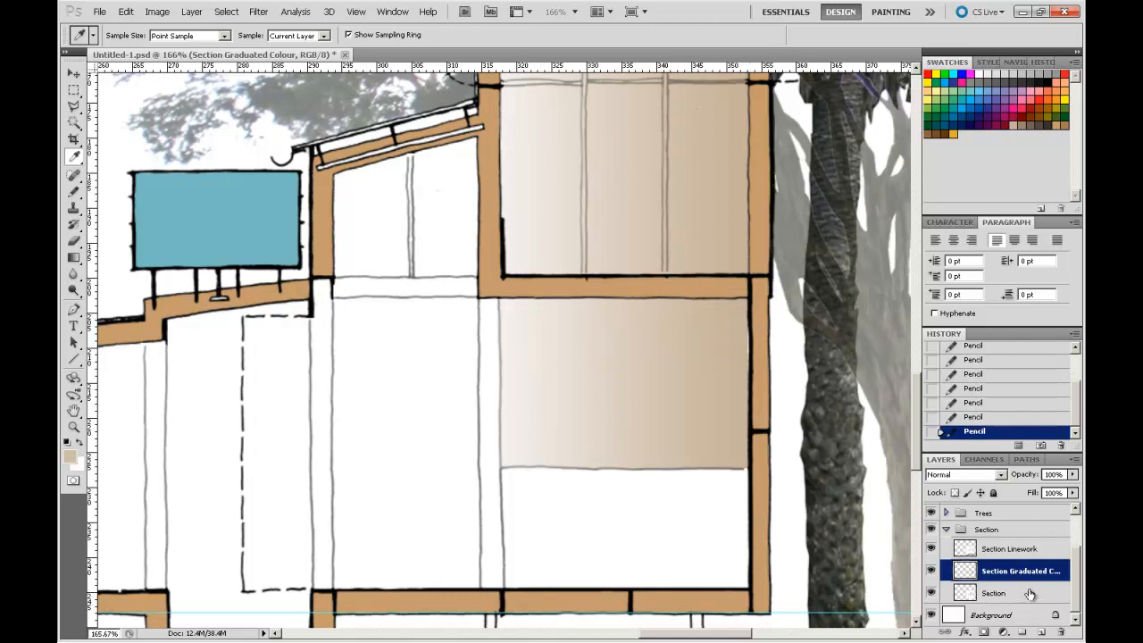
pyautogui.click(994, 593)
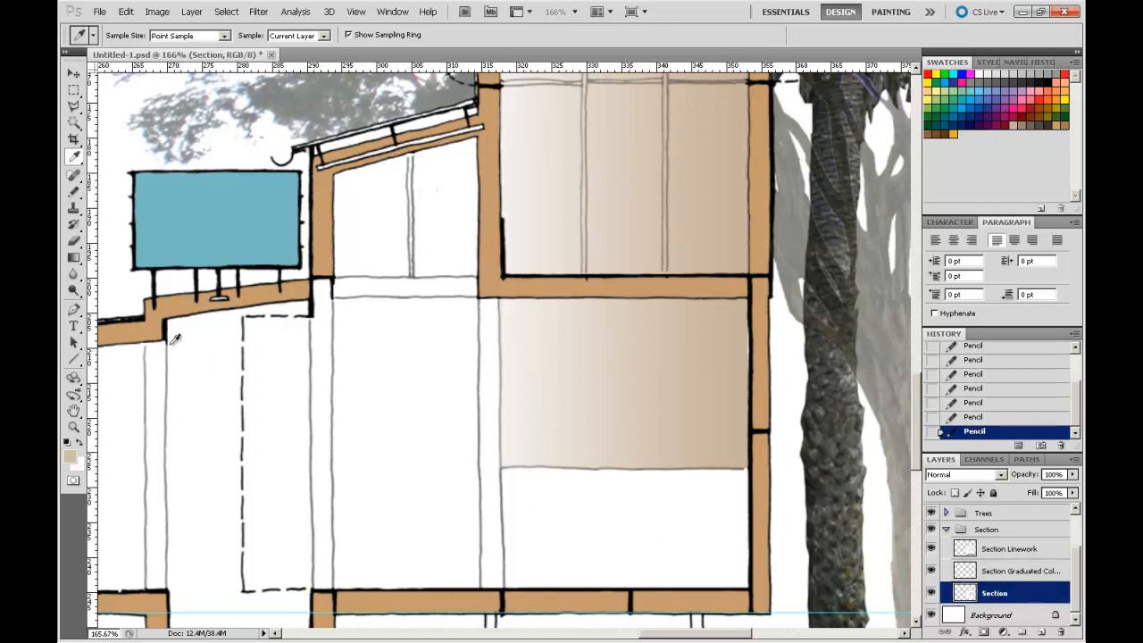
# Step: Fill the floor strip and central column with flat tan using the Paint Bucket
pyautogui.click(75, 258)
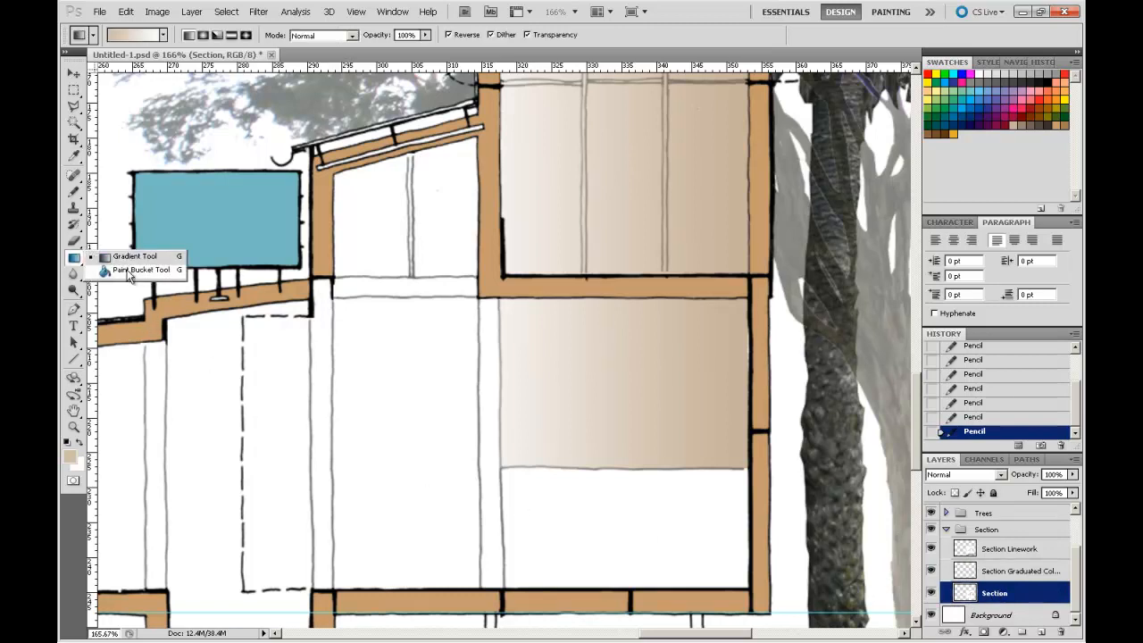
pyautogui.click(140, 270)
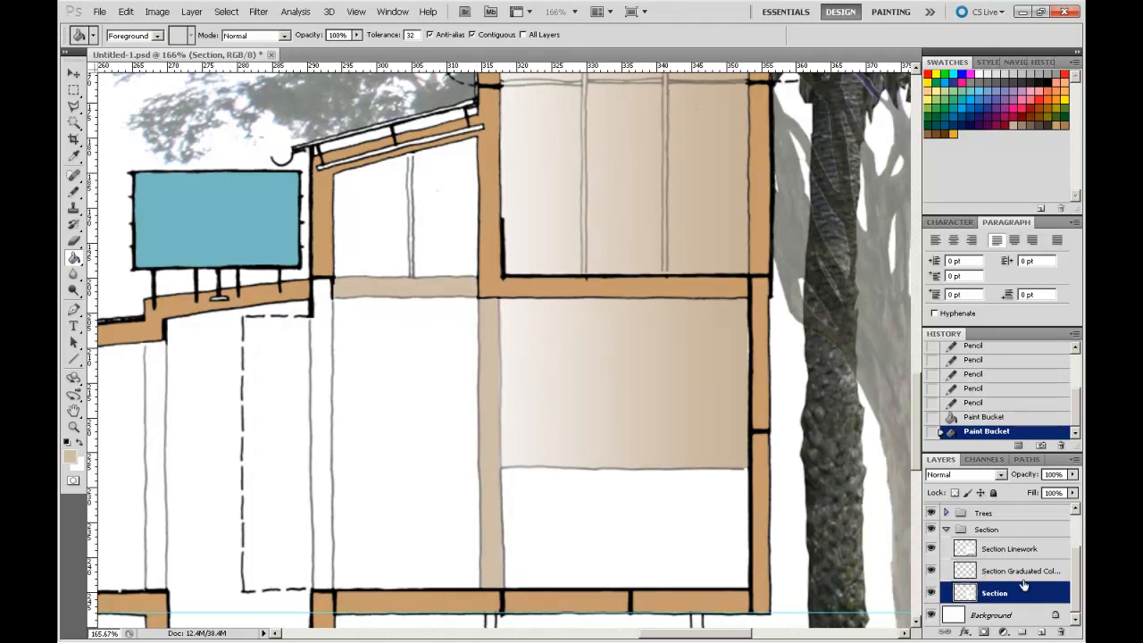
pyautogui.click(1022, 572)
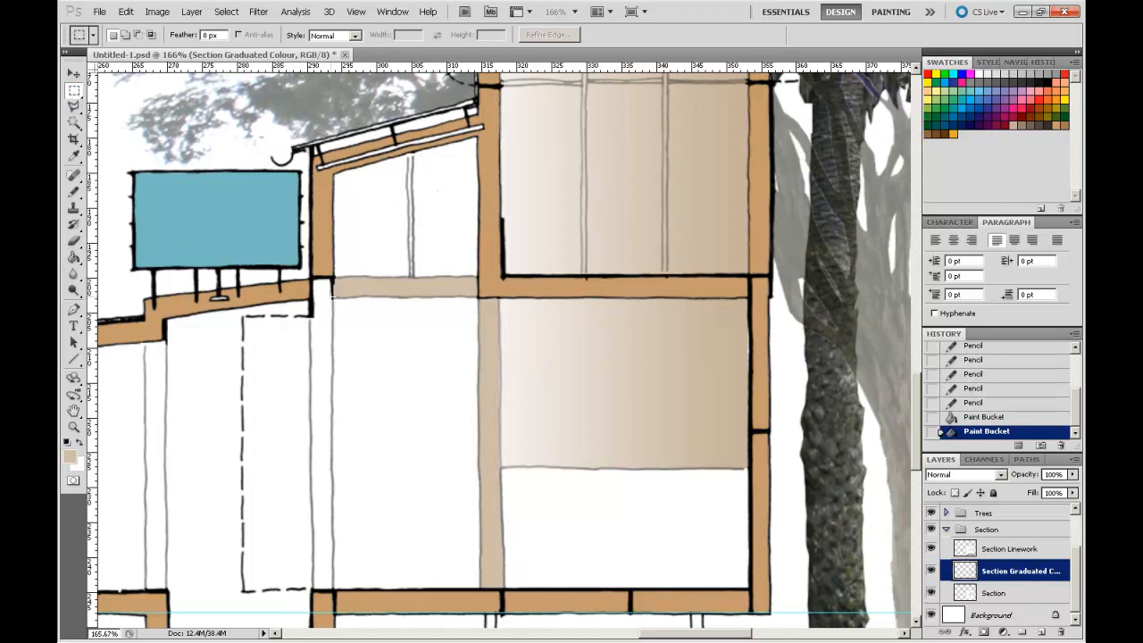
# Step: Shade the lower left room and the sloped-roof room with white-to-tan gradients
pyautogui.moveTo(330, 295); pyautogui.dragTo(480, 582)
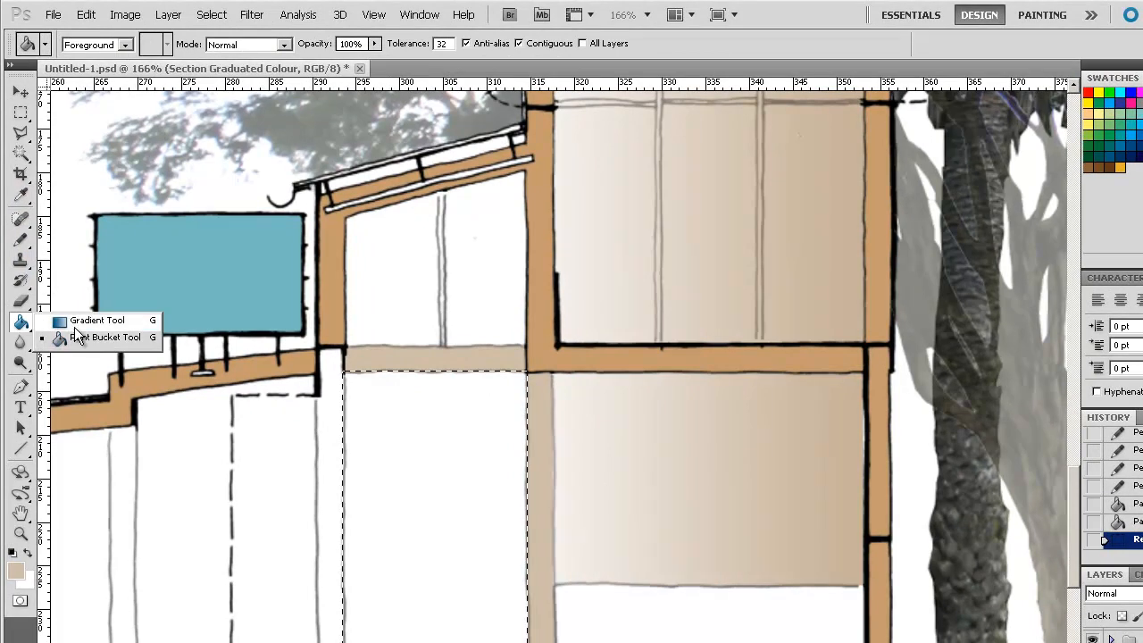
pyautogui.click(97, 319)
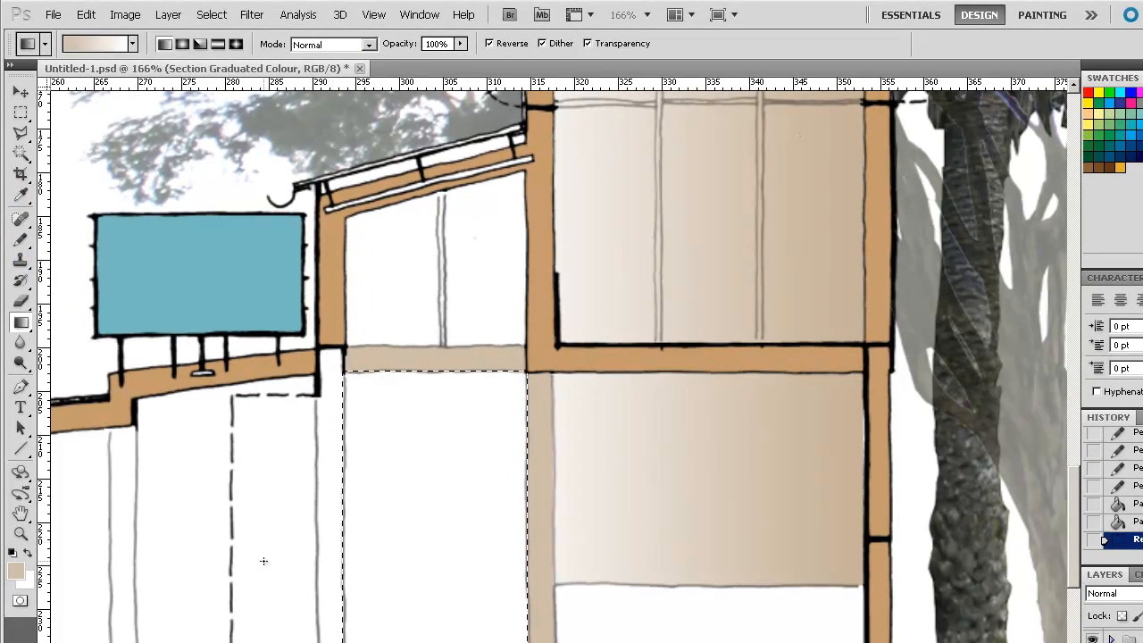
pyautogui.moveTo(259, 558); pyautogui.dragTo(514, 558)
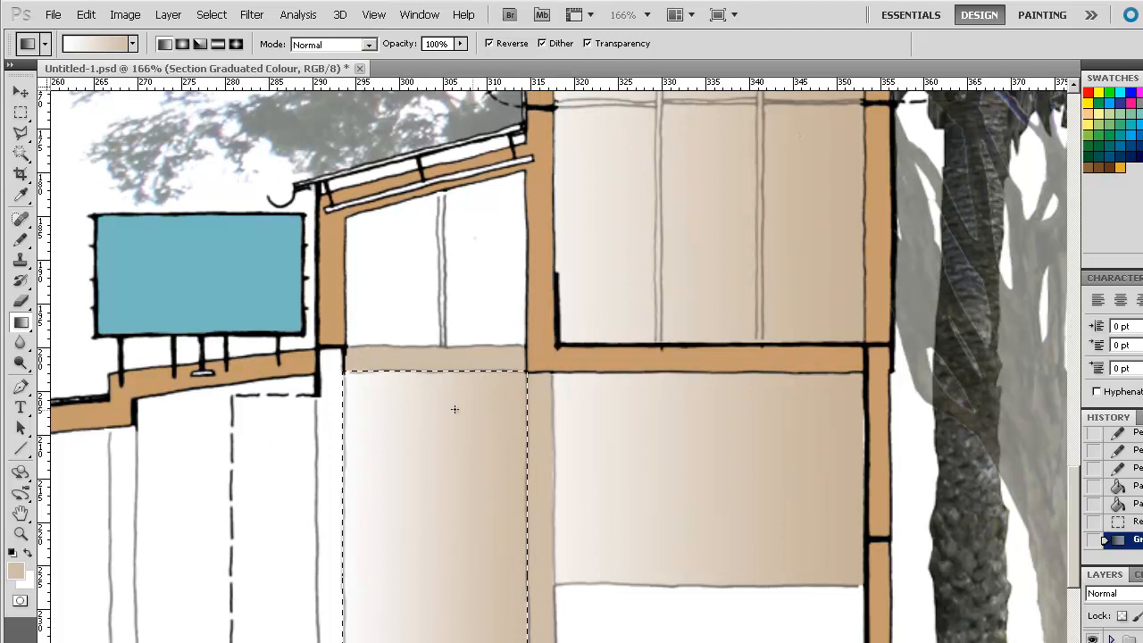
pyautogui.moveTo(536, 522)
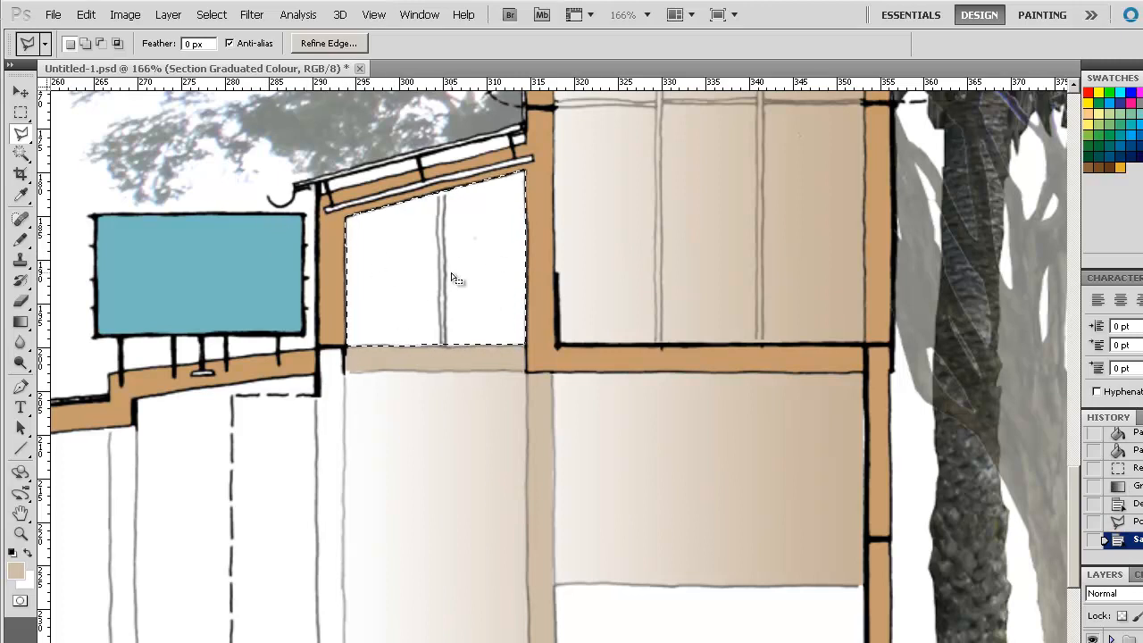
pyautogui.click(21, 322)
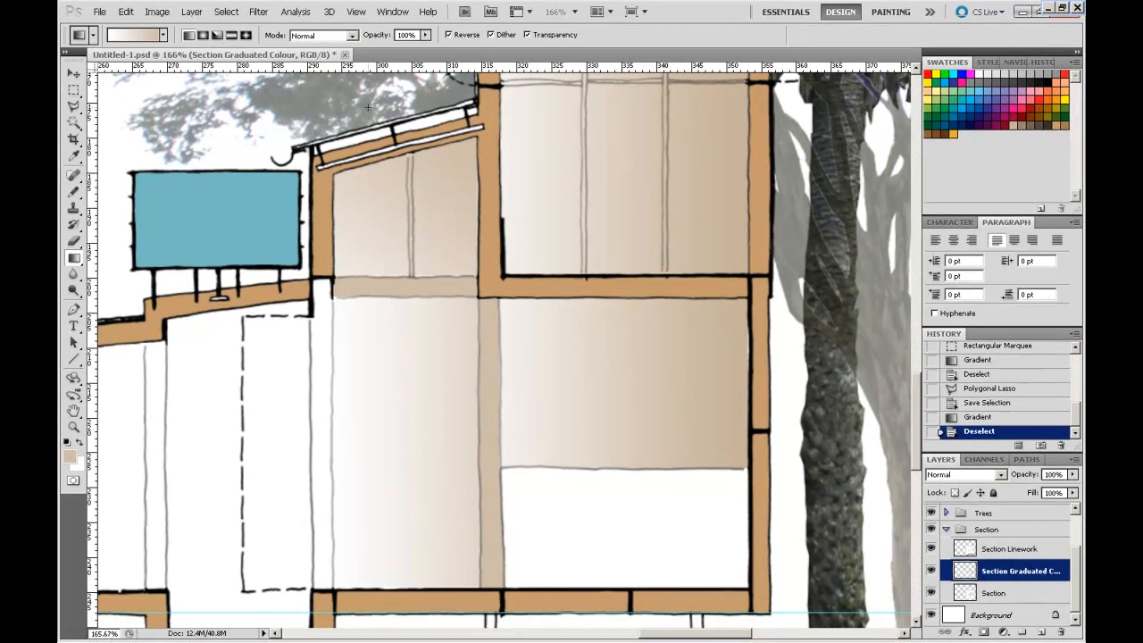
pyautogui.moveTo(454, 143)
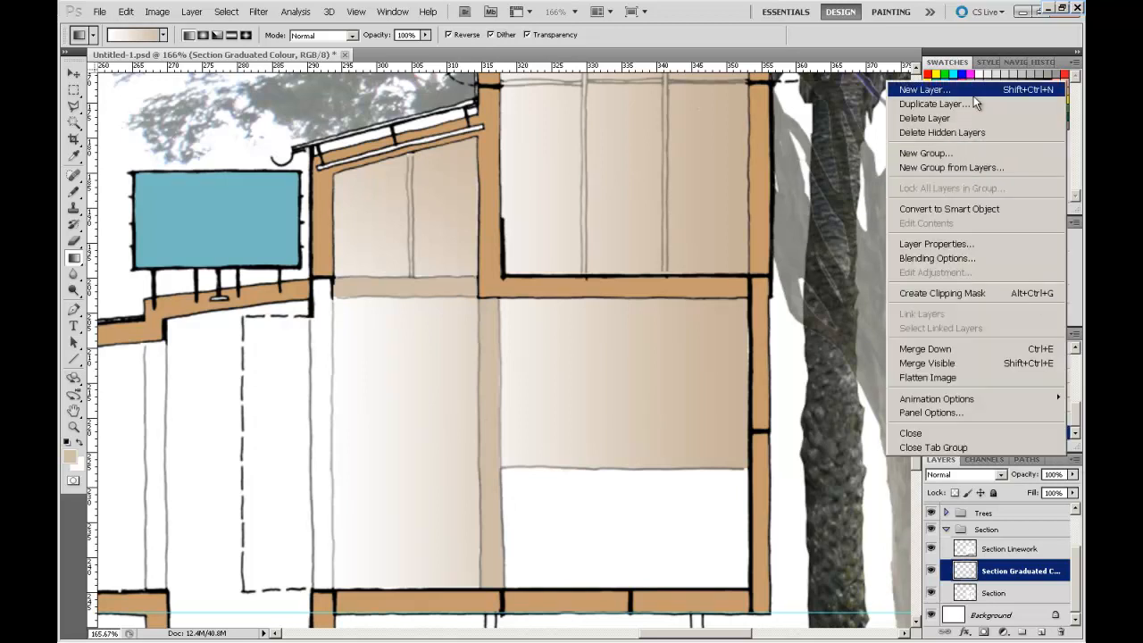
# Step: Create a new empty layer named Light Shafts above Section Graduated Colour
pyautogui.click(925, 89)
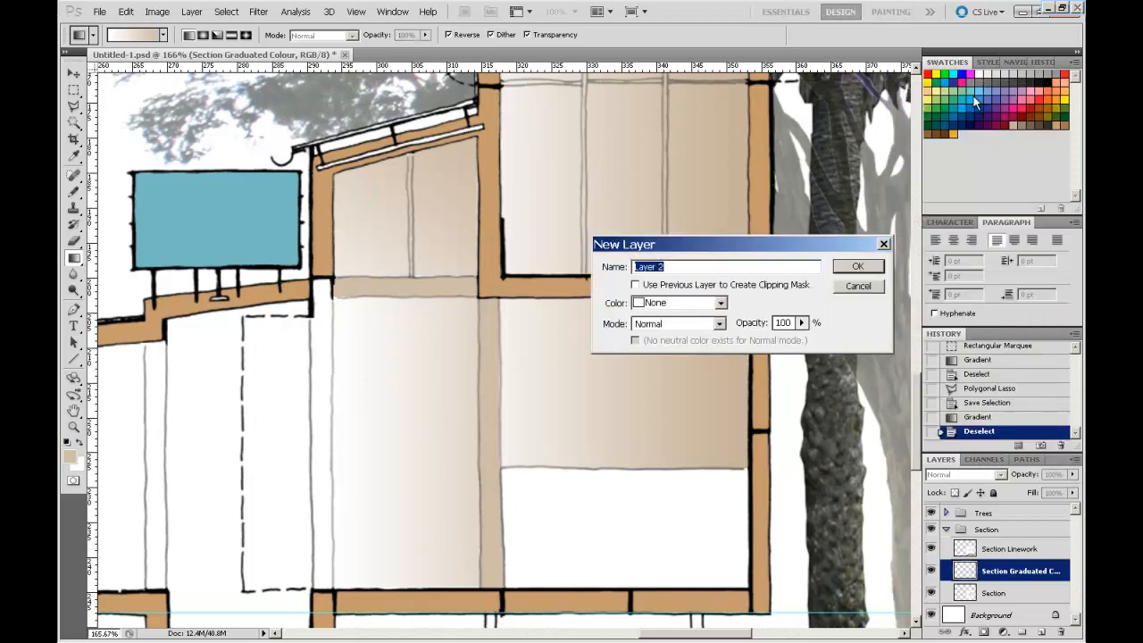
pyautogui.write('Light Shaft')
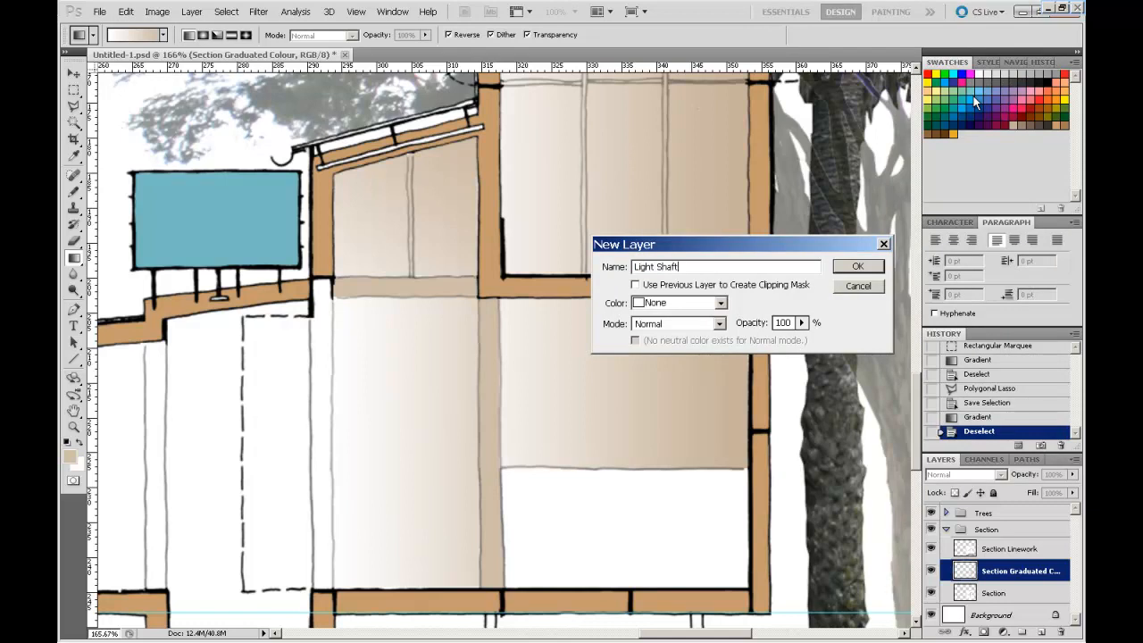
pyautogui.write('s')
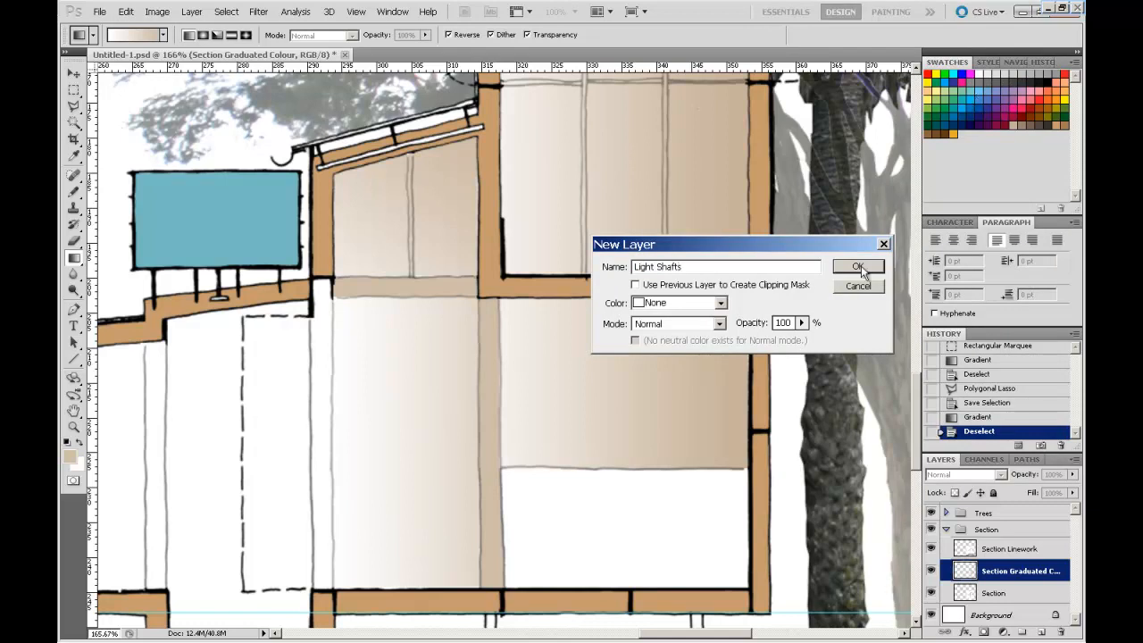
pyautogui.click(857, 268)
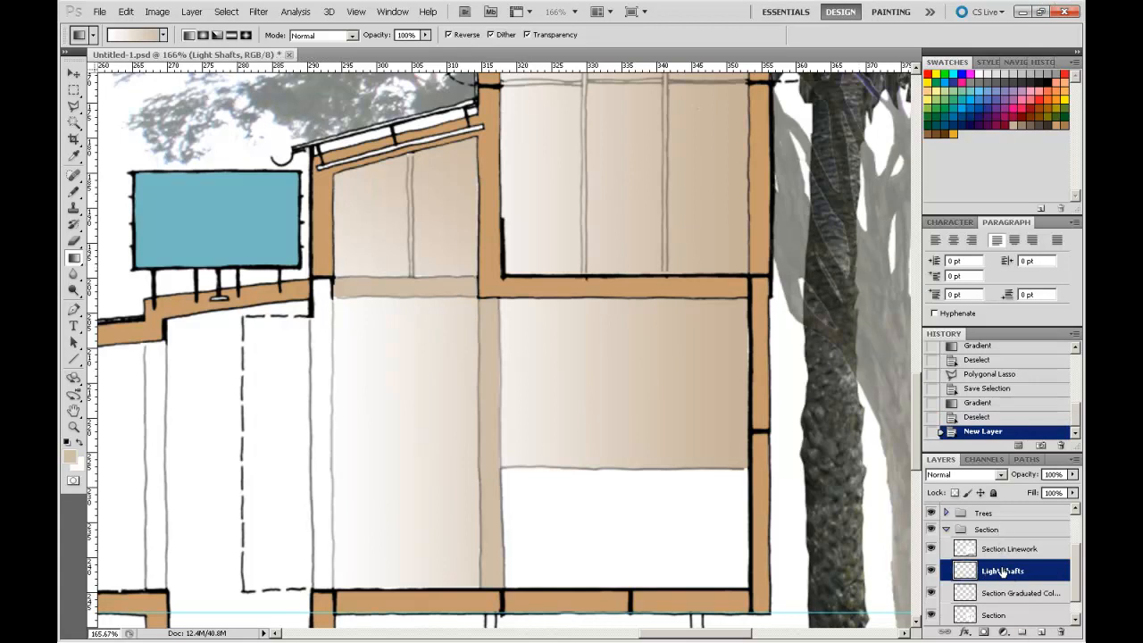
# Step: Draw a narrow diagonal strip and fill it with a yellow-orange gradient light shaft
pyautogui.click(73, 107)
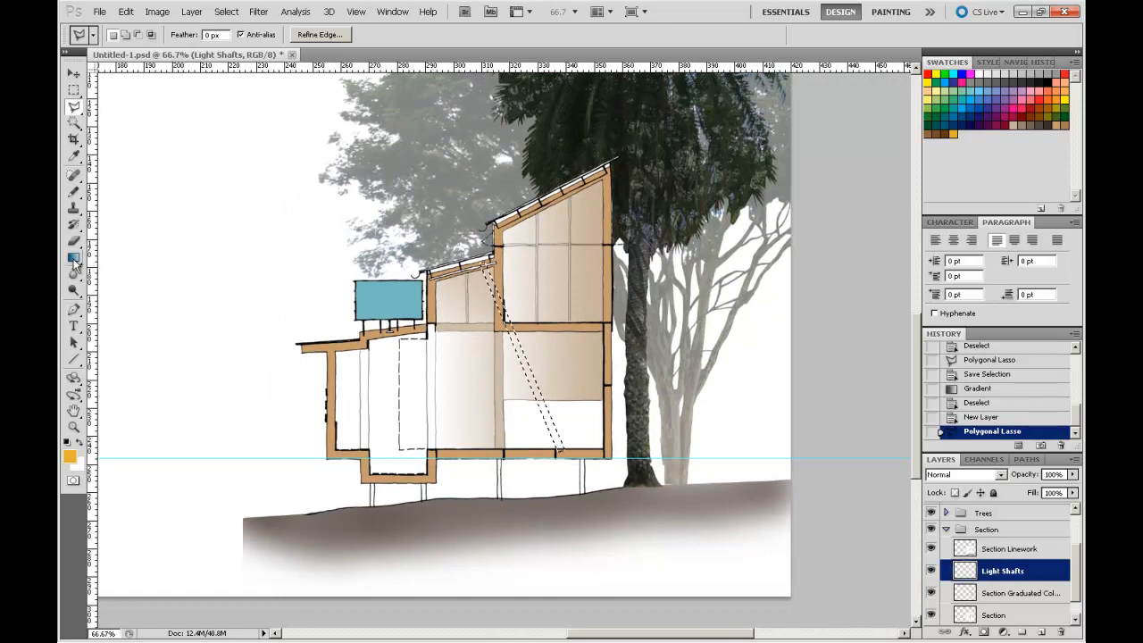
pyautogui.click(75, 259)
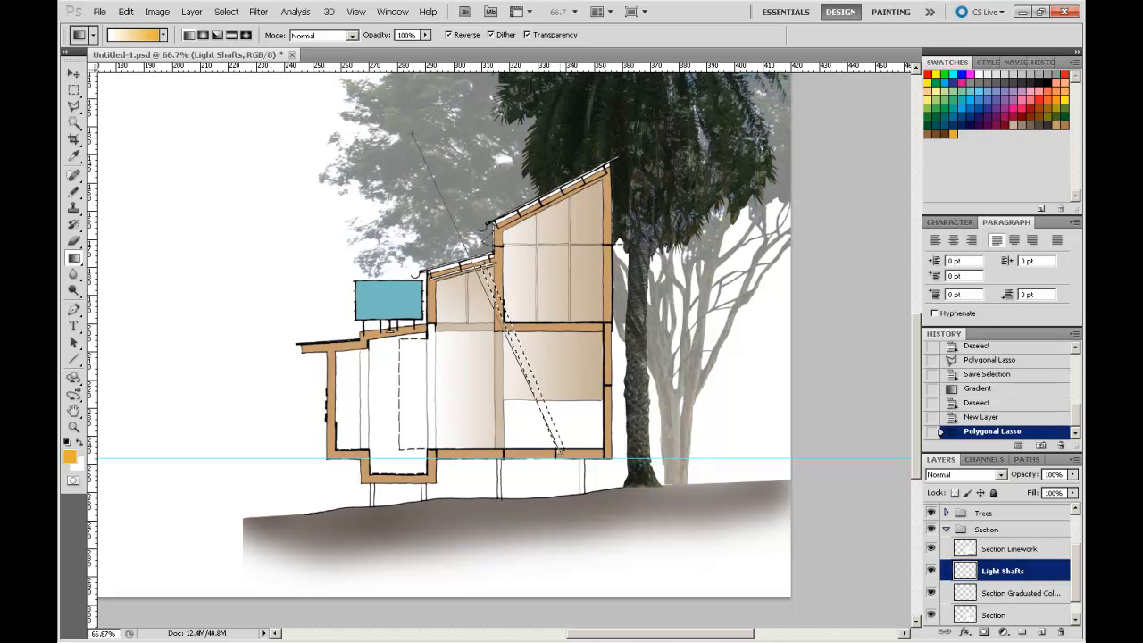
pyautogui.moveTo(482, 259); pyautogui.dragTo(563, 456)
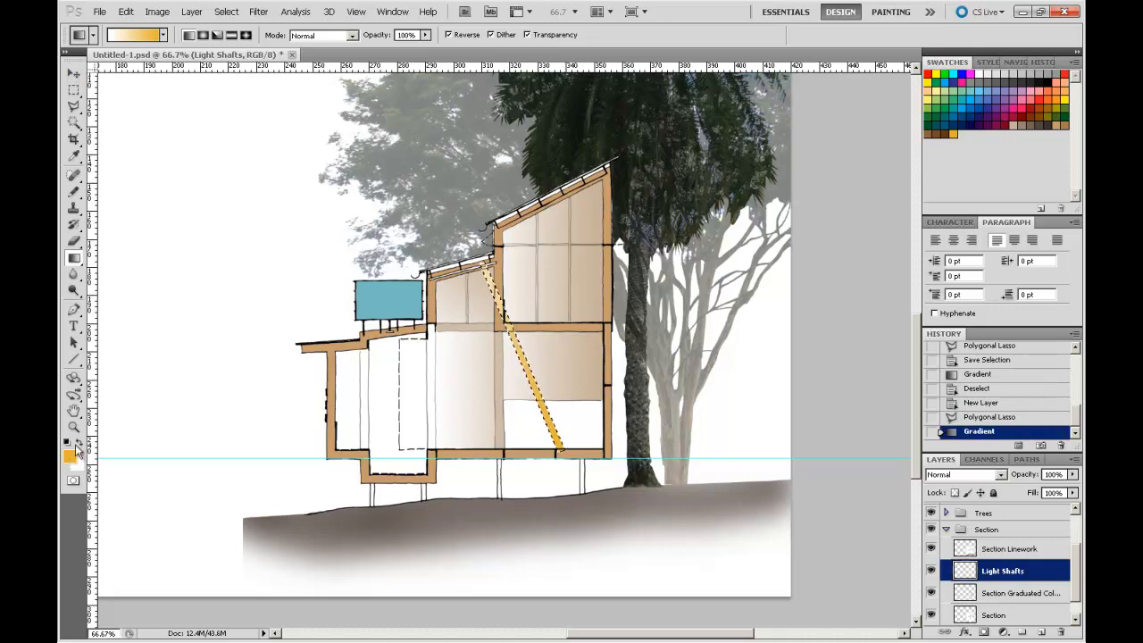
pyautogui.click(75, 427)
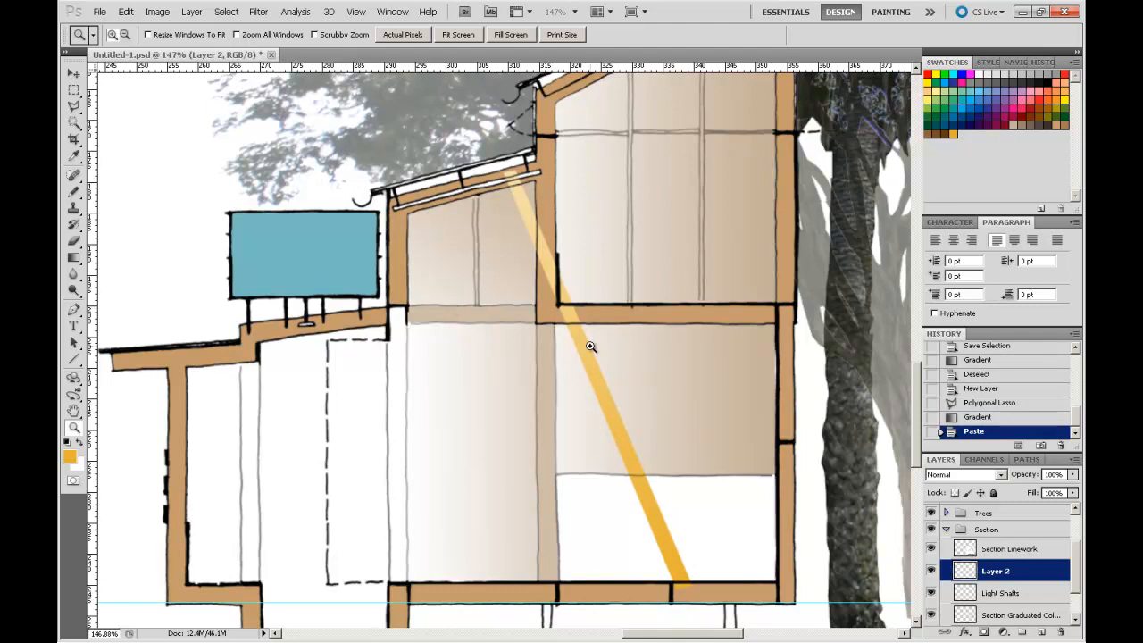
pyautogui.moveTo(589, 414)
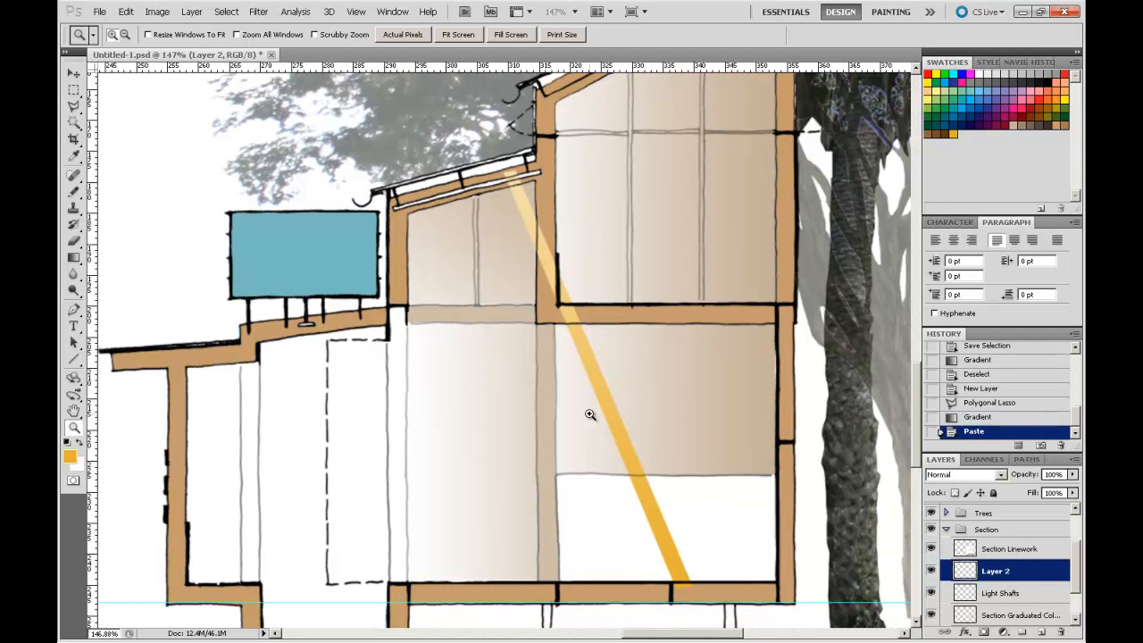
# Step: Paste and space copies of the shaft into a row of parallel light shafts
pyautogui.click(75, 75)
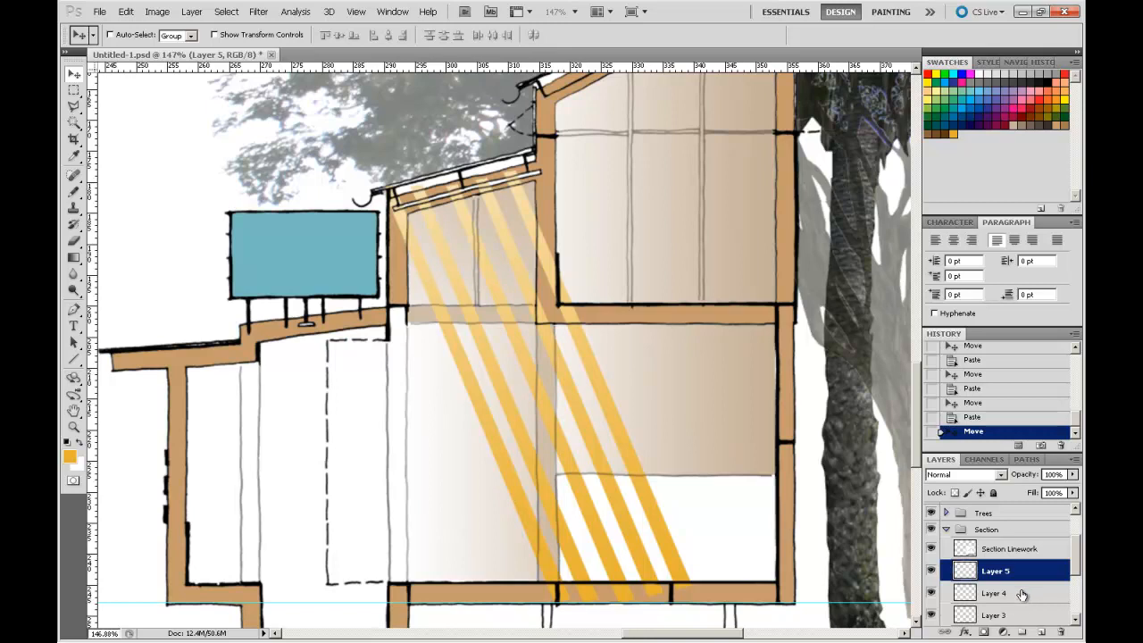
pyautogui.click(993, 593)
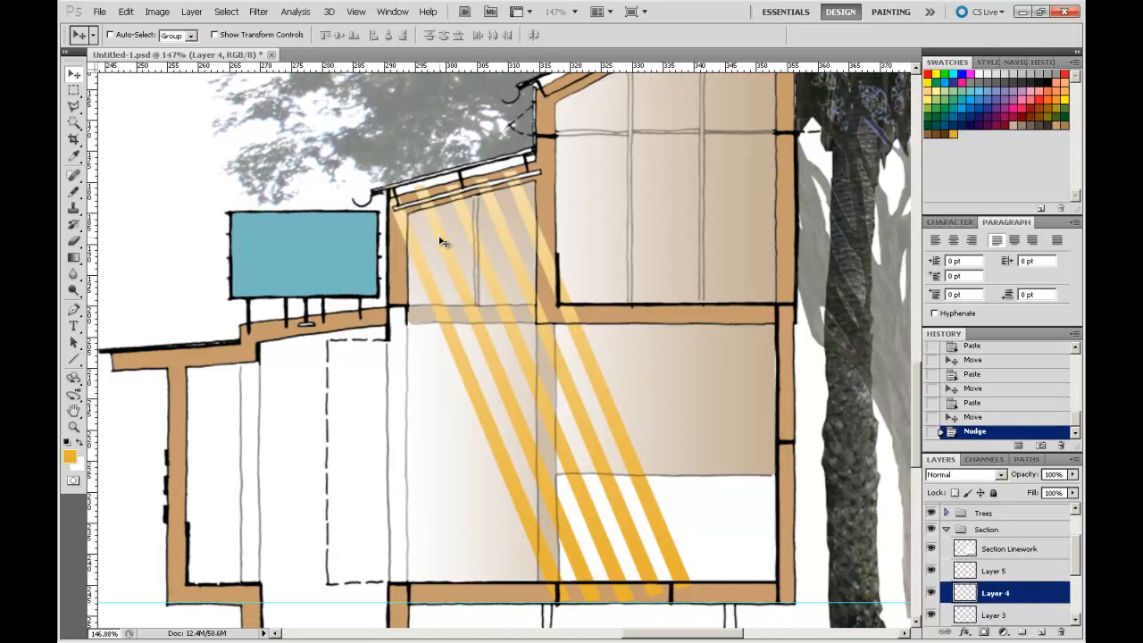
pyautogui.moveTo(570, 250)
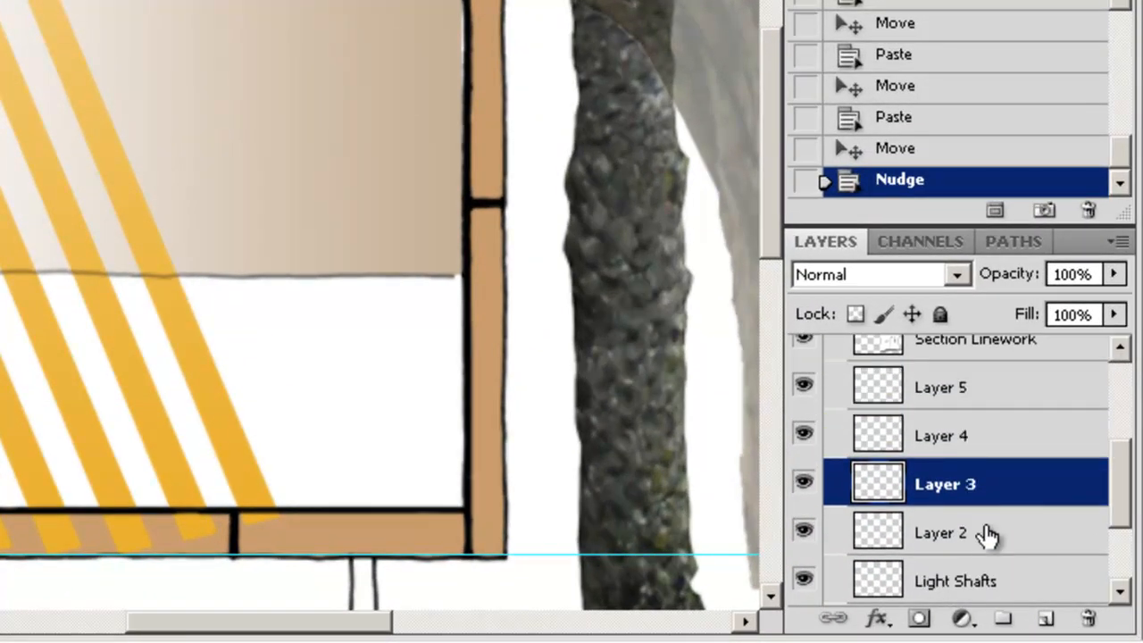
# Step: Select all the shaft layers and merge them into one layer
pyautogui.click(943, 532)
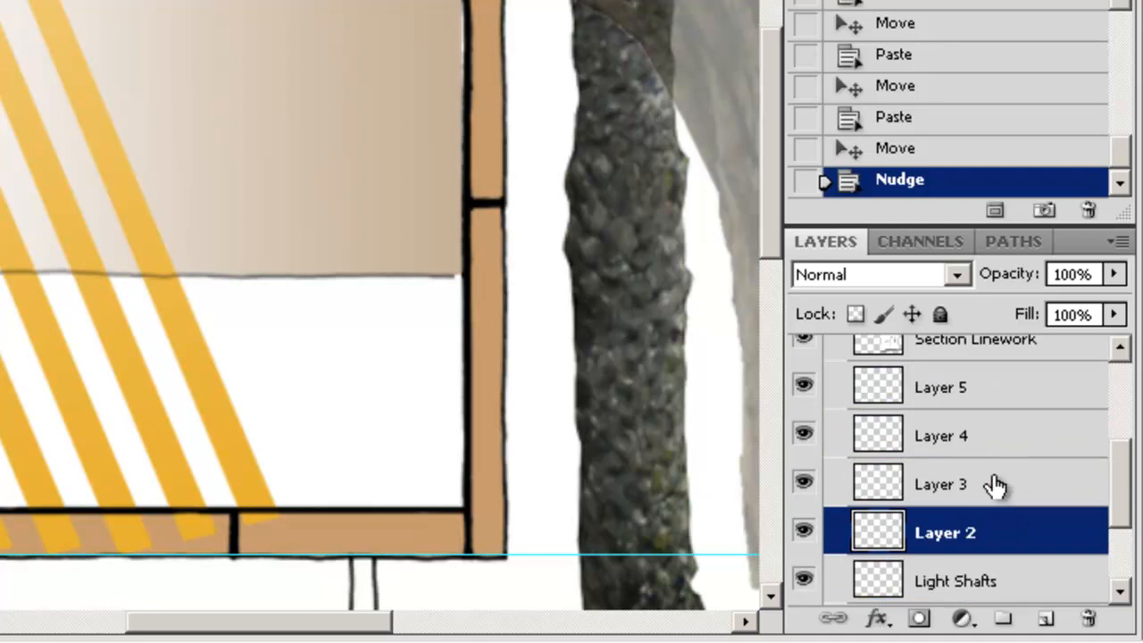
pyautogui.click(940, 386)
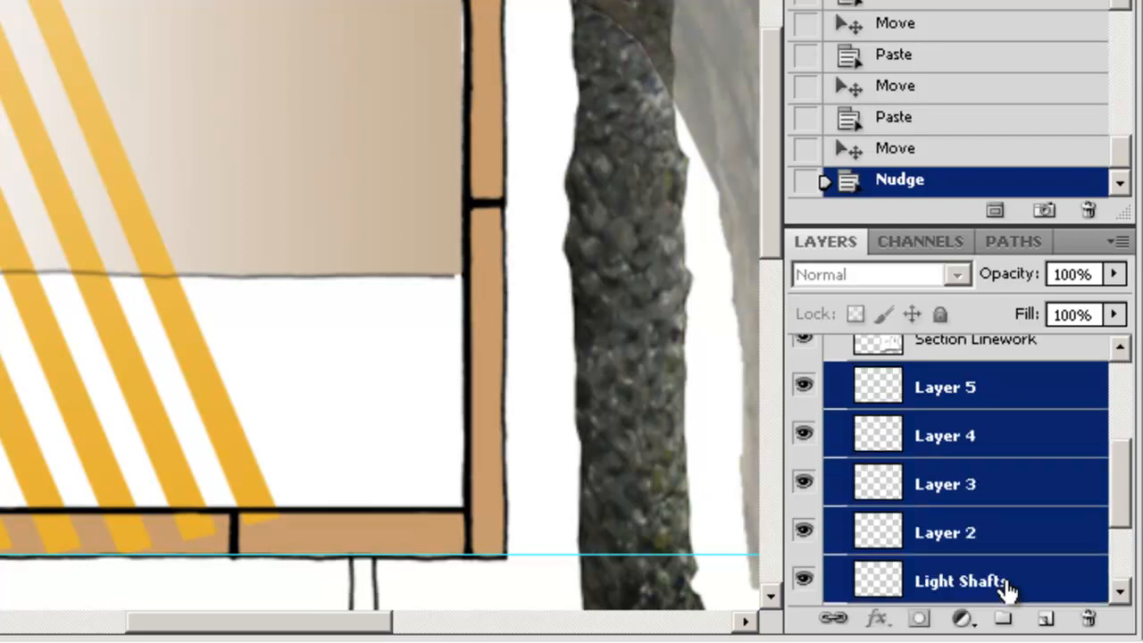
pyautogui.moveTo(958, 357)
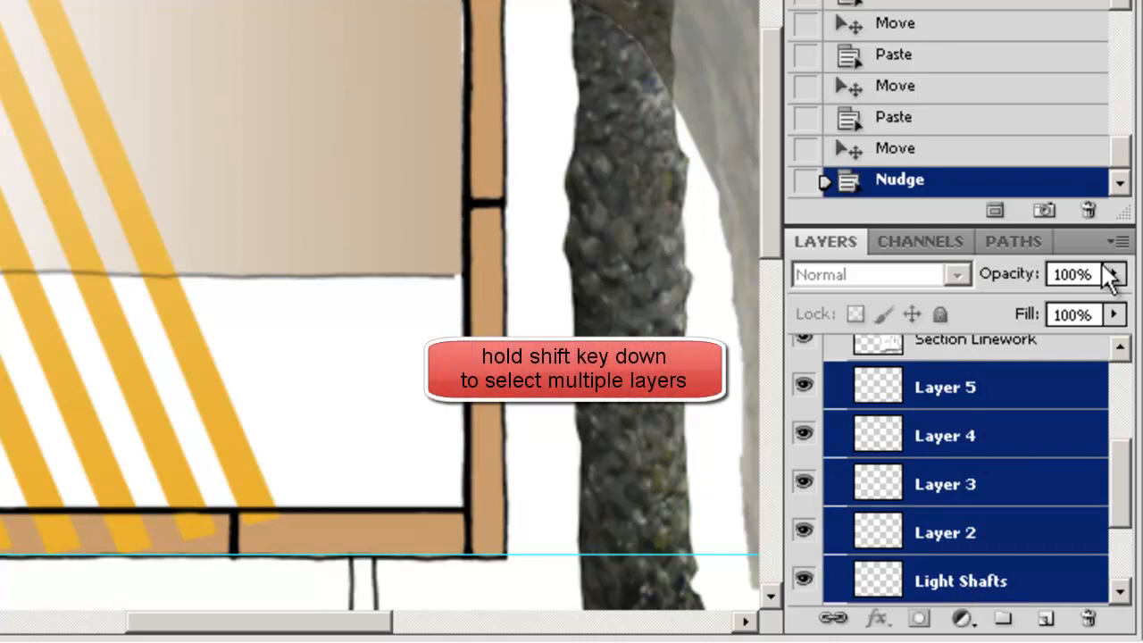
pyautogui.click(1119, 241)
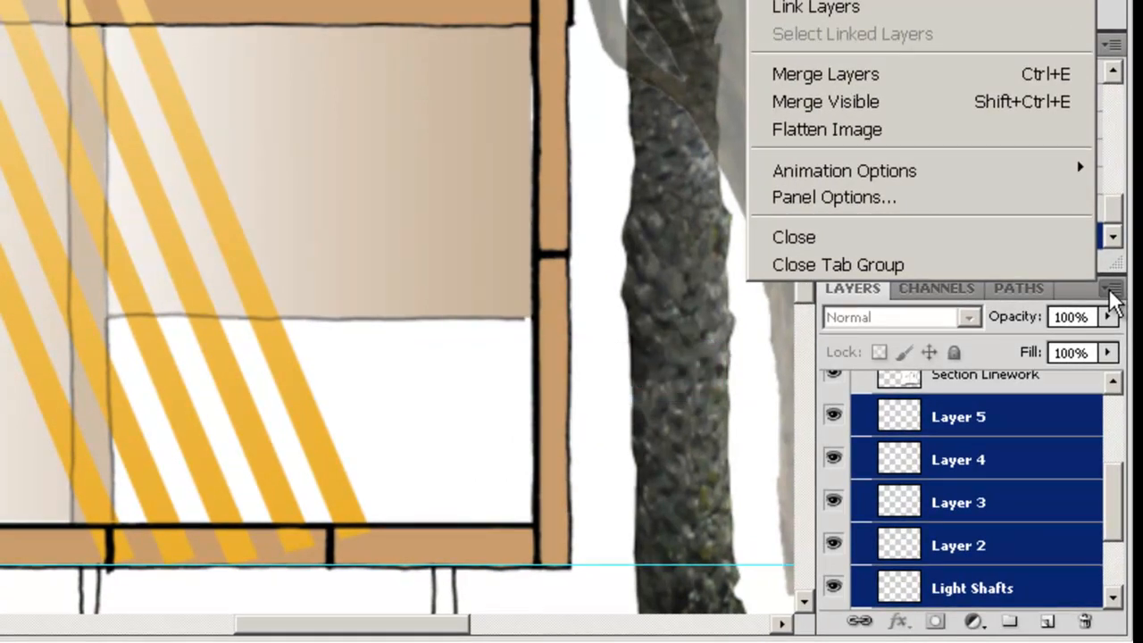
pyautogui.moveTo(826, 73)
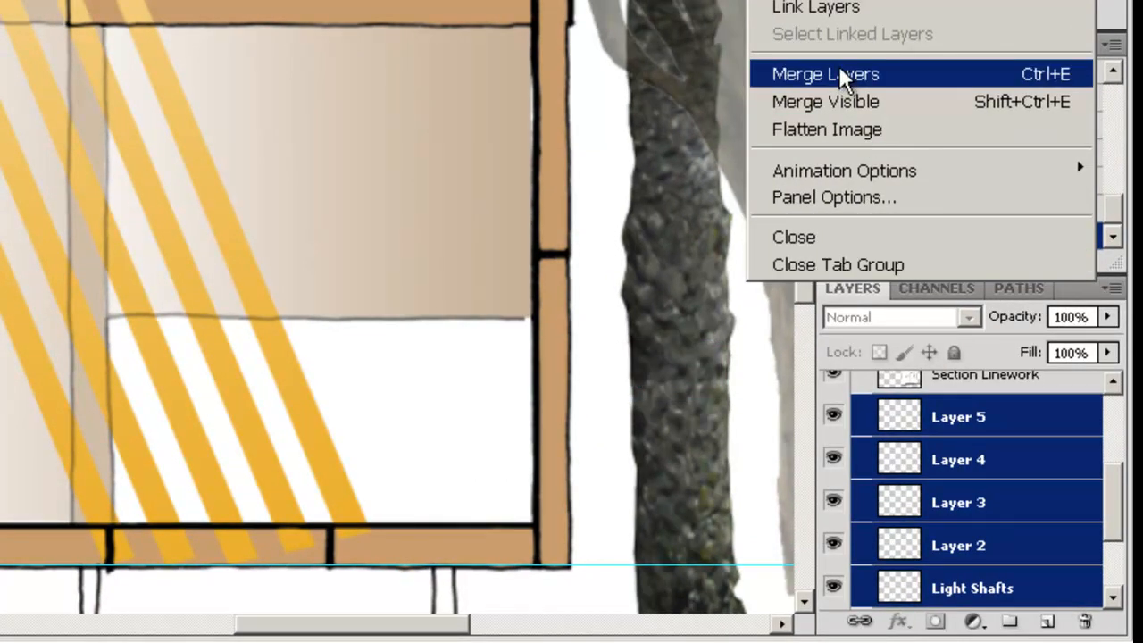
pyautogui.click(824, 73)
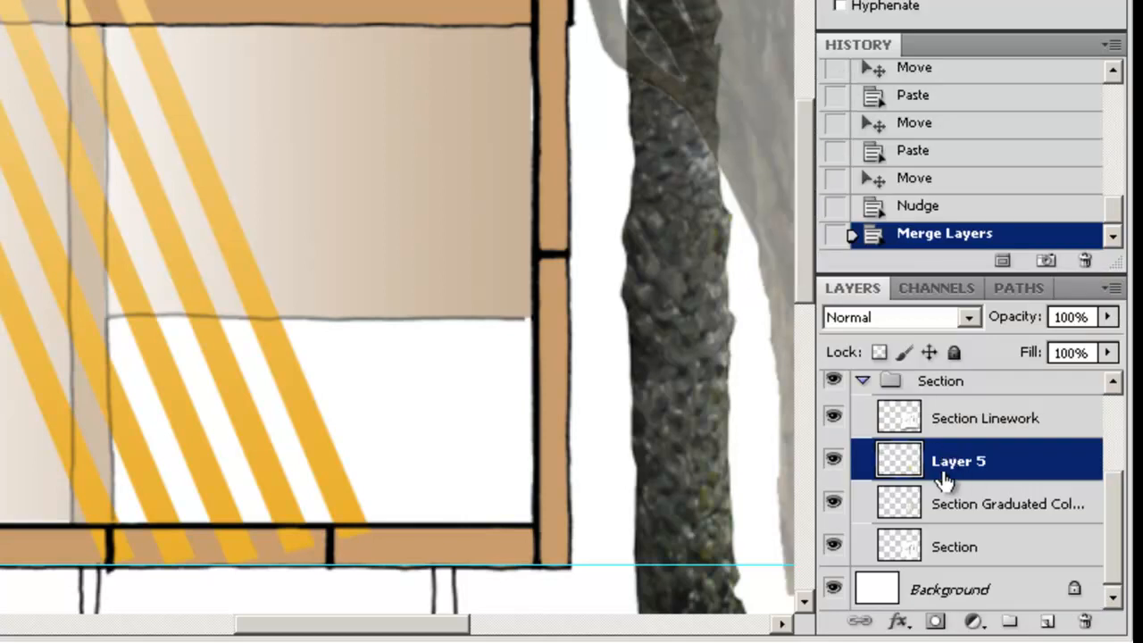
# Step: Rename the merged shaft layer to Line Shafts
pyautogui.doubleClick(957, 461)
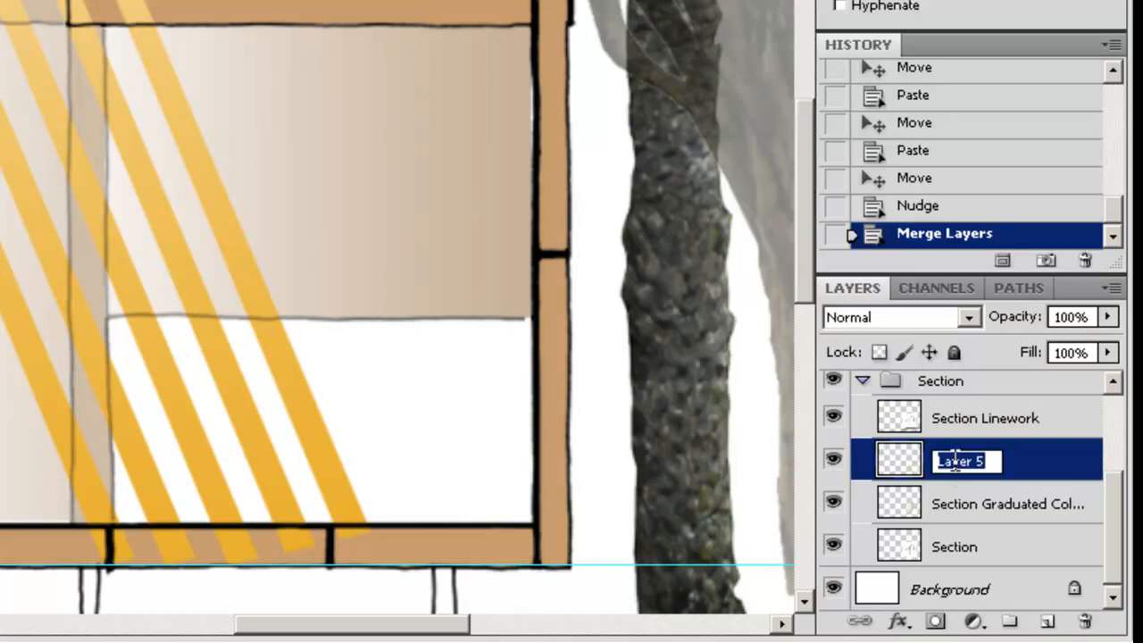
pyautogui.write('Line Shafts')
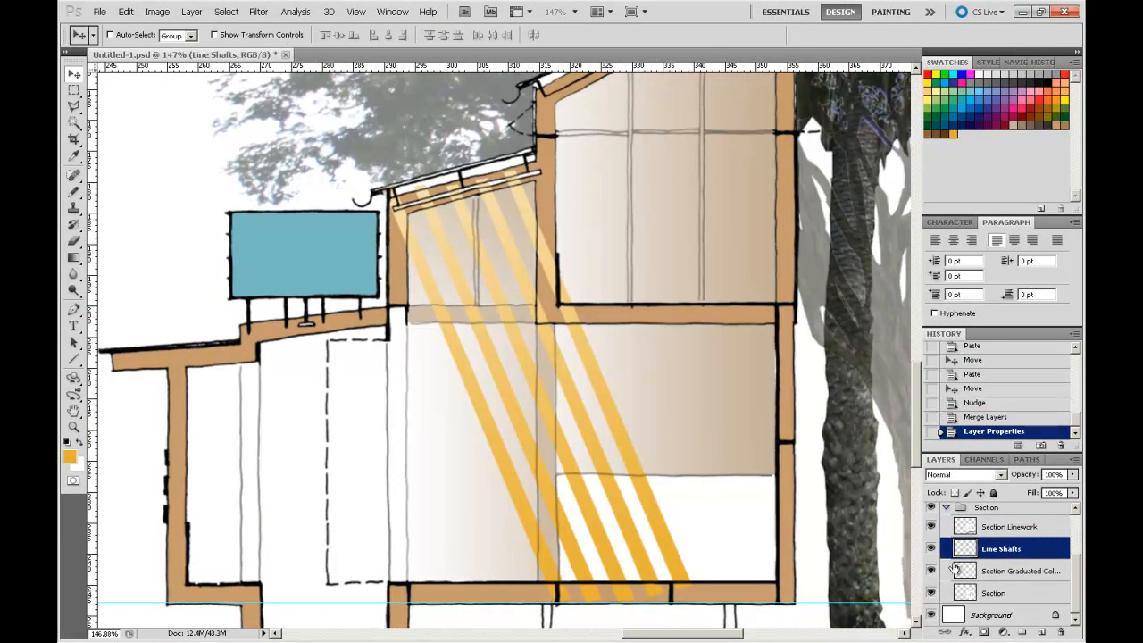
pyautogui.click(932, 549)
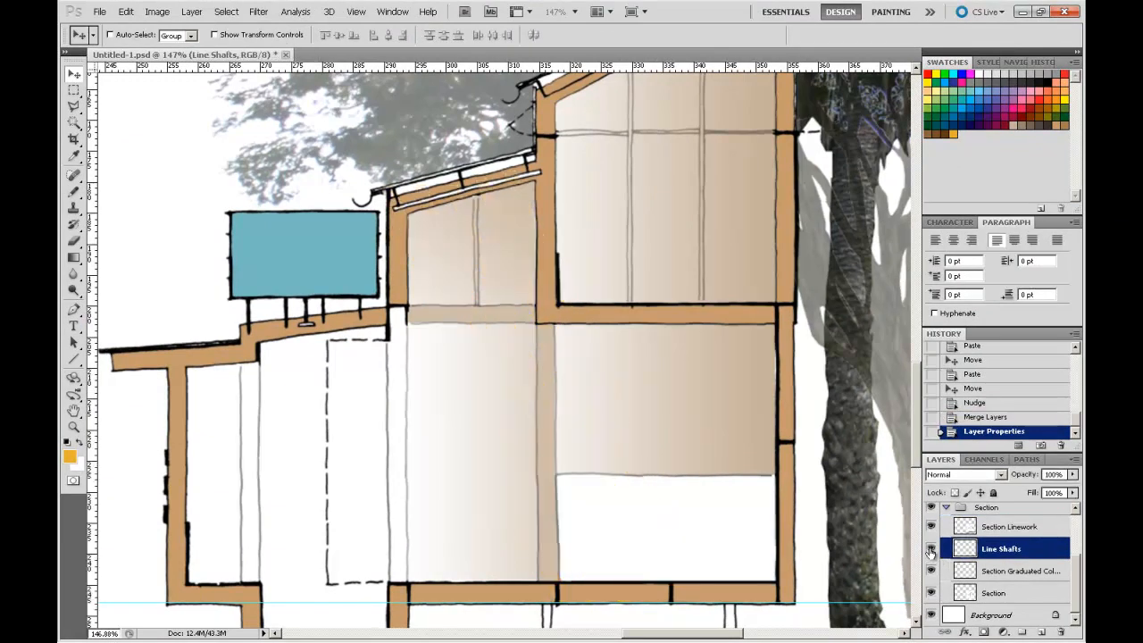
pyautogui.click(933, 548)
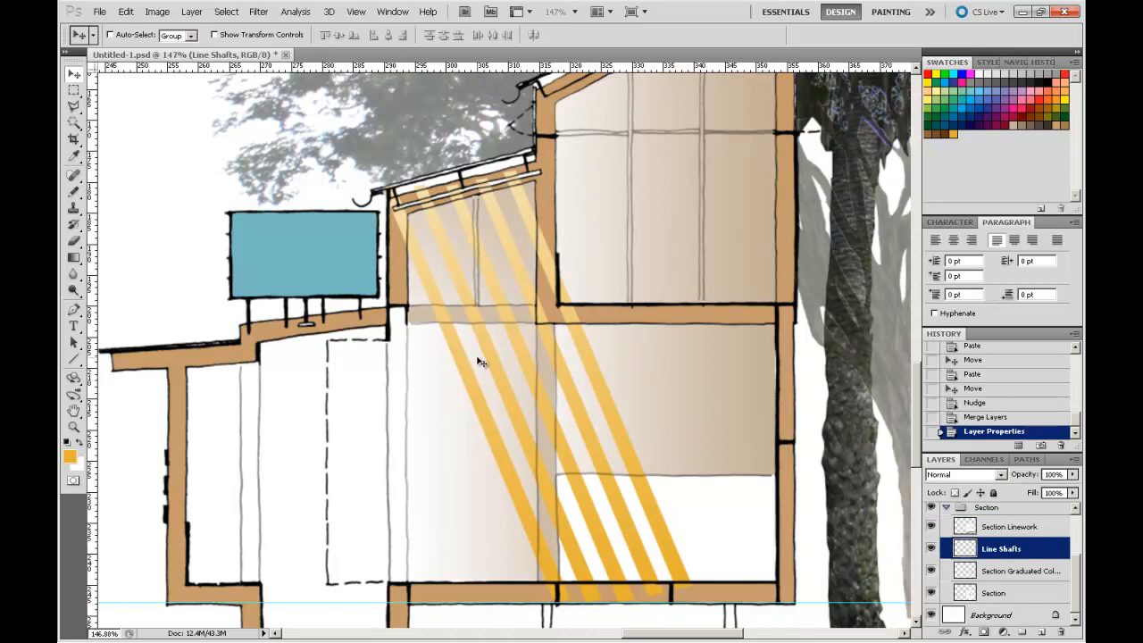
pyautogui.moveTo(490, 253)
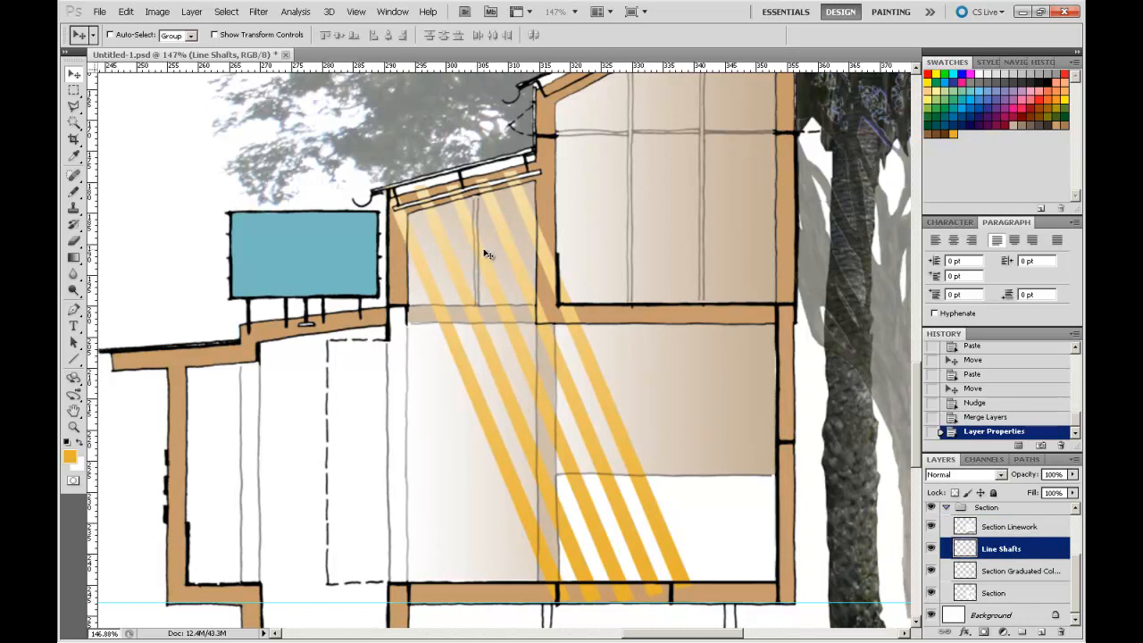
pyautogui.moveTo(493, 240)
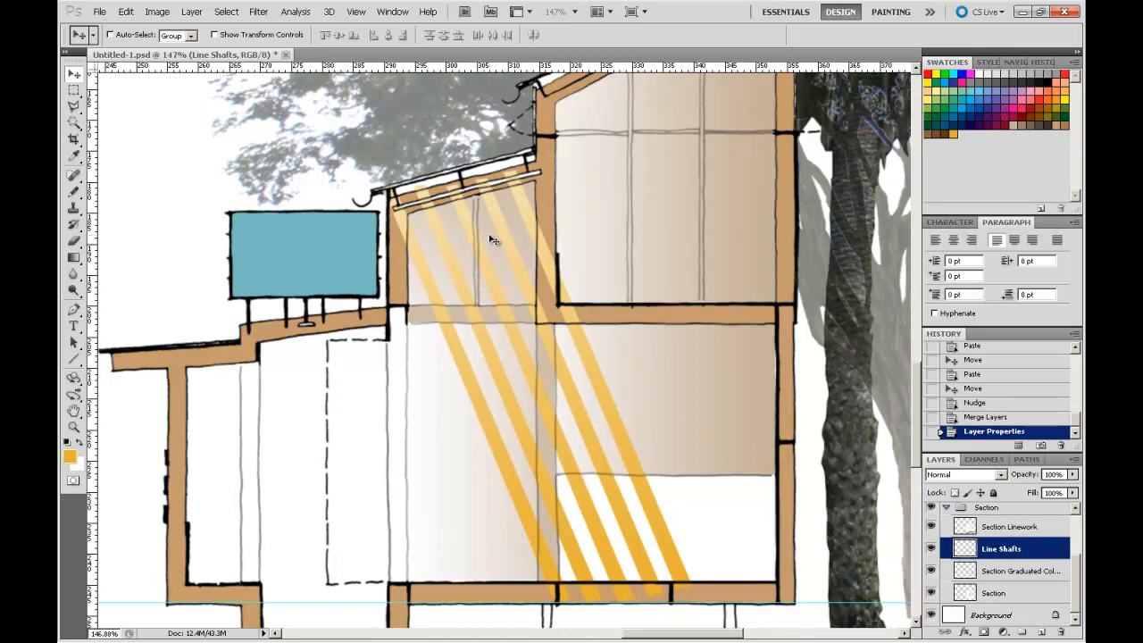
pyautogui.moveTo(518, 373)
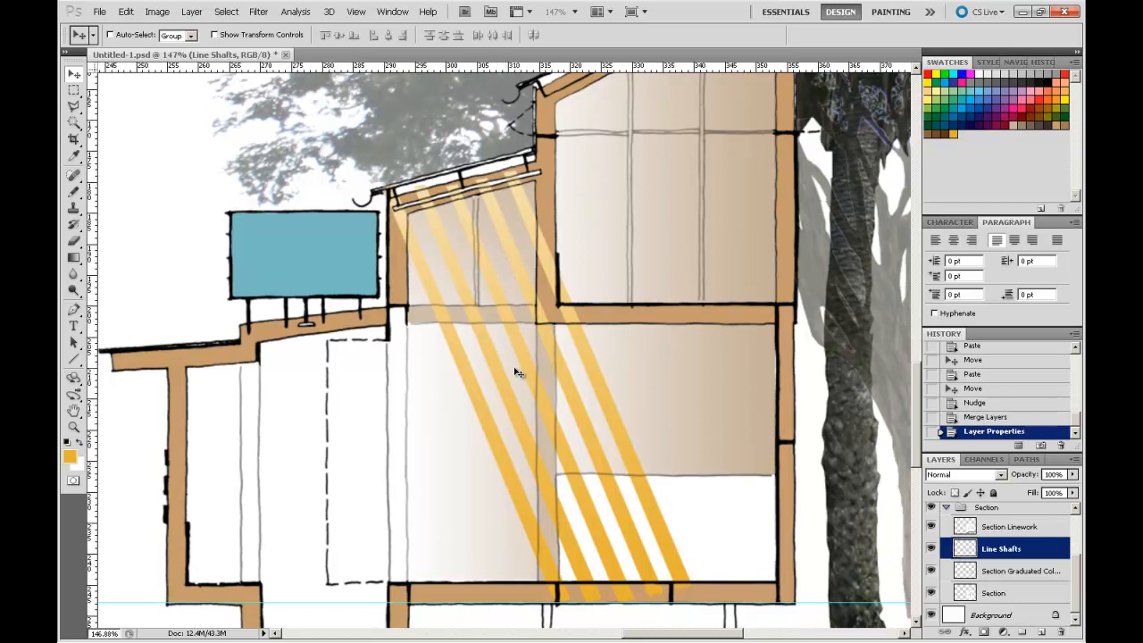
pyautogui.moveTo(414, 239)
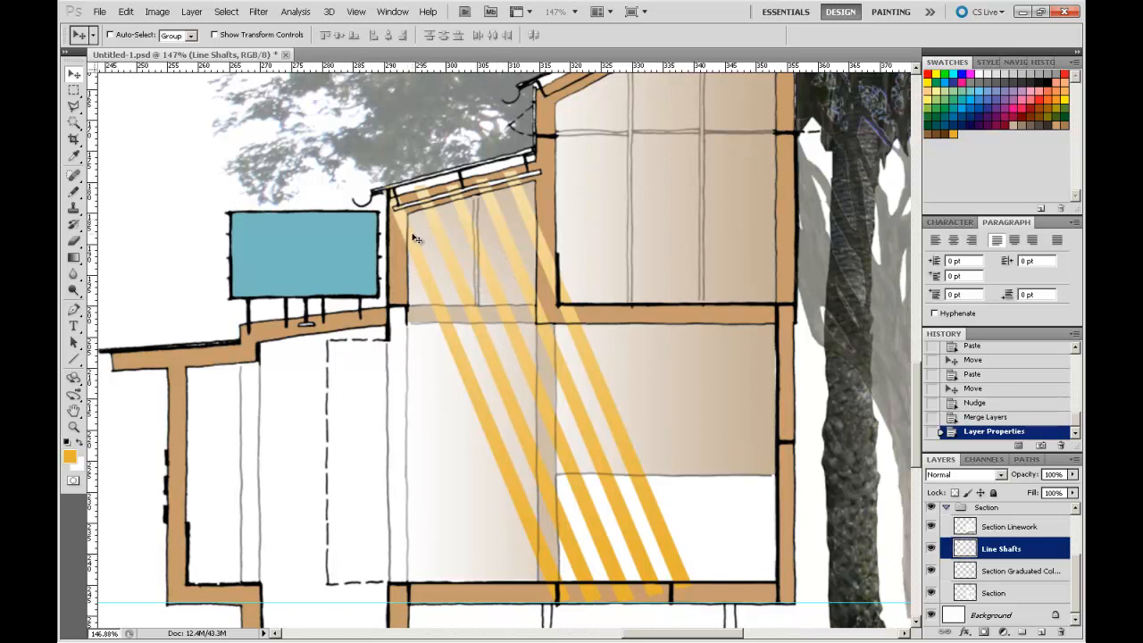
pyautogui.moveTo(475, 377)
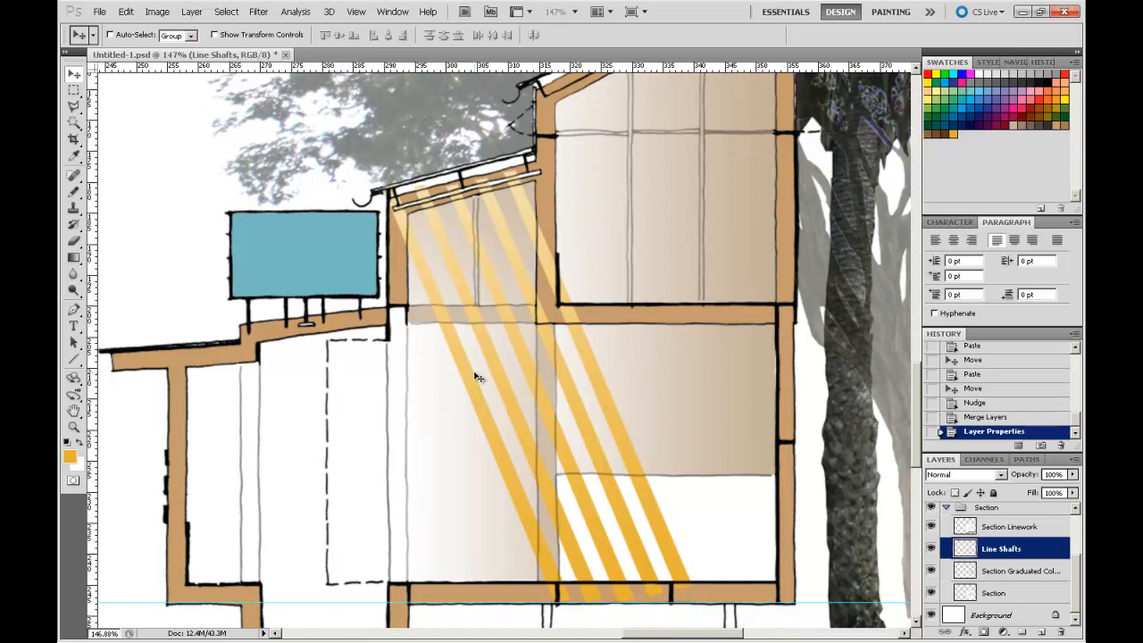
pyautogui.moveTo(522, 496)
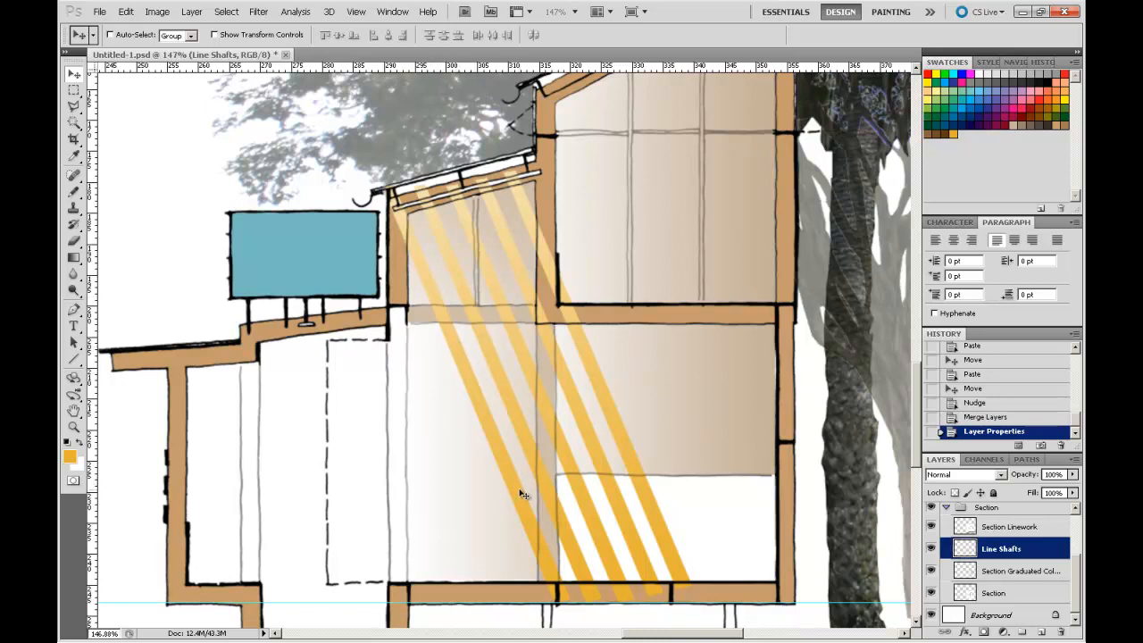
pyautogui.moveTo(635, 397)
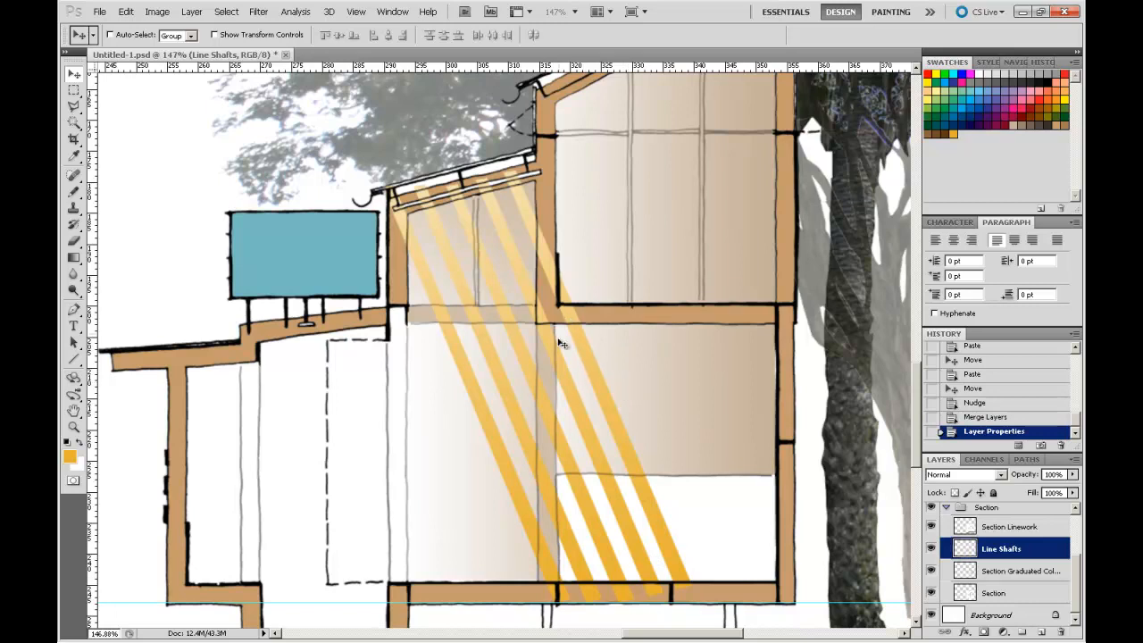
pyautogui.moveTo(588, 372)
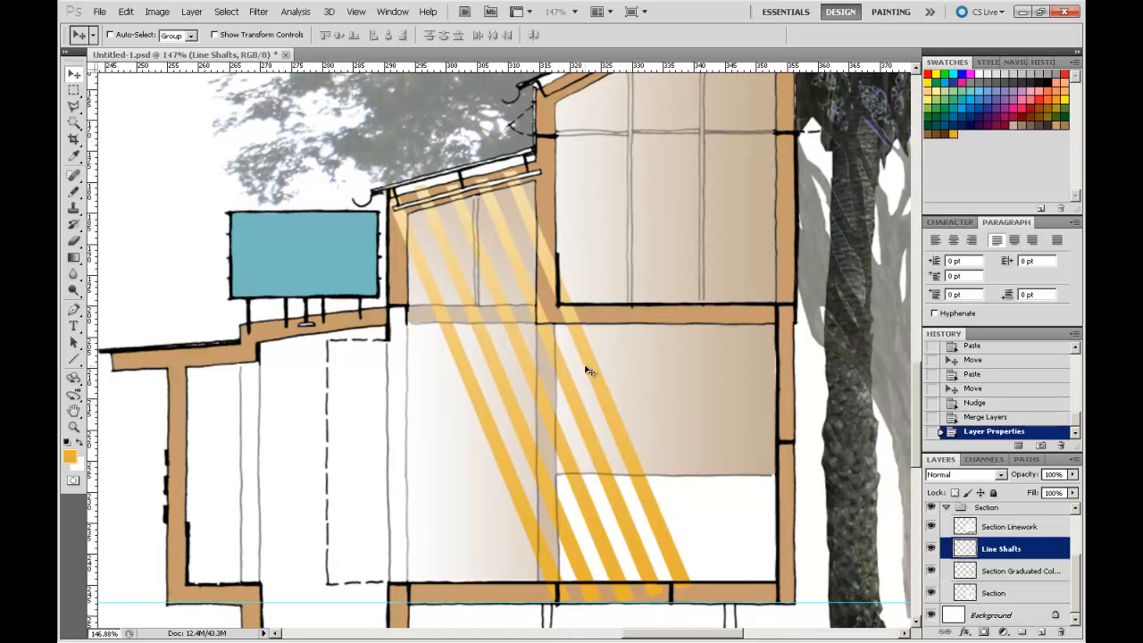
pyautogui.moveTo(552, 590)
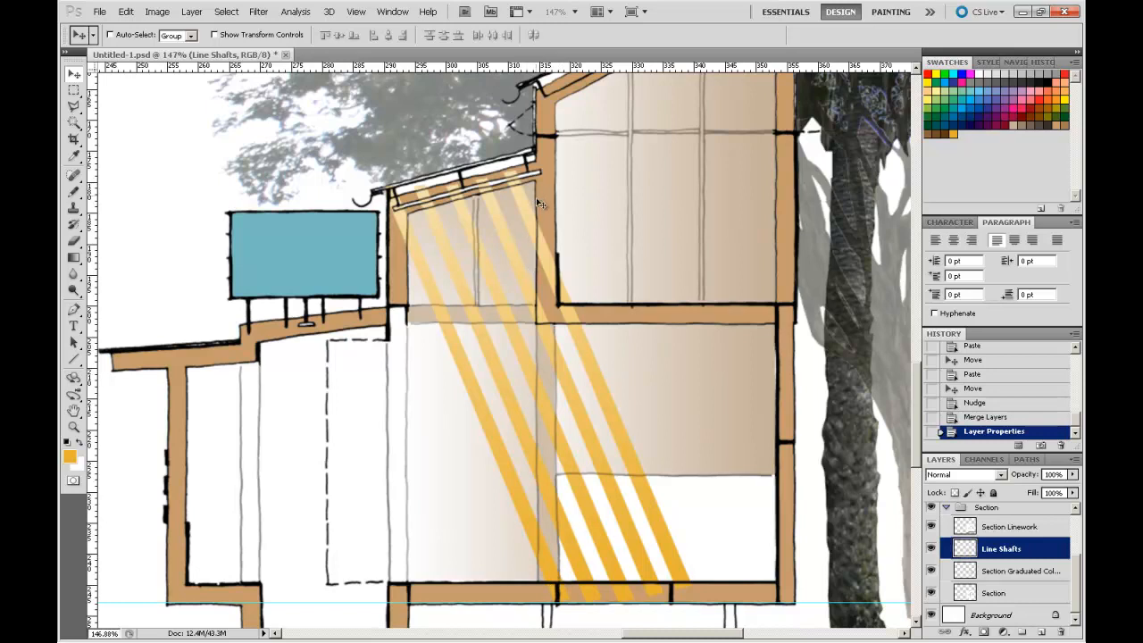
pyautogui.moveTo(572, 322)
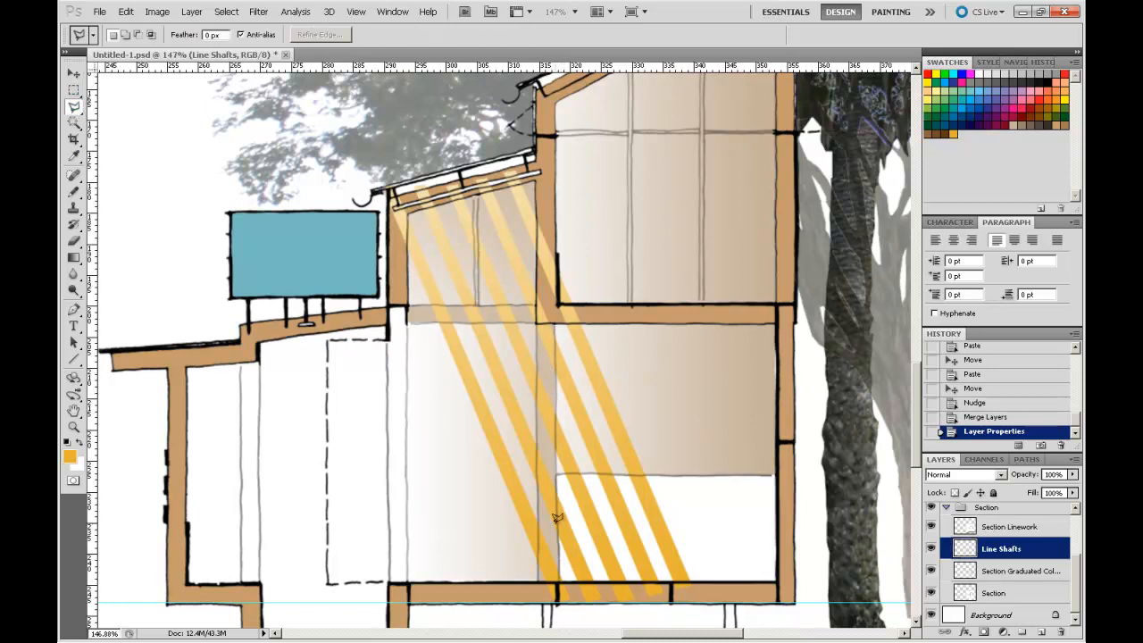
pyautogui.moveTo(561, 571)
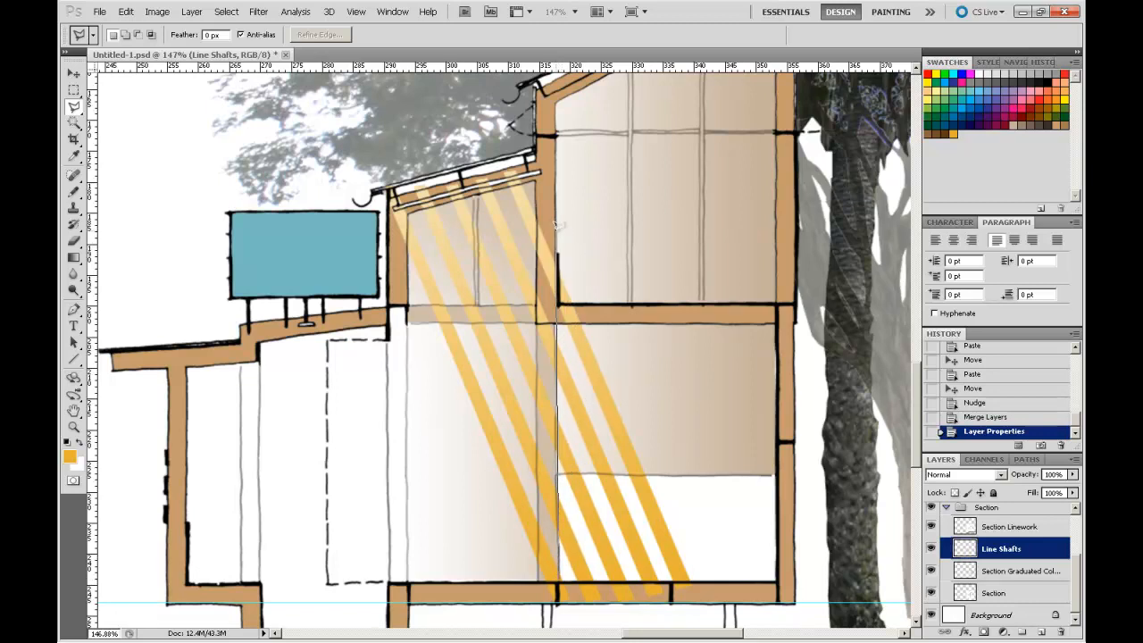
# Step: Lasso the right-hand rooms, erase the shafts there, and deselect with Ctrl+D
pyautogui.moveTo(554, 229); pyautogui.dragTo(651, 258)
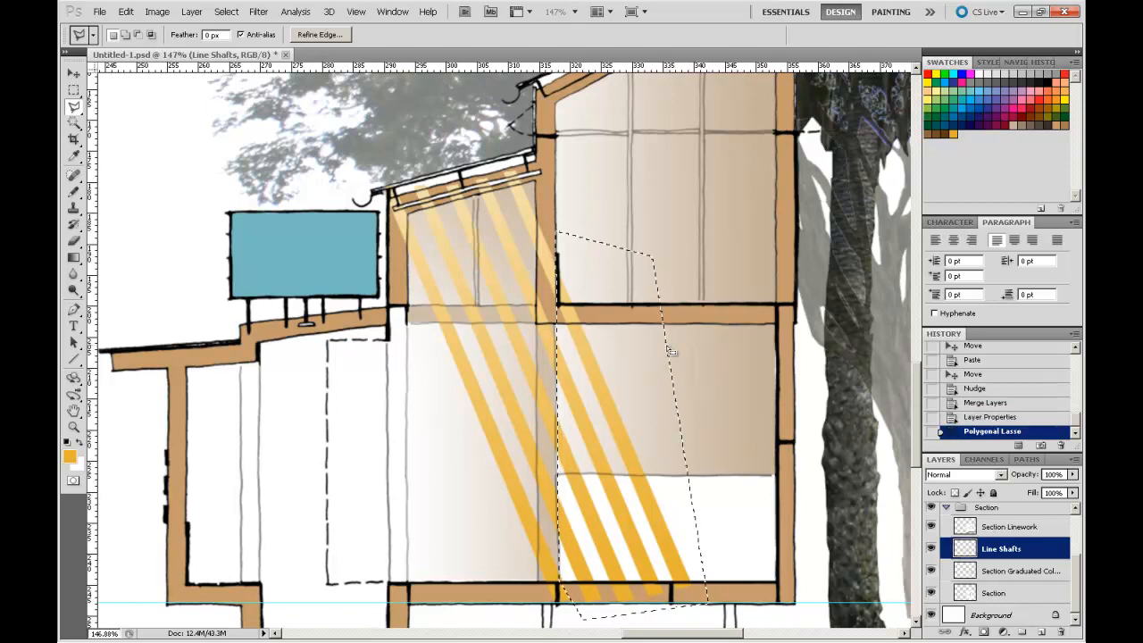
pyautogui.click(75, 241)
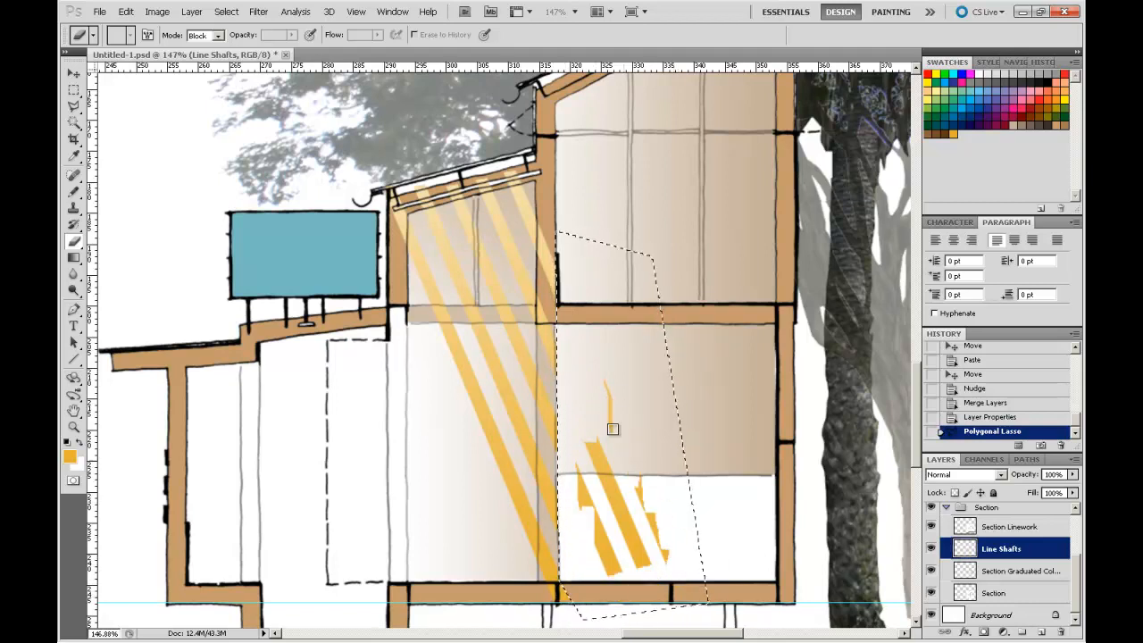
pyautogui.moveTo(615, 429); pyautogui.dragTo(604, 553)
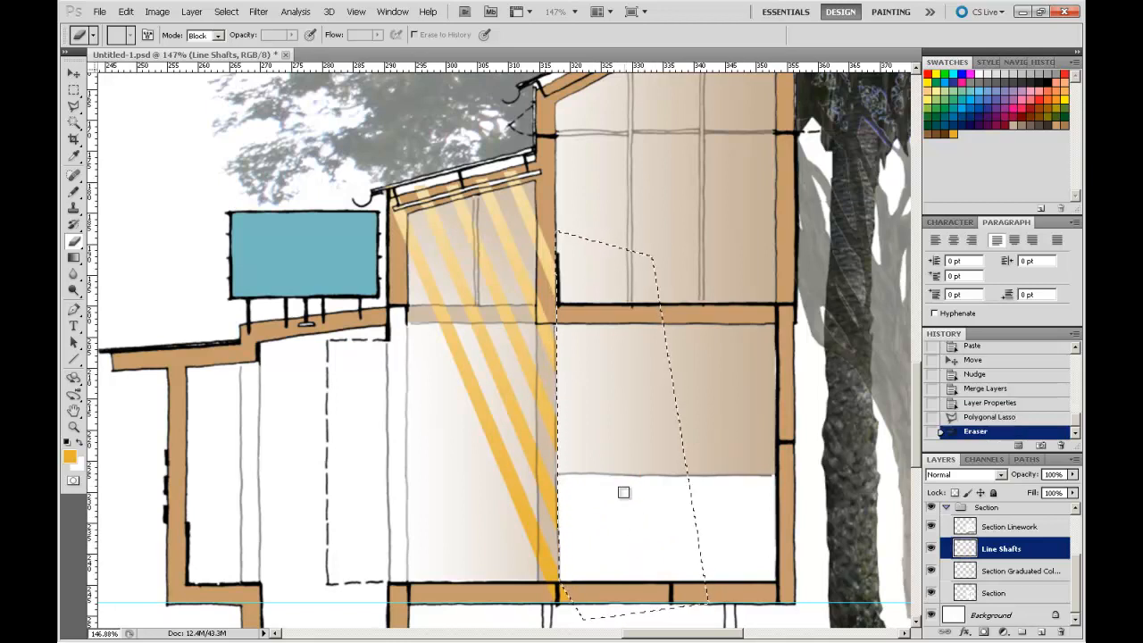
pyautogui.press('ctrl+d')
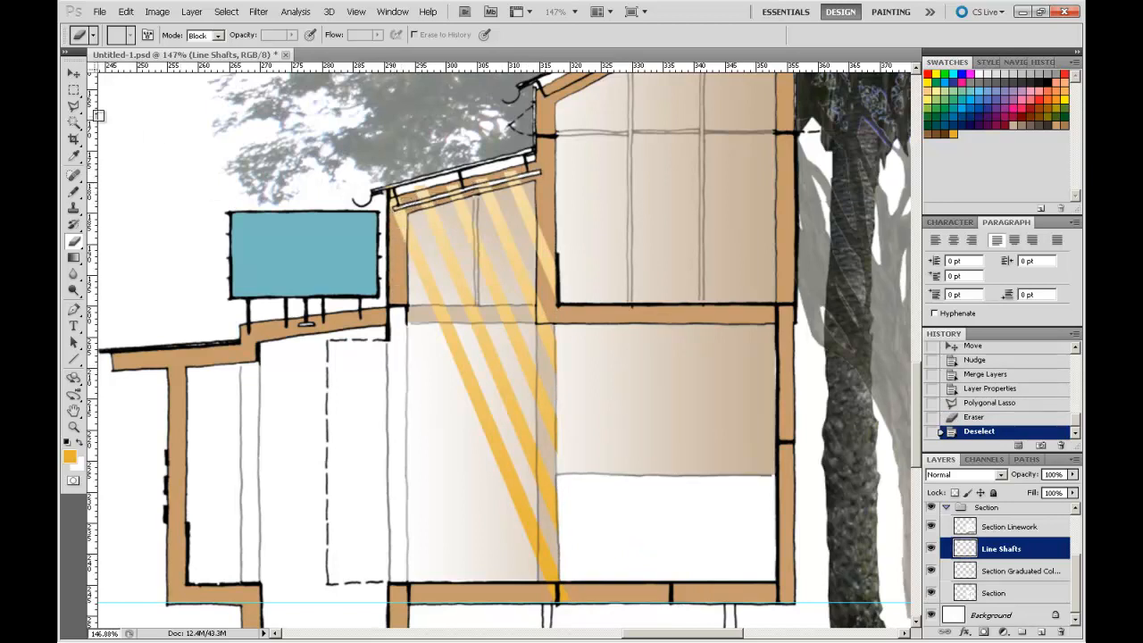
# Step: Erase the stray shaft ends near the sloped roof within a Polygonal Lasso selection, then deselect
pyautogui.click(75, 106)
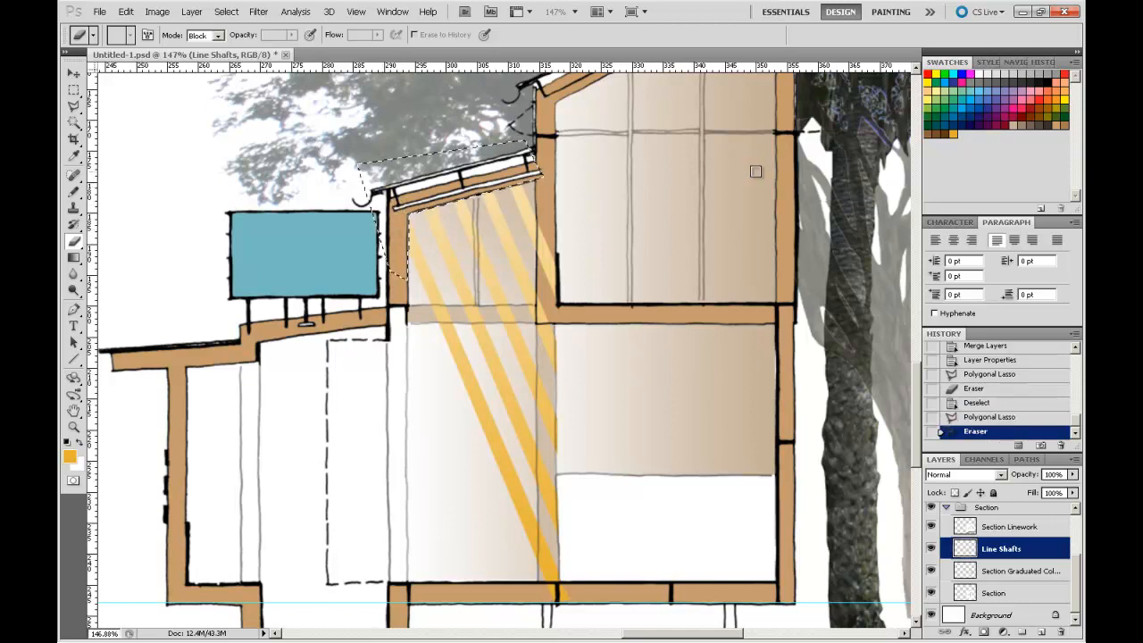
pyautogui.press('ctrl+d')
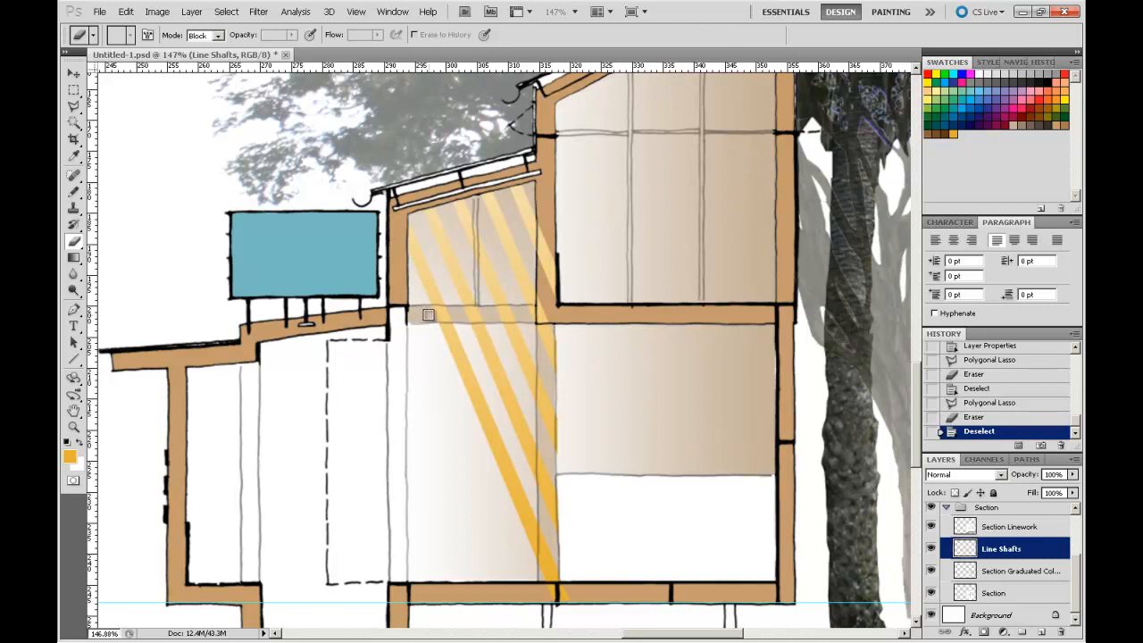
pyautogui.moveTo(583, 236)
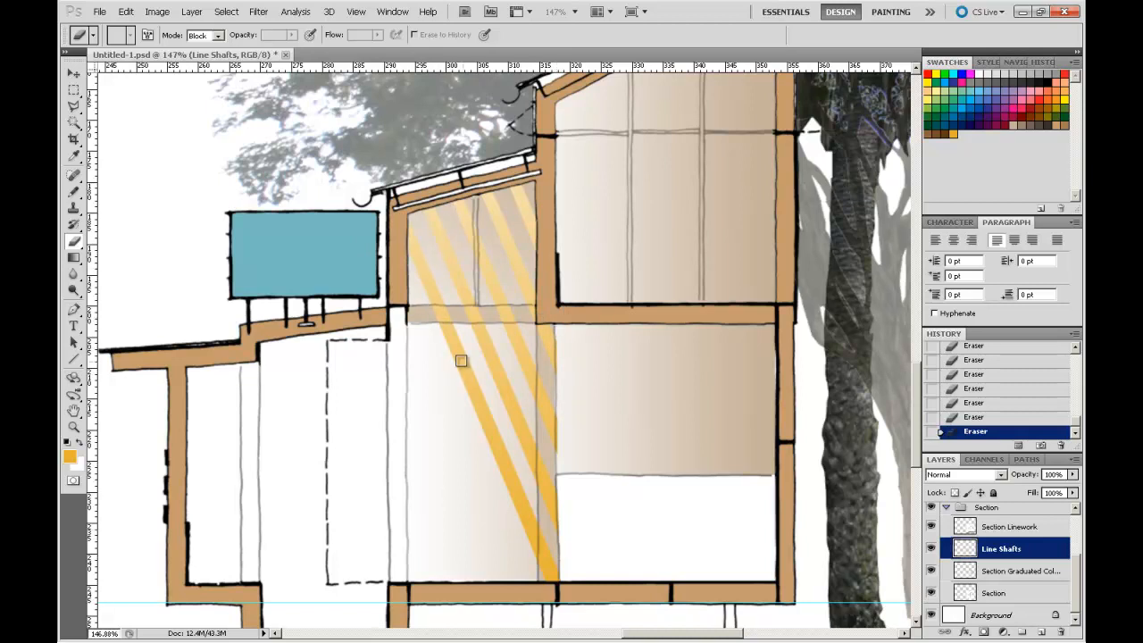
pyautogui.moveTo(488, 250)
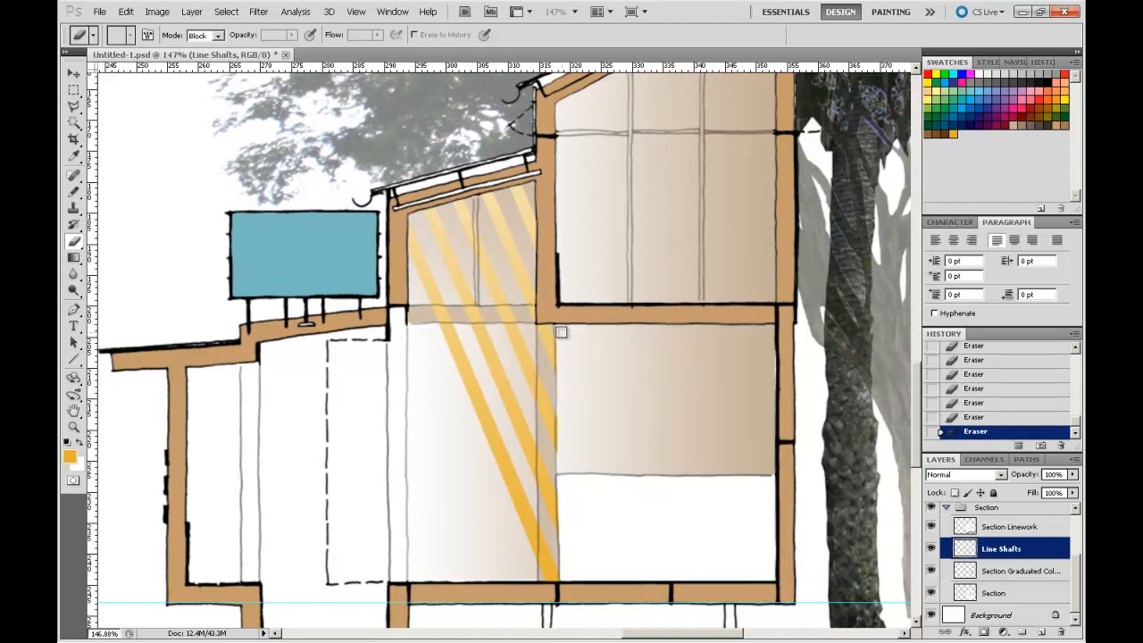
pyautogui.moveTo(547, 325)
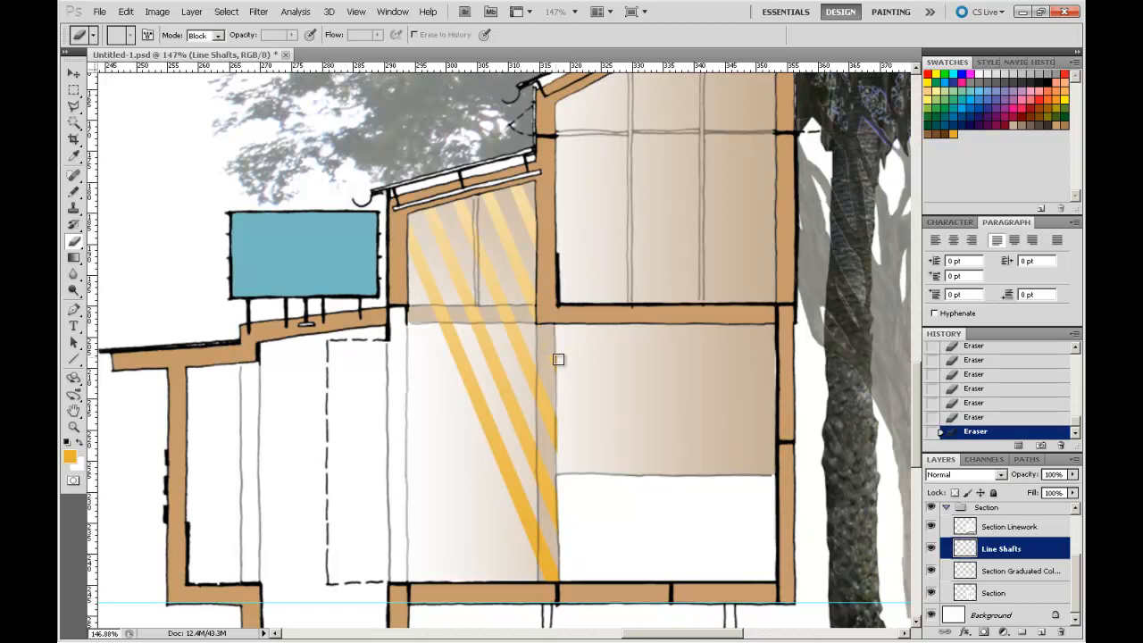
pyautogui.moveTo(615, 393)
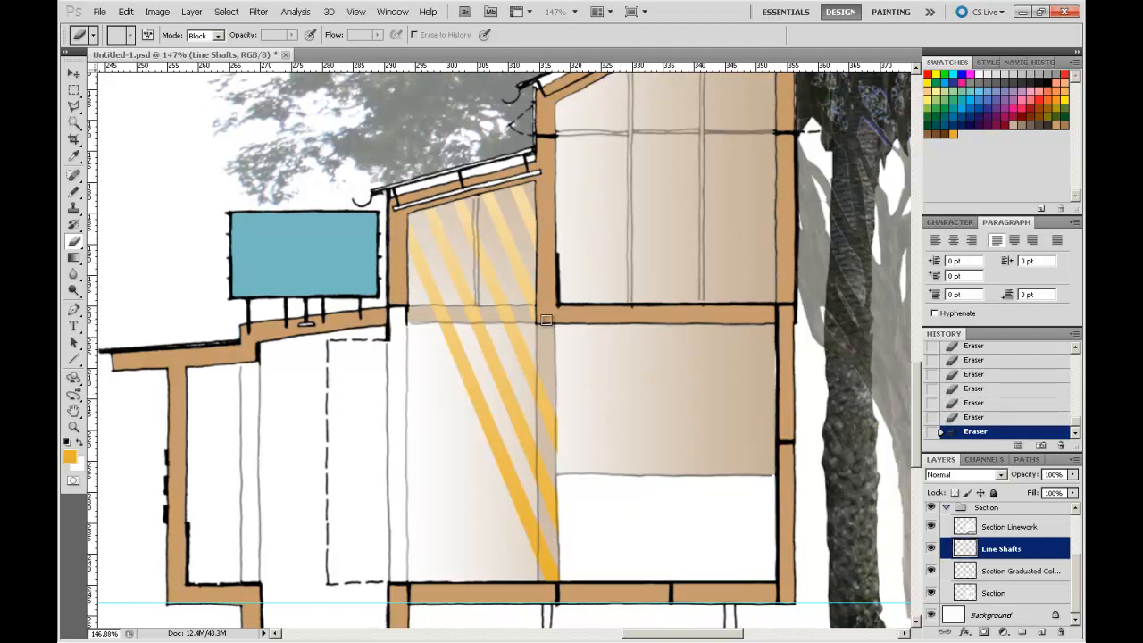
pyautogui.moveTo(466, 313)
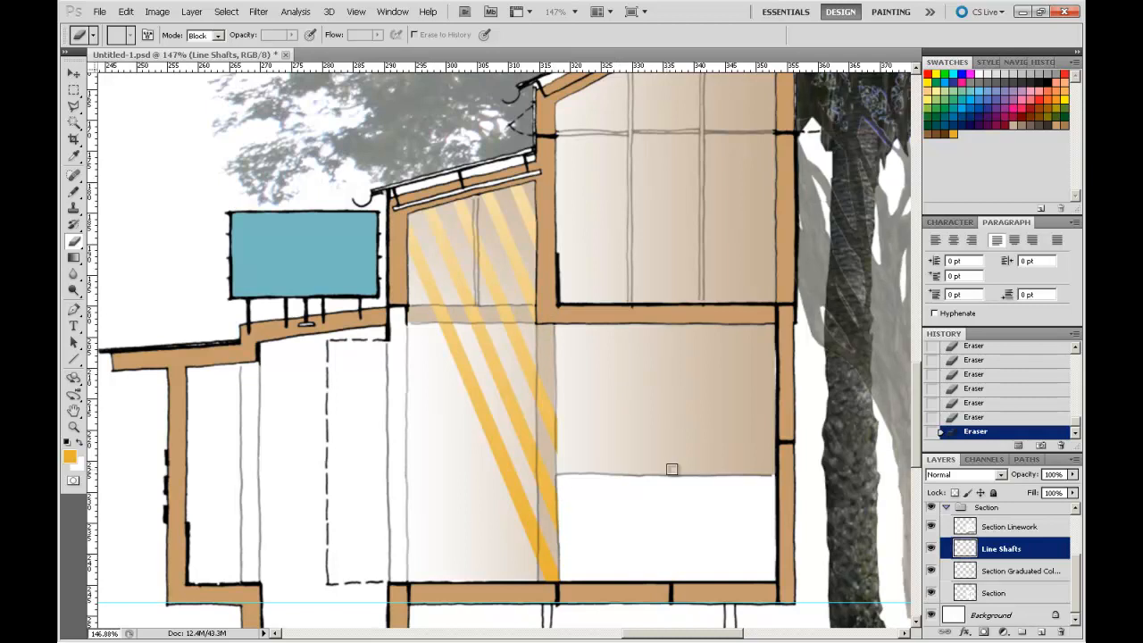
# Step: Marquee the lower shaft section, cut it to a new Layer 2 and shift it slightly with Move
pyautogui.click(75, 89)
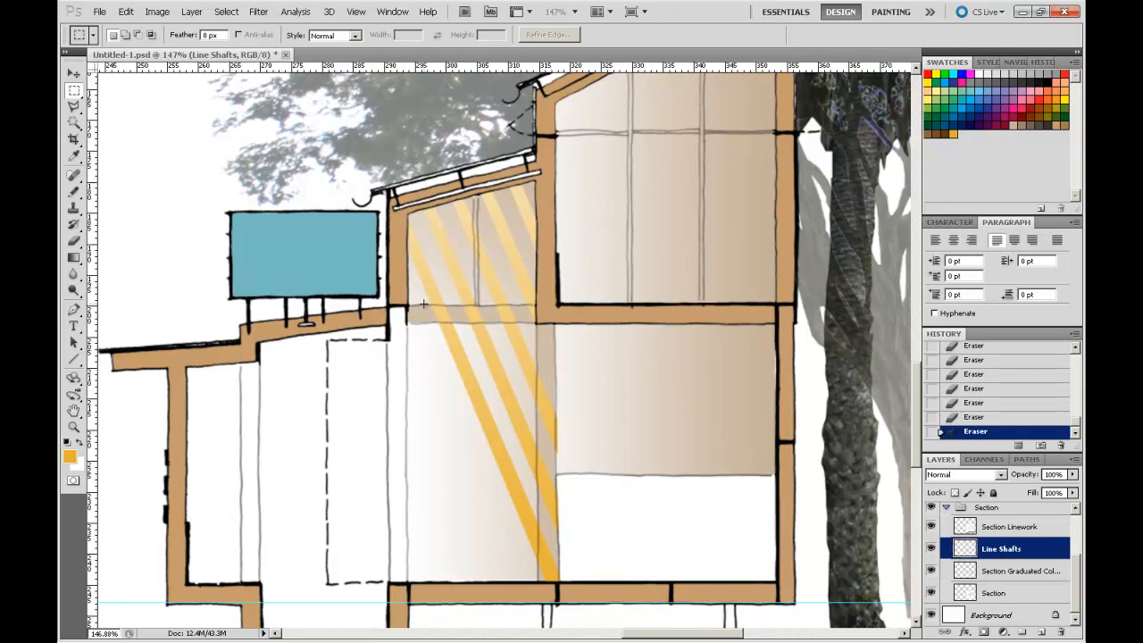
pyautogui.moveTo(425, 304); pyautogui.dragTo(536, 325)
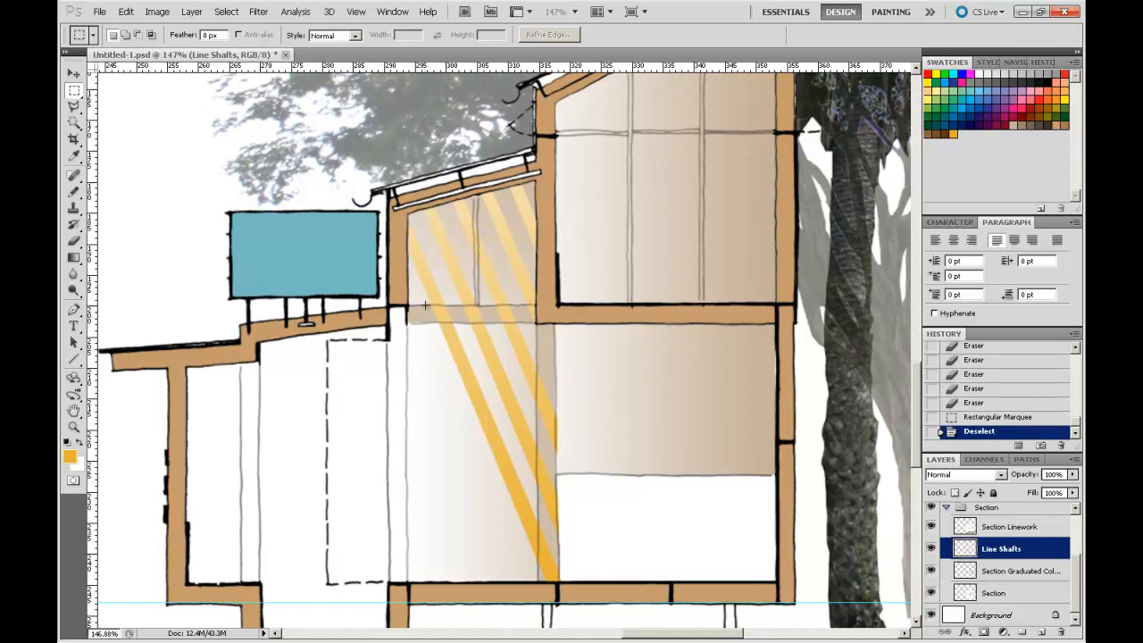
pyautogui.moveTo(426, 304); pyautogui.dragTo(543, 325)
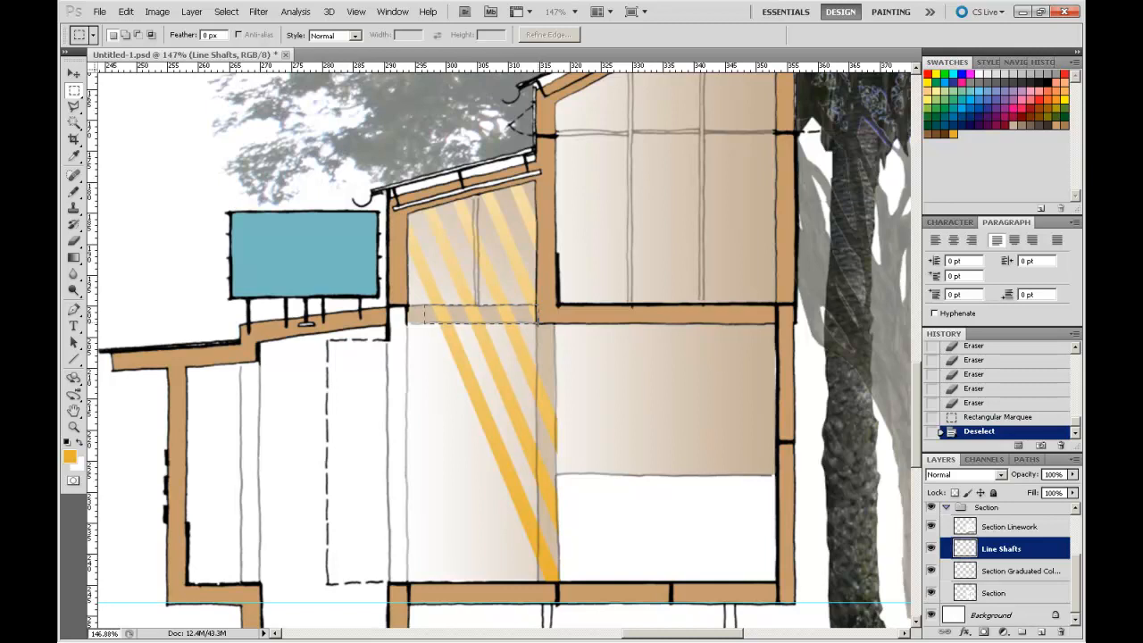
pyautogui.moveTo(425, 304); pyautogui.dragTo(539, 326)
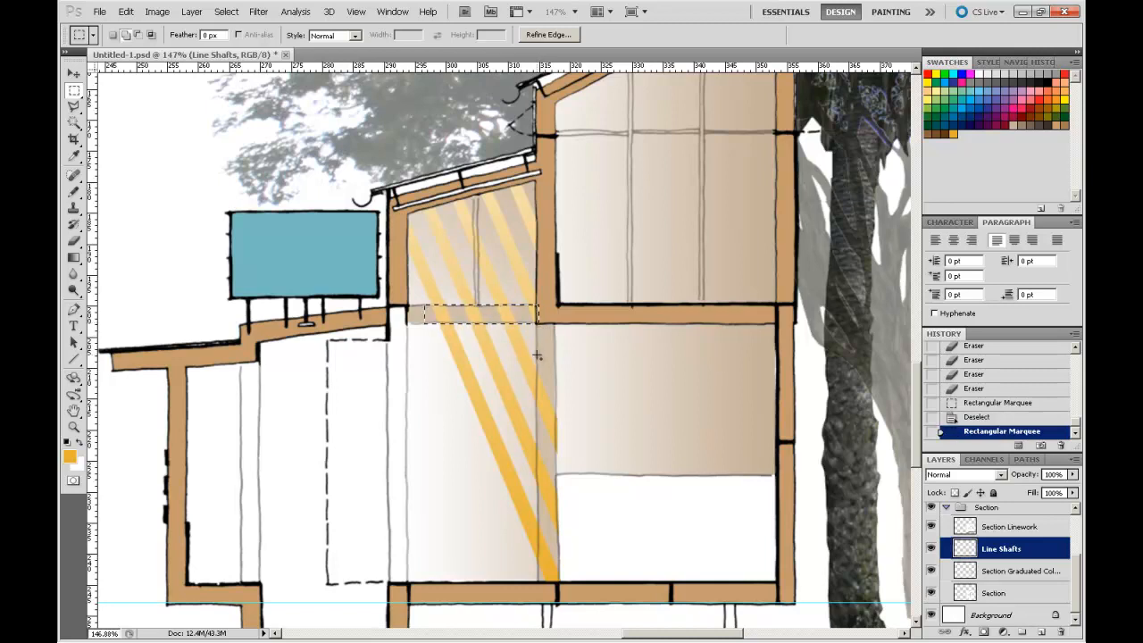
pyautogui.moveTo(536, 355); pyautogui.dragTo(568, 572)
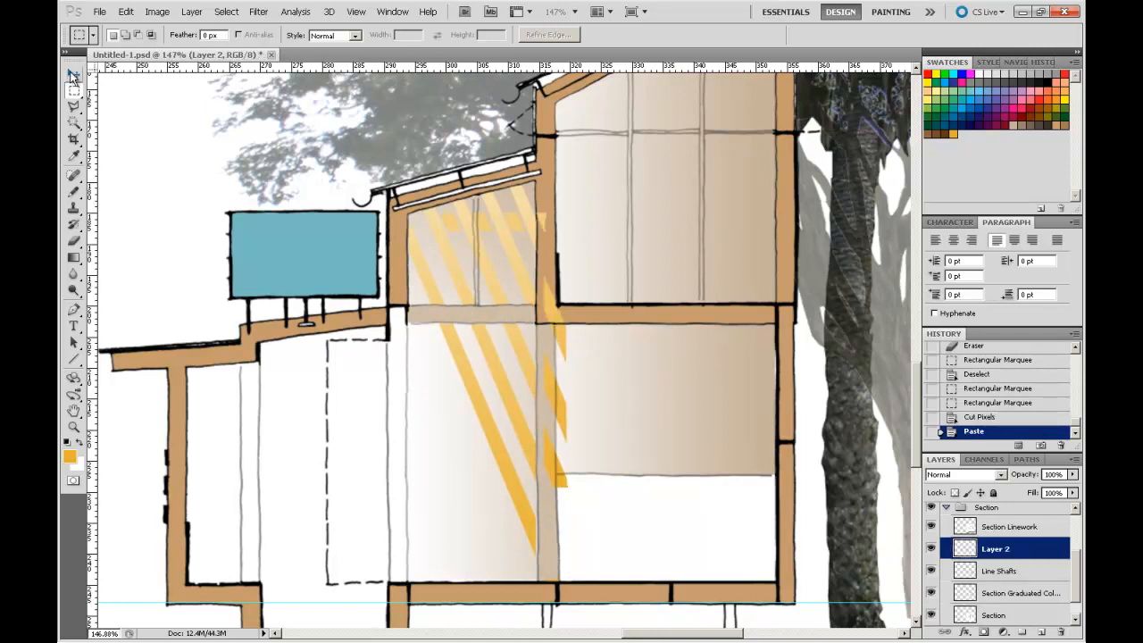
pyautogui.click(75, 75)
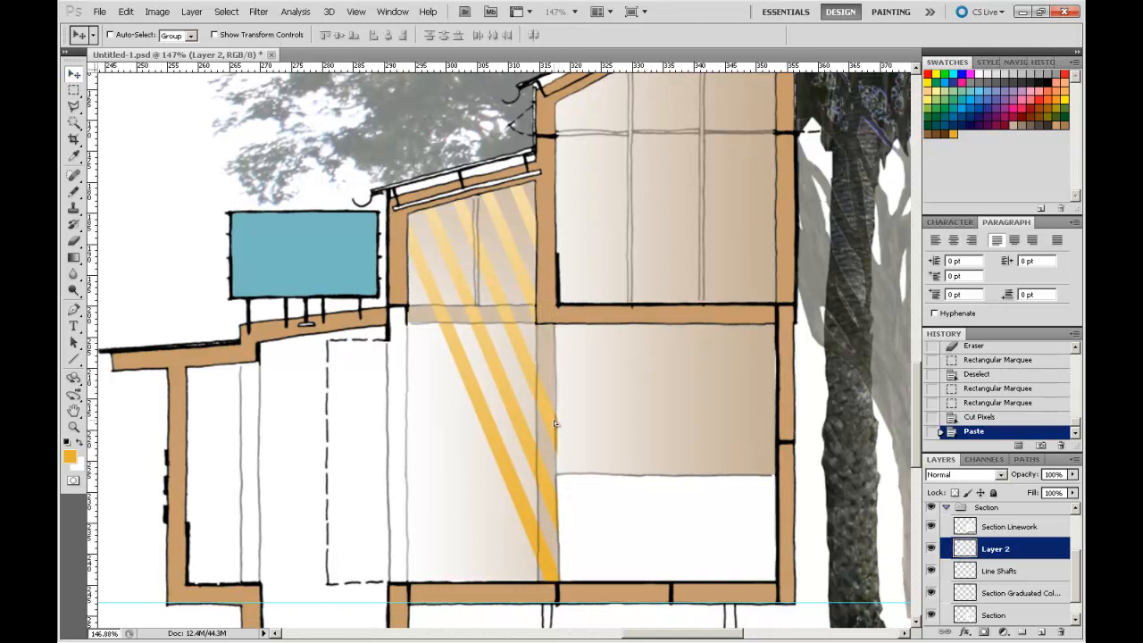
pyautogui.moveTo(545, 425)
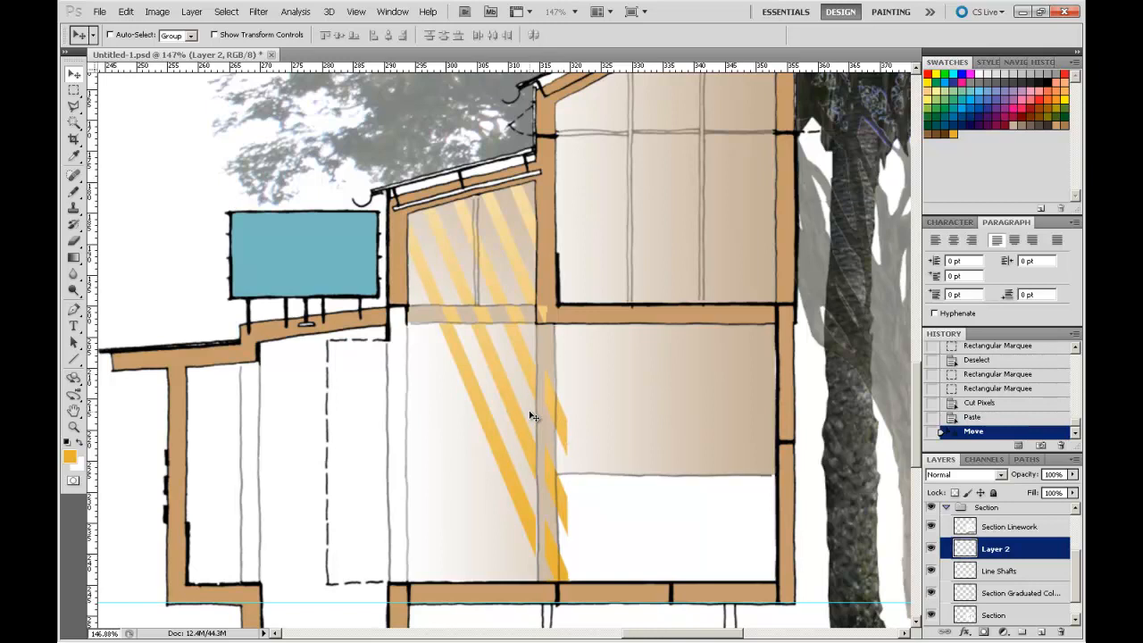
pyautogui.moveTo(643, 347)
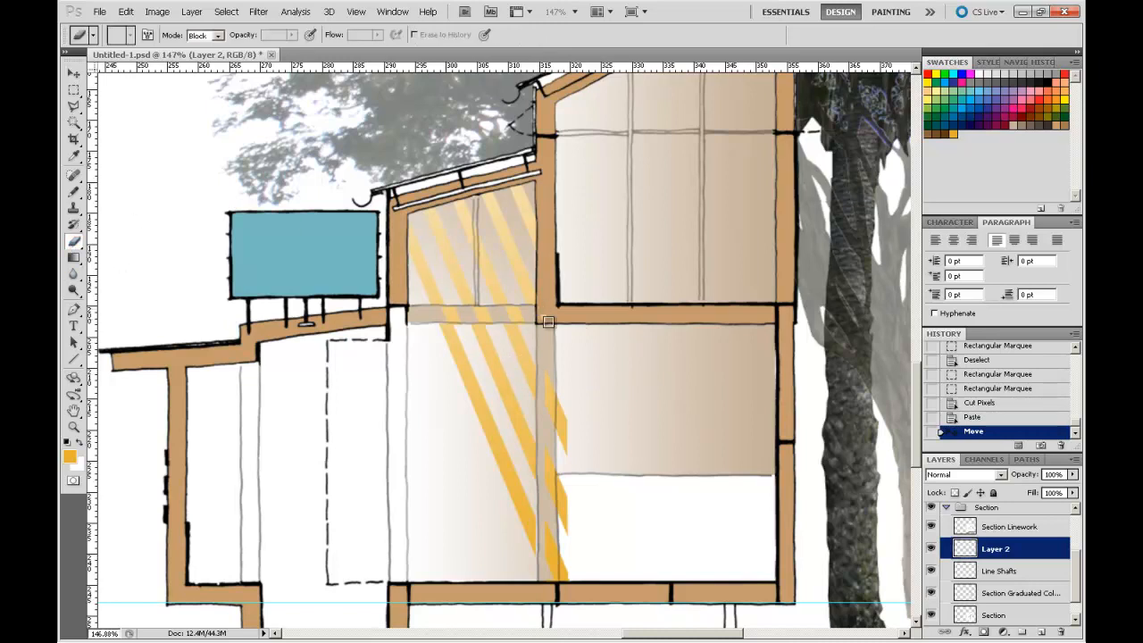
# Step: Erase part of Layer 2, then cut another shaft section onto a new Layer 3 and offset it
pyautogui.click(75, 89)
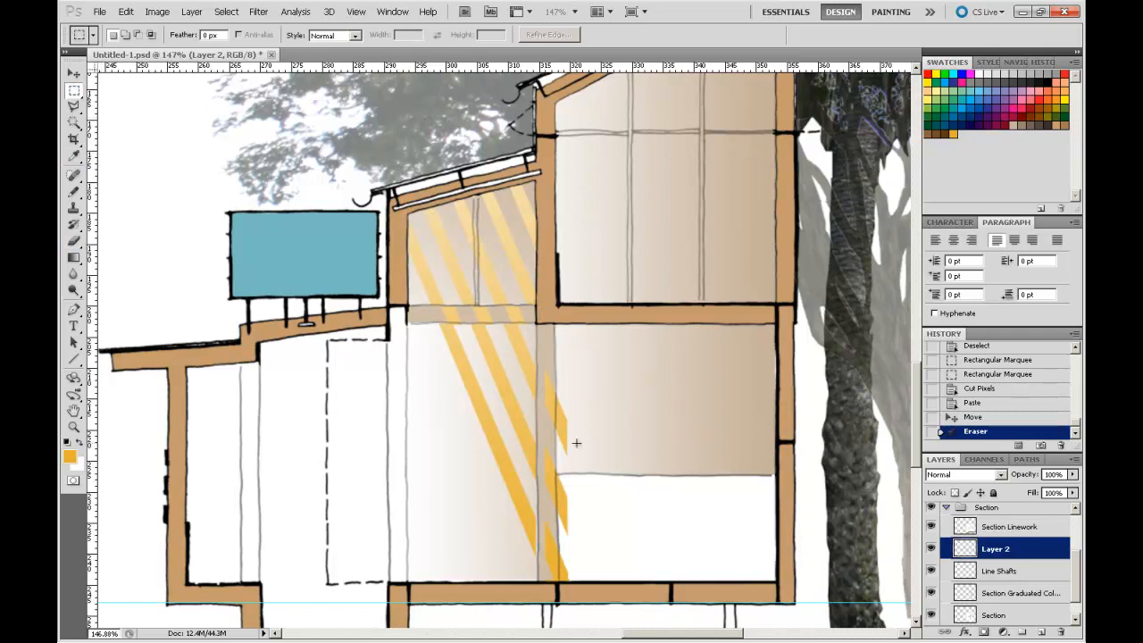
pyautogui.moveTo(545, 364); pyautogui.dragTo(586, 593)
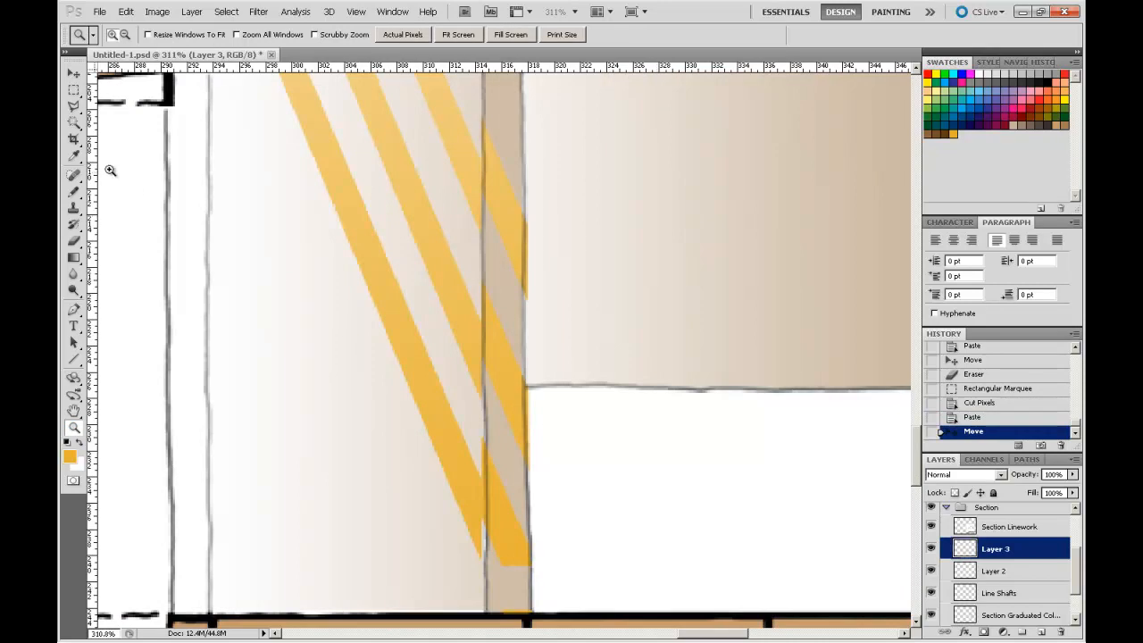
# Step: Erase the leftover fragments so the relocated shaft pieces end cleanly
pyautogui.click(75, 243)
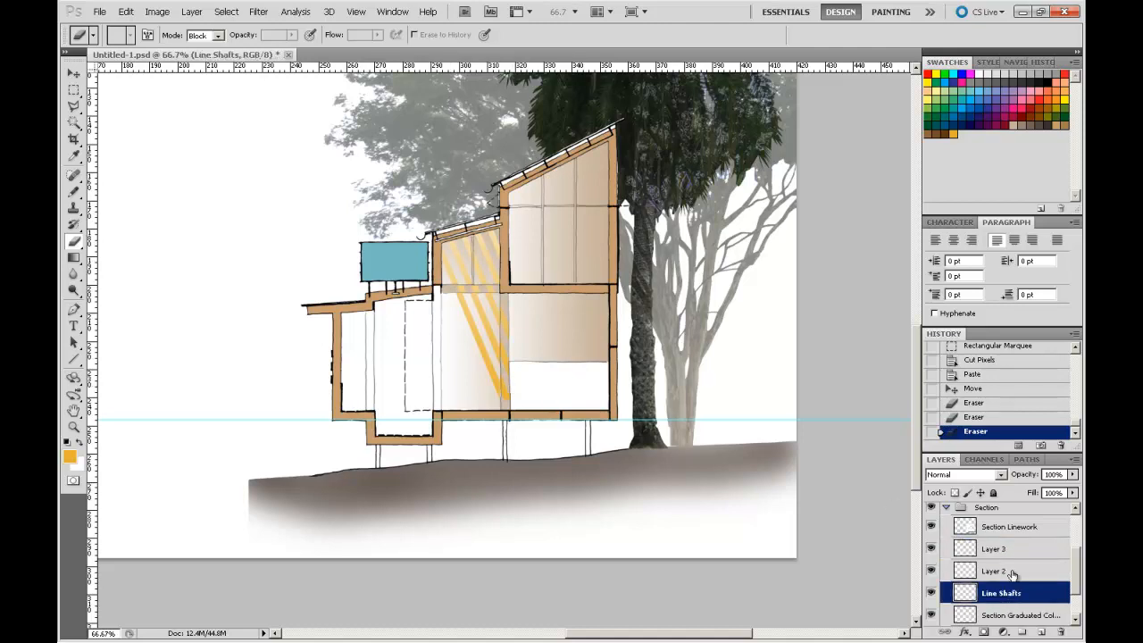
# Step: Merge Layer 3, Layer 2 and Line Shafts into one layer renamed 'Light Shafts'
pyautogui.rightClick(994, 550)
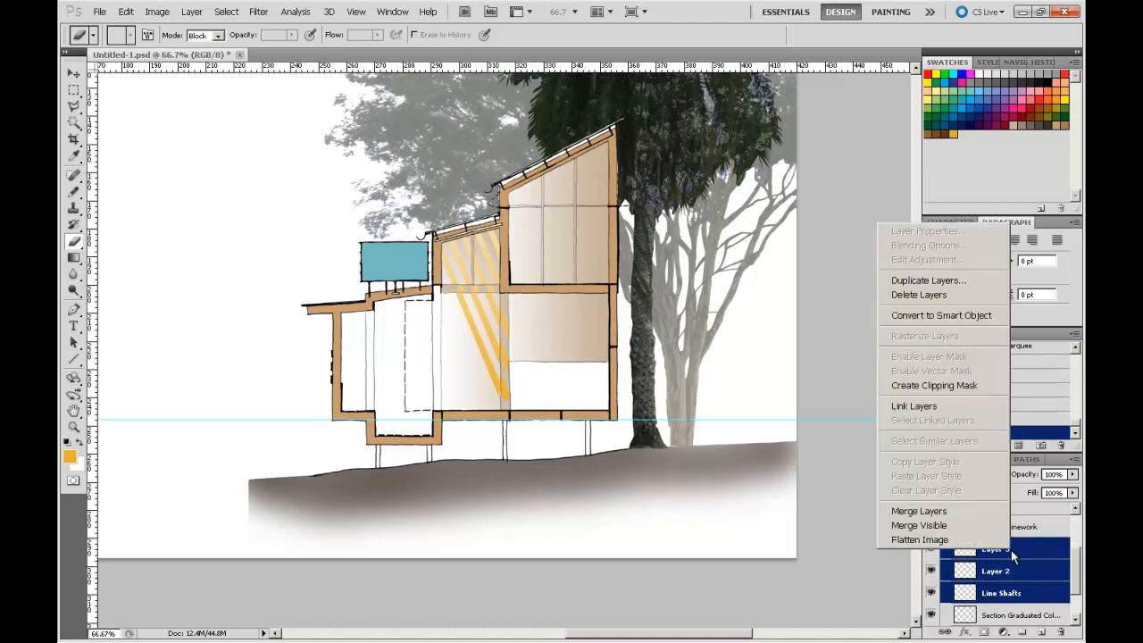
pyautogui.click(918, 511)
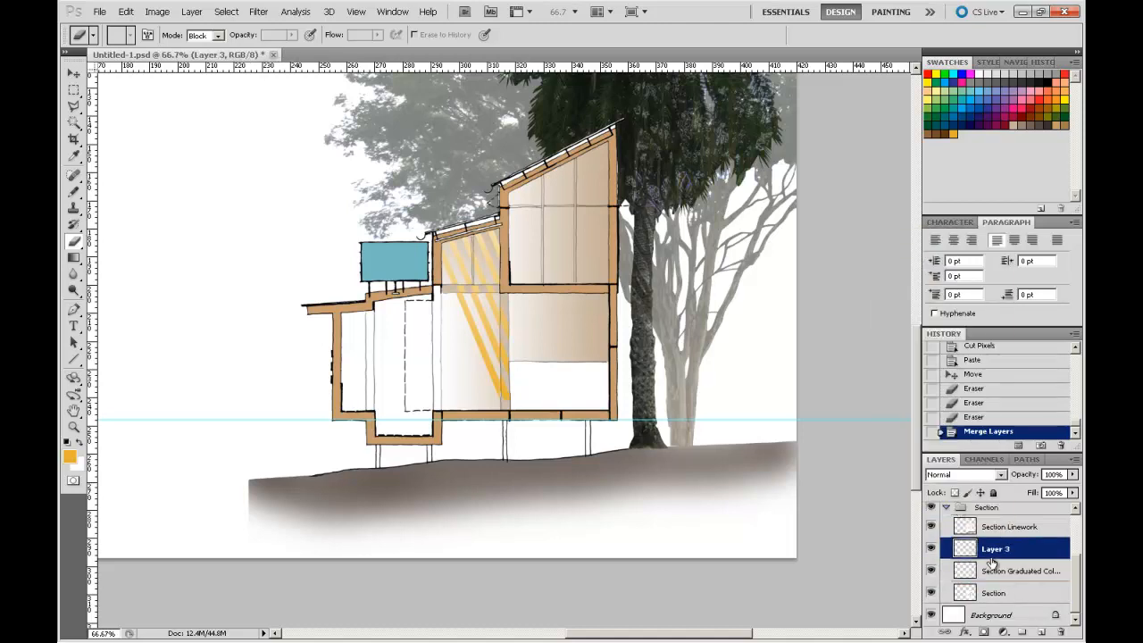
pyautogui.doubleClick(997, 548)
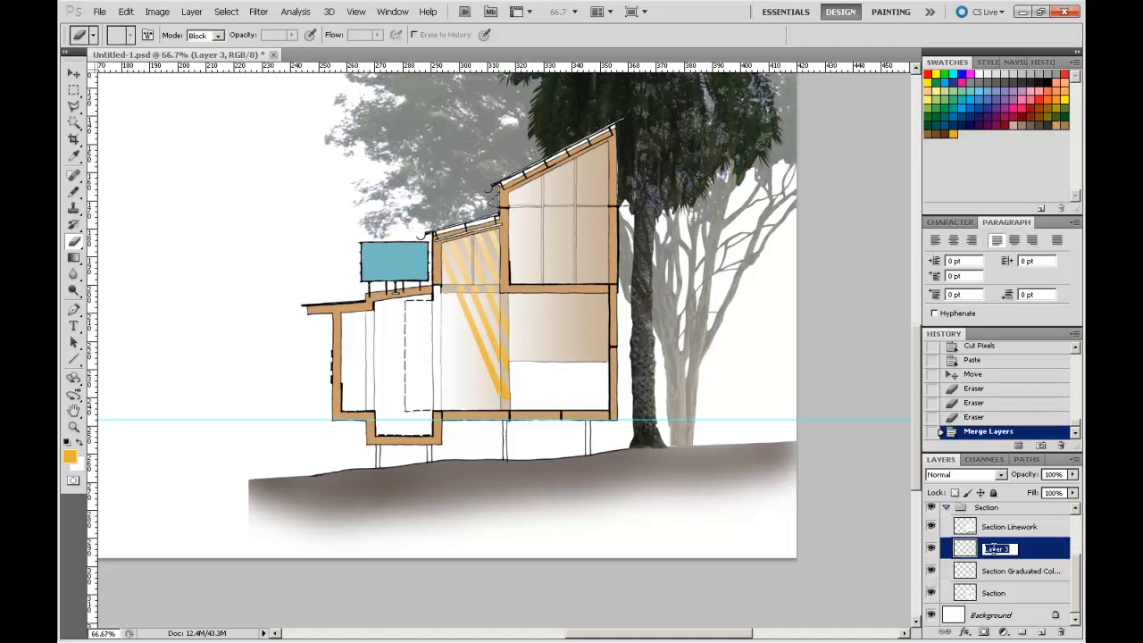
pyautogui.write('Light')
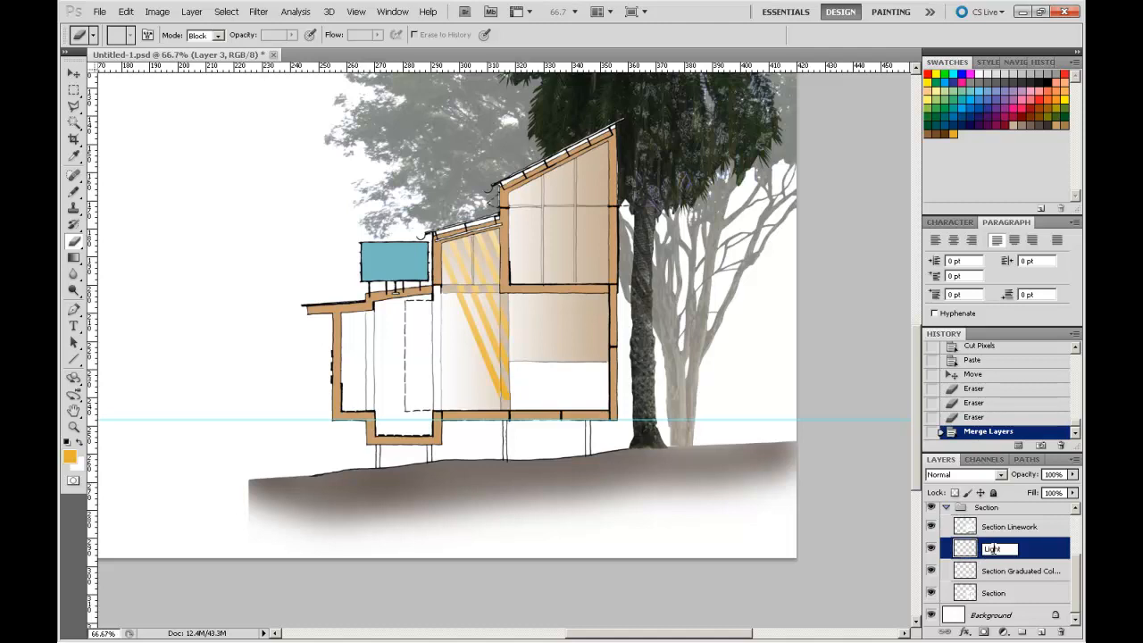
pyautogui.write('Light Shaft')
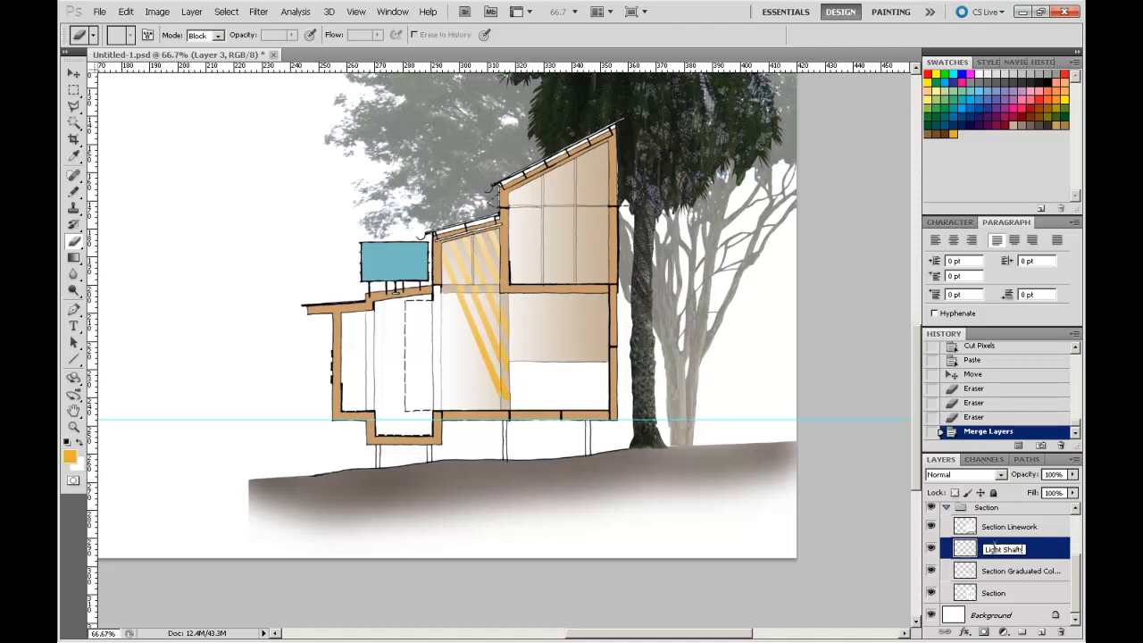
pyautogui.click(1009, 572)
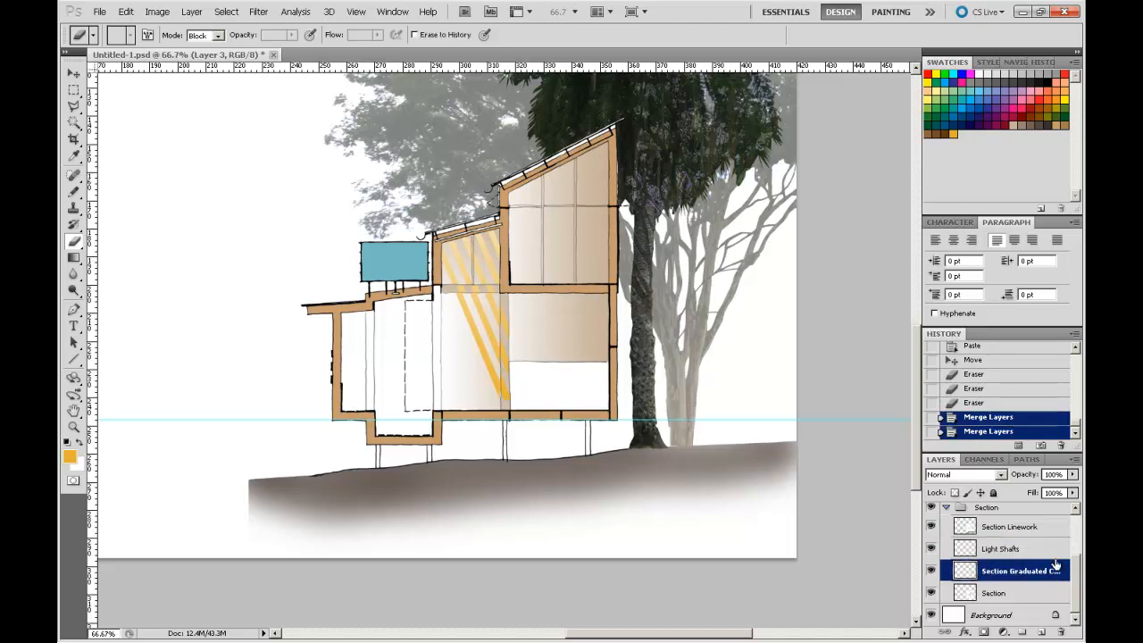
pyautogui.click(1001, 548)
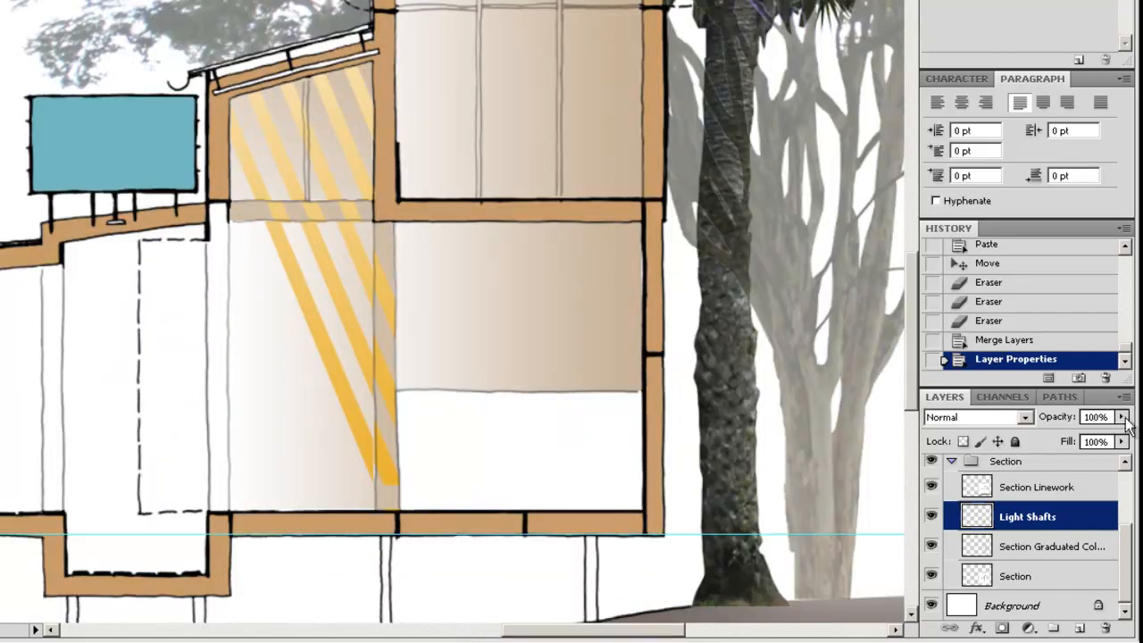
# Step: Lower the Light Shafts layer opacity to 70% with the Layers panel slider
pyautogui.click(1123, 441)
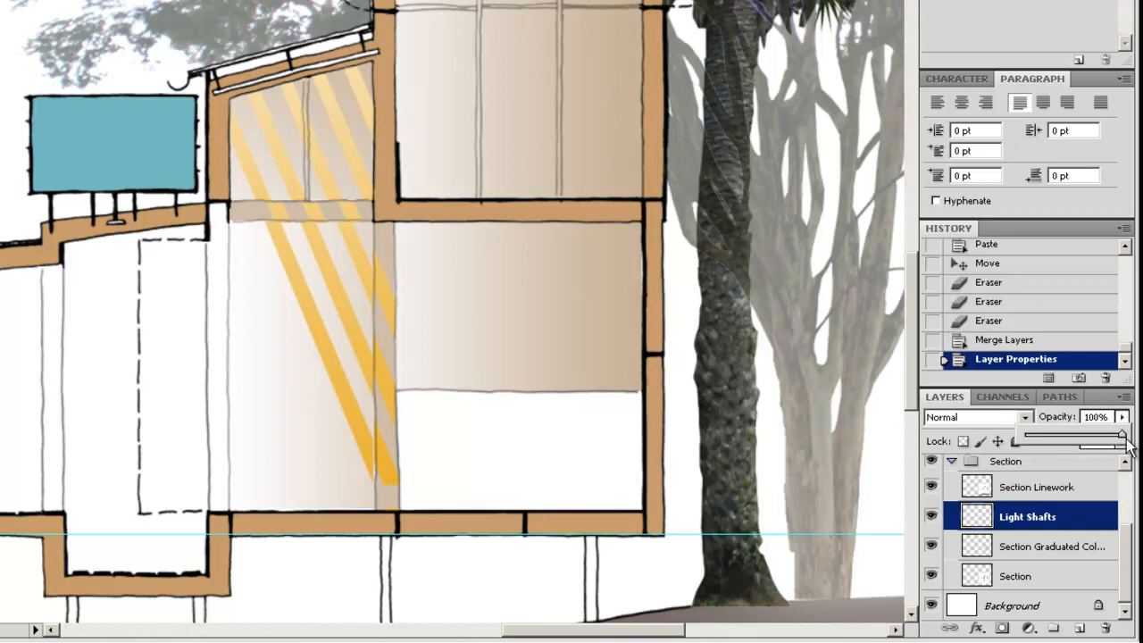
pyautogui.moveTo(1123, 435); pyautogui.dragTo(1079, 436)
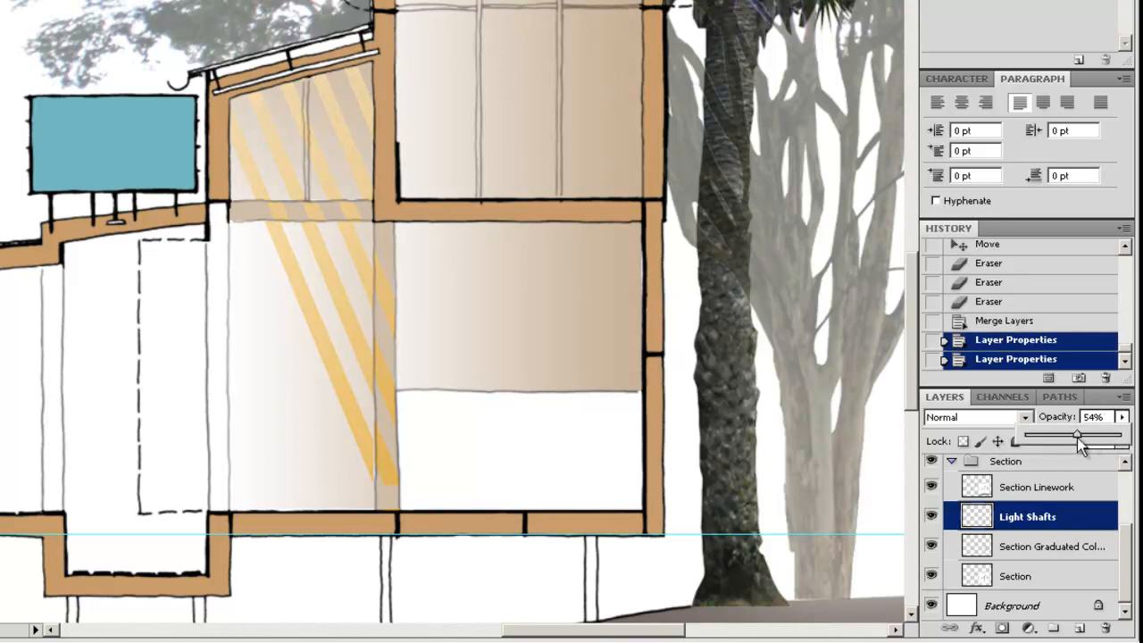
pyautogui.moveTo(1075, 436); pyautogui.dragTo(1086, 436)
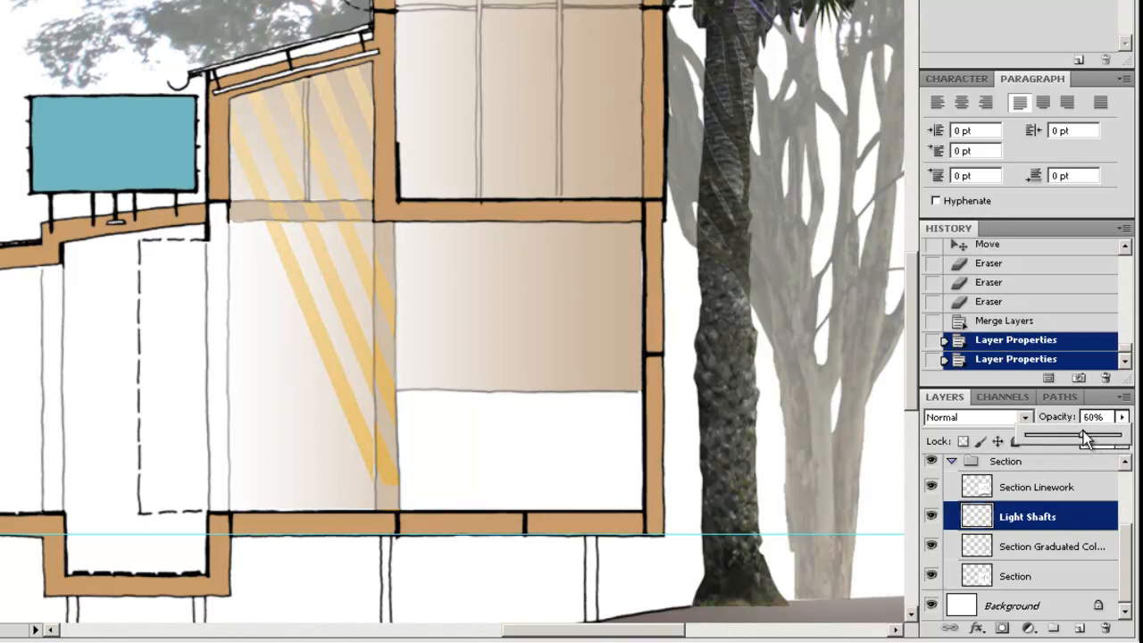
pyautogui.moveTo(1086, 436); pyautogui.dragTo(1097, 436)
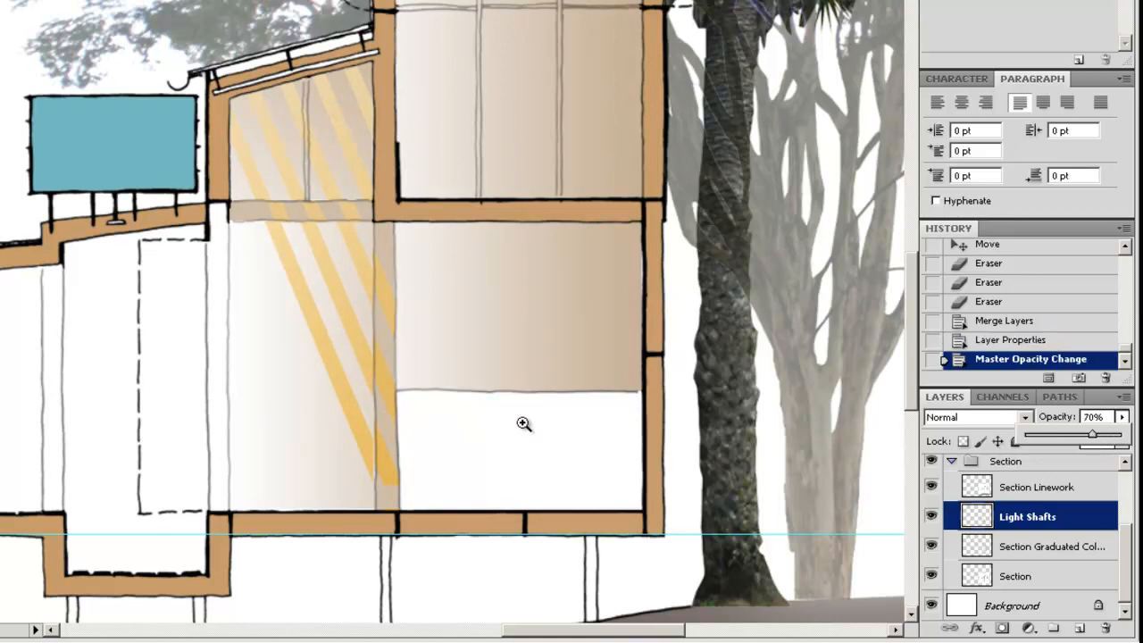
pyautogui.moveTo(361, 334)
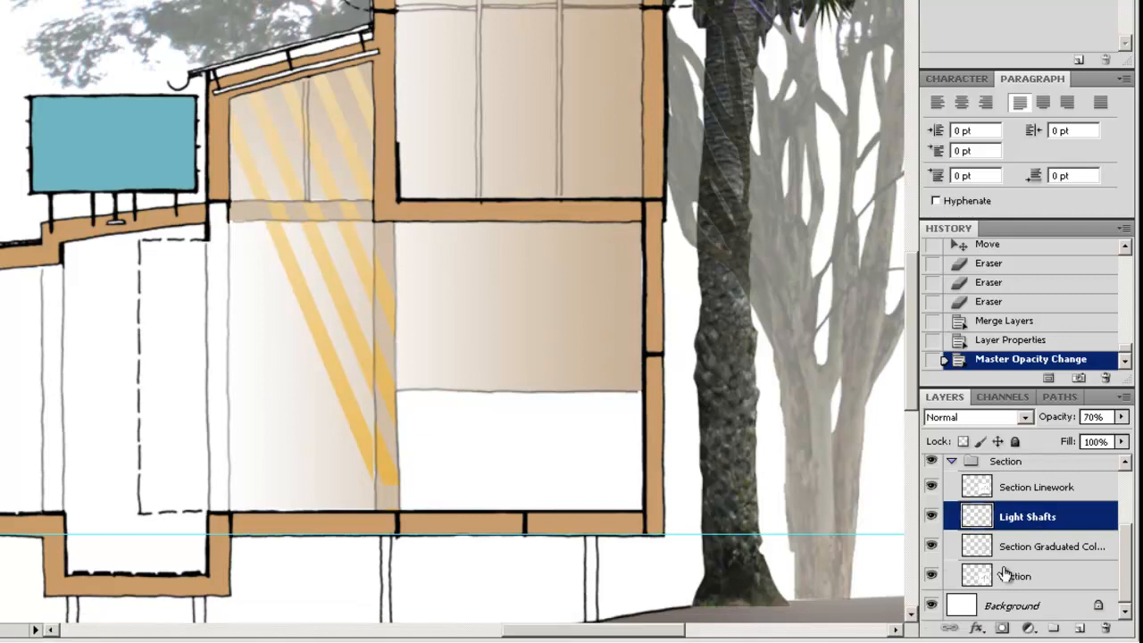
pyautogui.moveTo(979, 629)
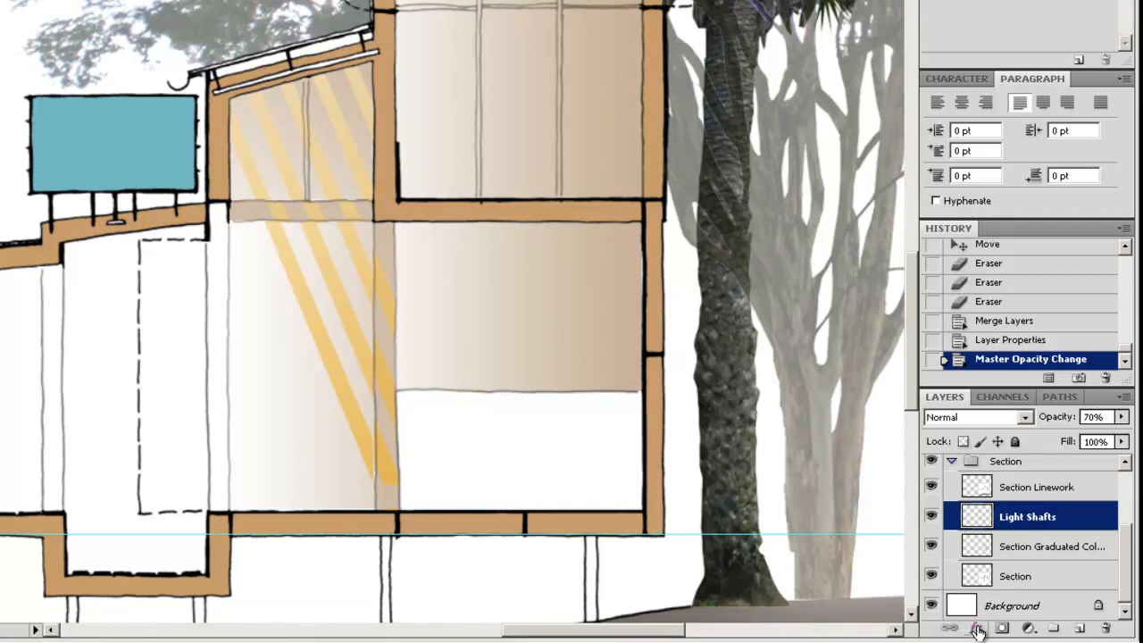
pyautogui.moveTo(979, 628)
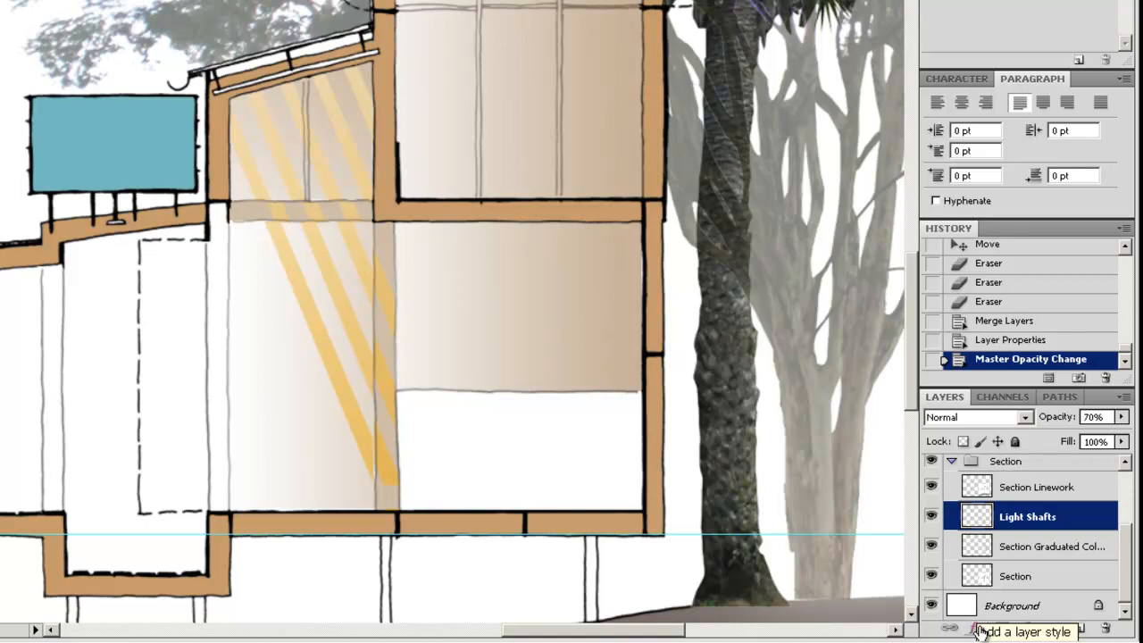
# Step: Try a Satin layer style at 32% opacity on Light Shafts, then cancel it
pyautogui.click(979, 629)
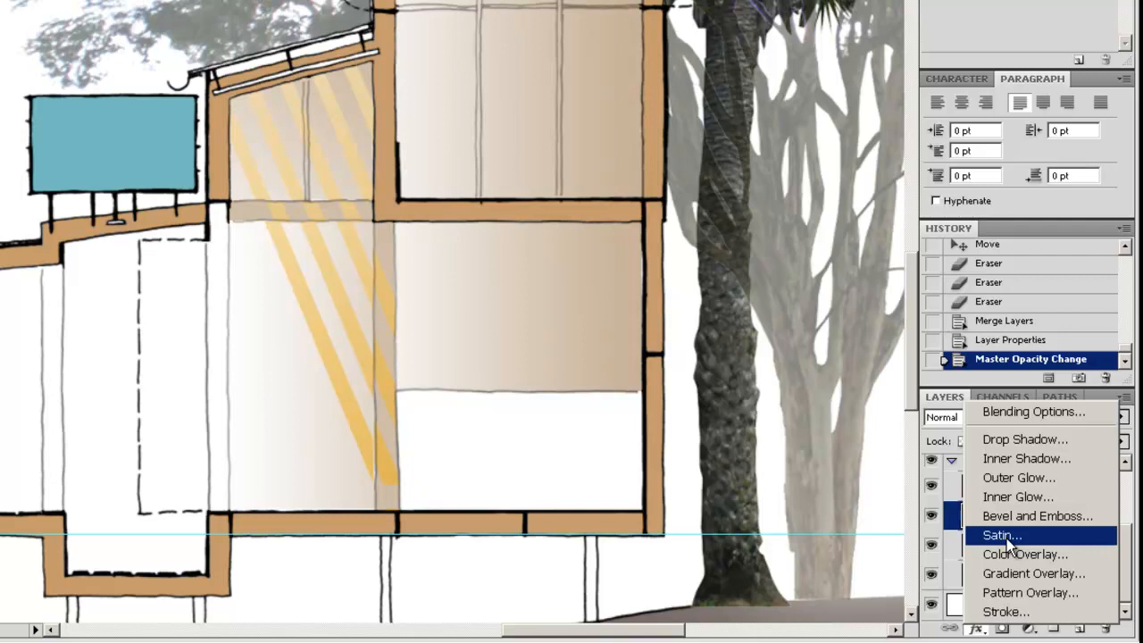
pyautogui.click(1001, 536)
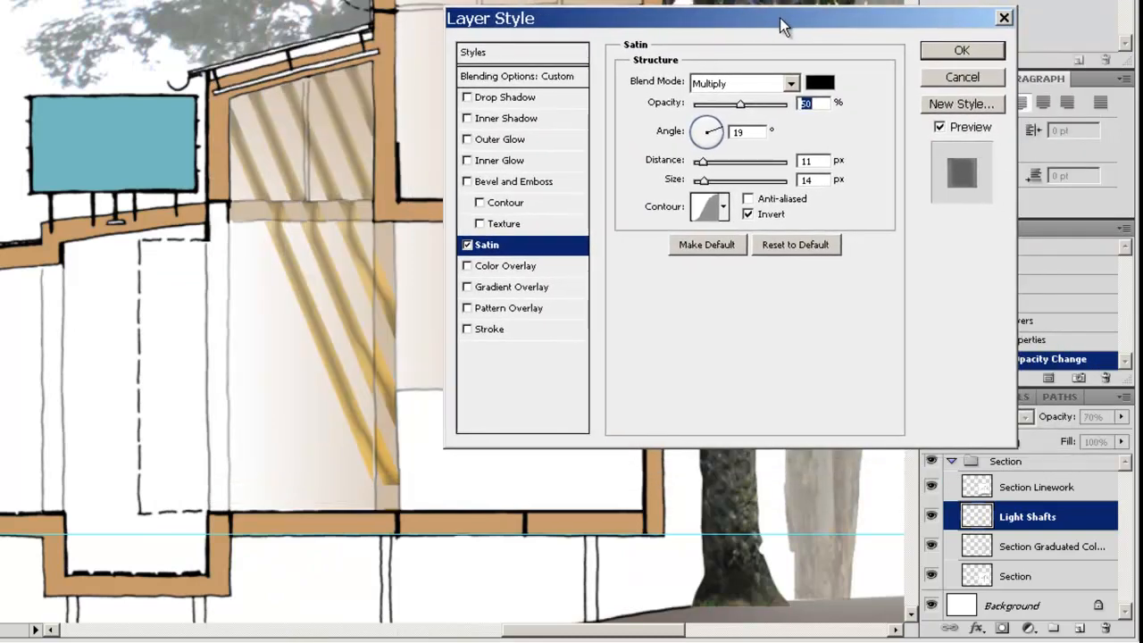
pyautogui.moveTo(741, 105); pyautogui.dragTo(754, 105)
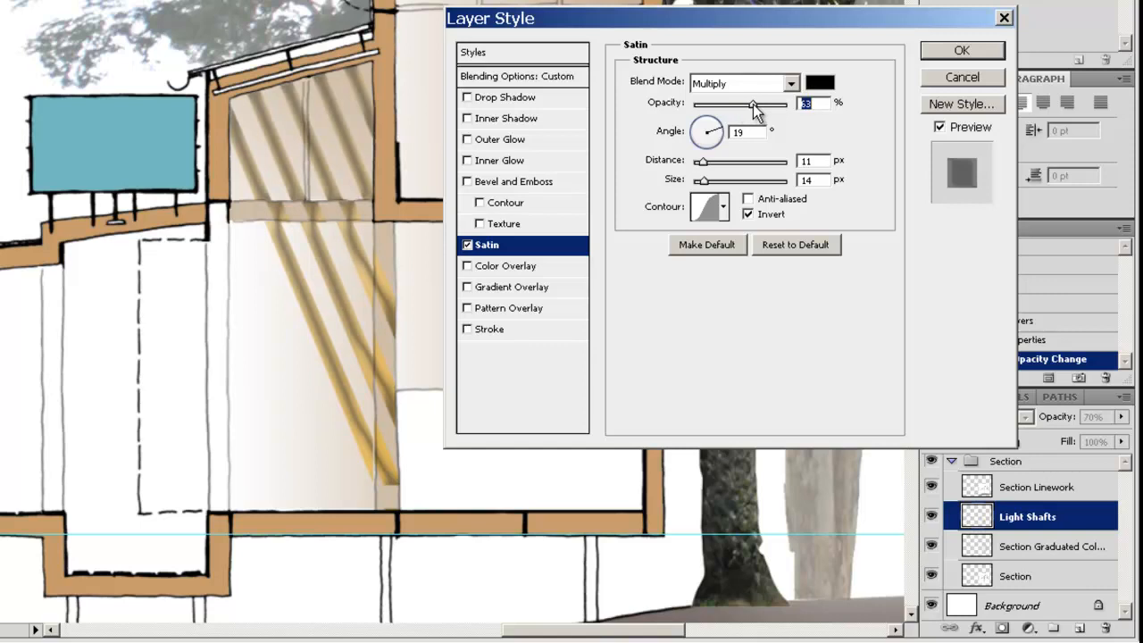
pyautogui.moveTo(754, 105); pyautogui.dragTo(723, 105)
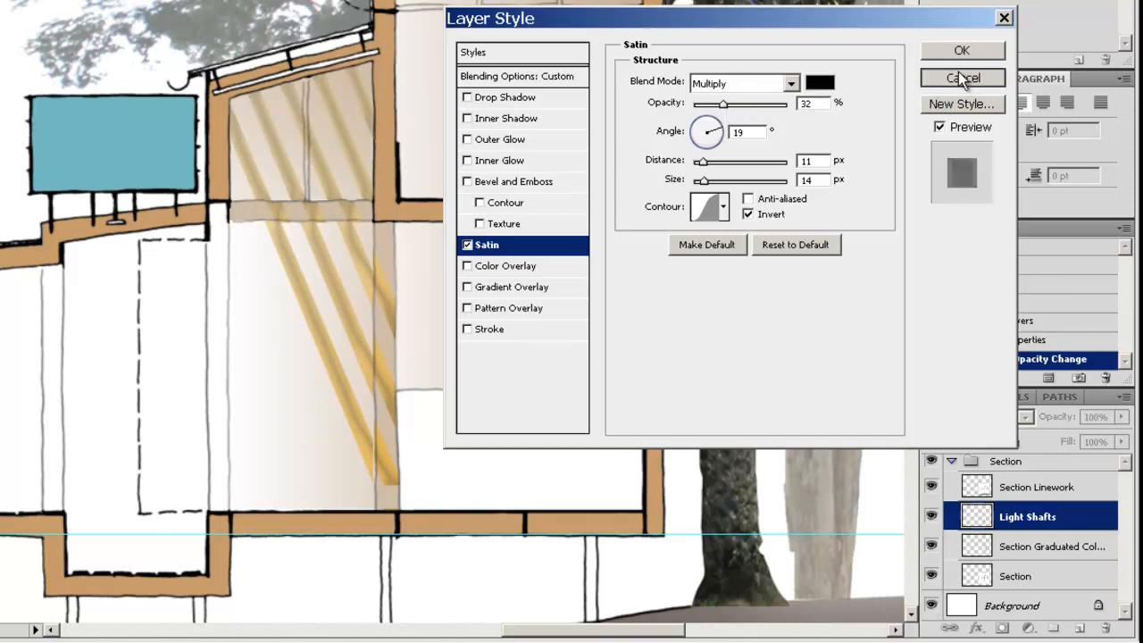
pyautogui.click(961, 79)
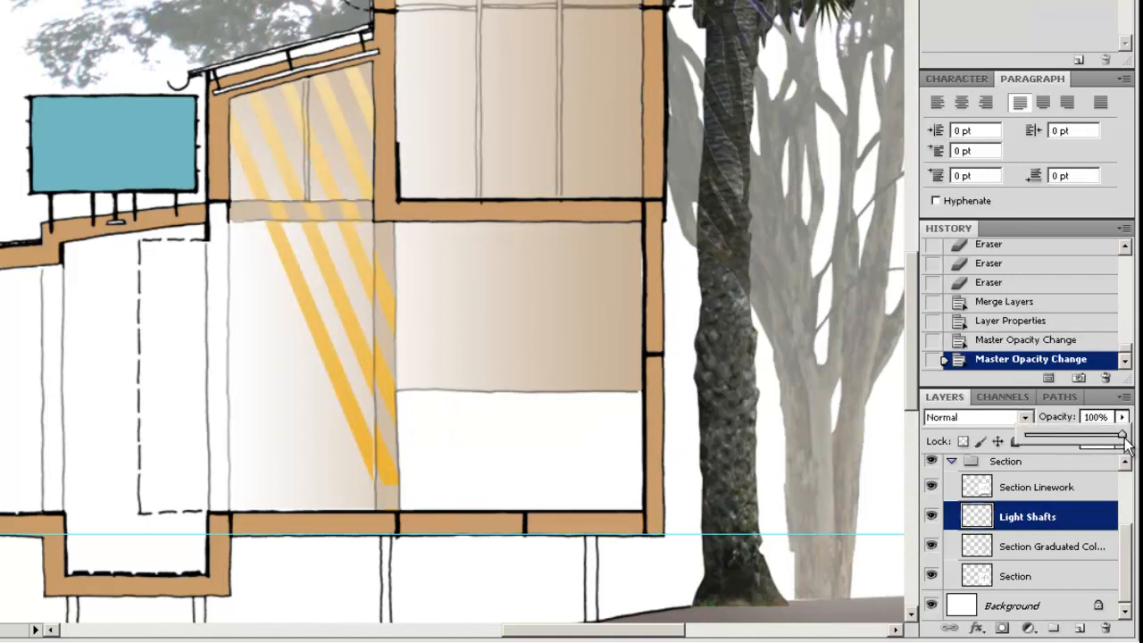
# Step: Reopen the Satin layer style and set its blend mode to Color
pyautogui.click(976, 629)
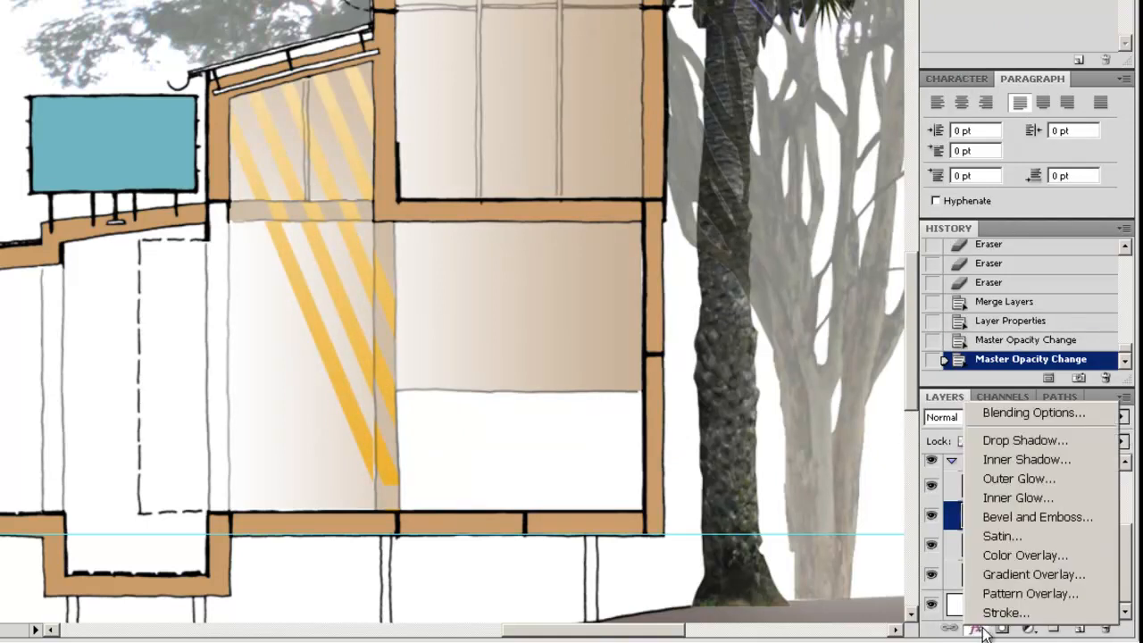
pyautogui.click(1002, 536)
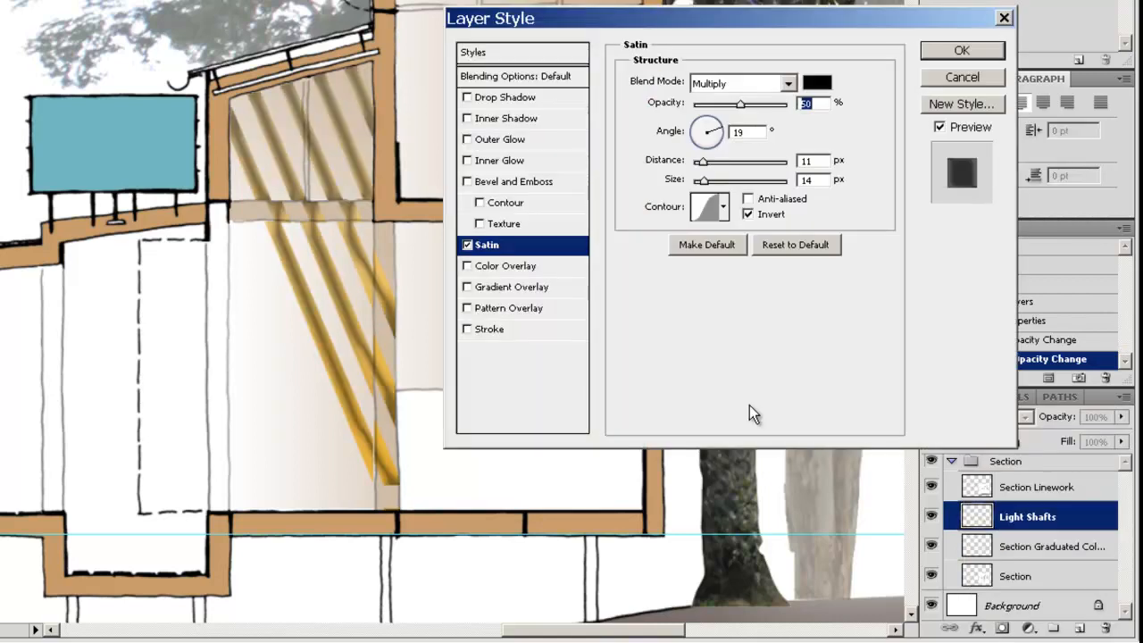
pyautogui.moveTo(713, 222)
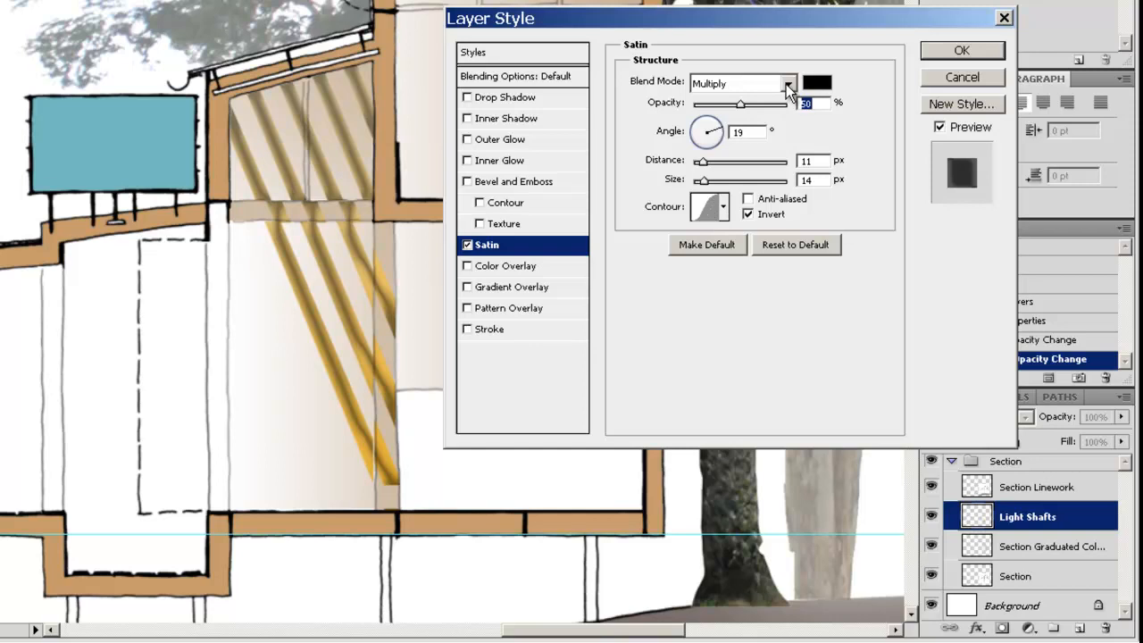
pyautogui.click(790, 84)
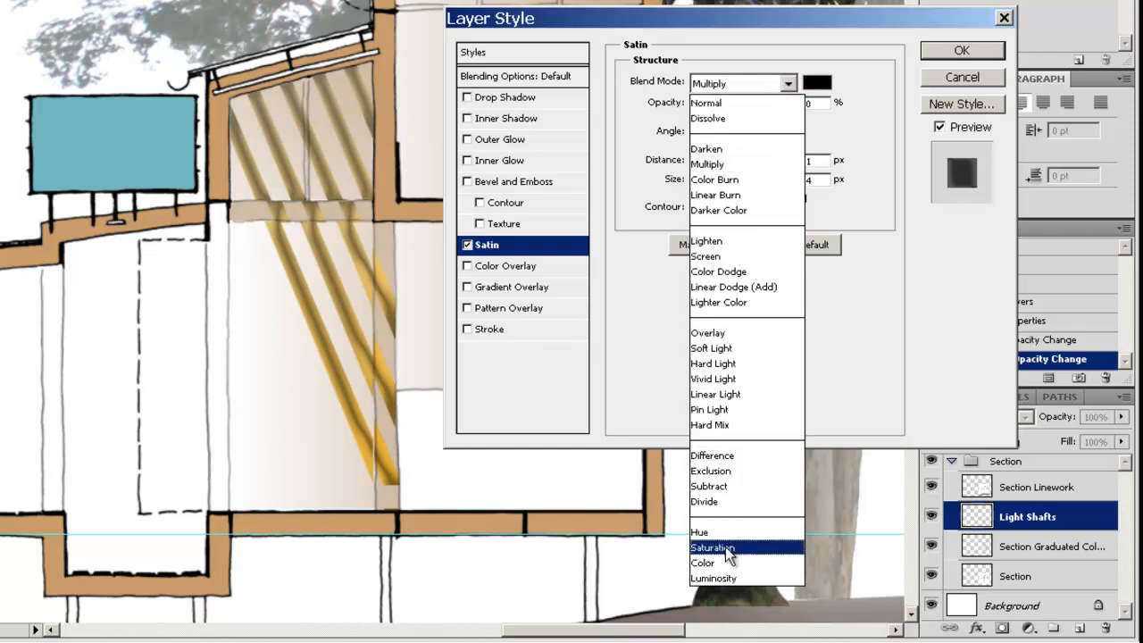
pyautogui.click(703, 563)
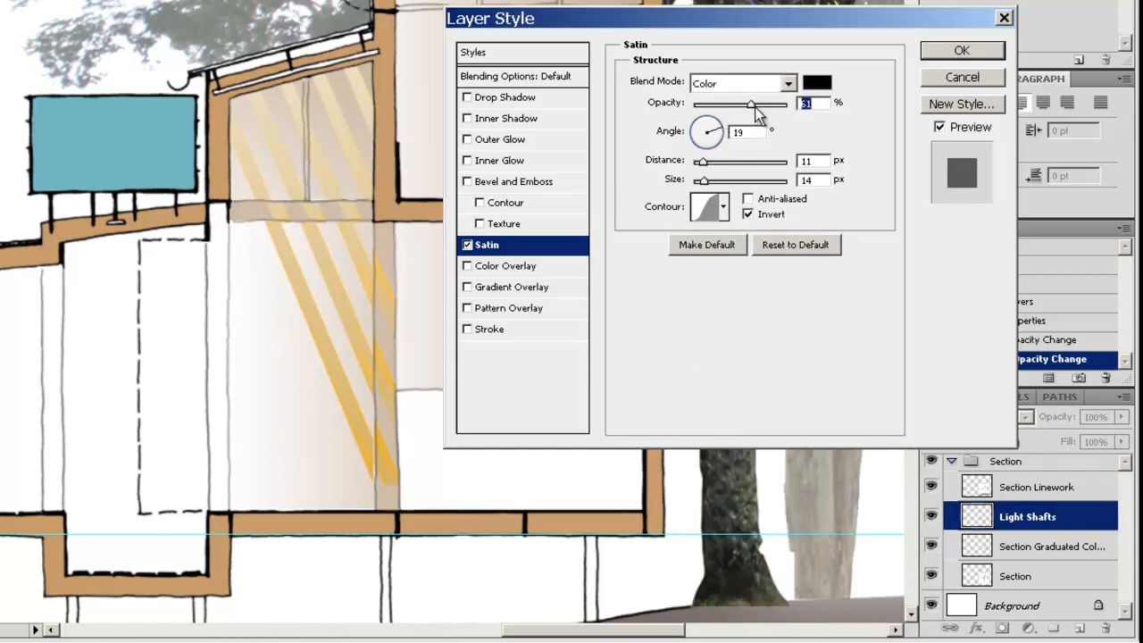
# Step: Set the satin opacity to about 10% and angle near 90°, then apply it
pyautogui.moveTo(752, 108); pyautogui.dragTo(718, 107)
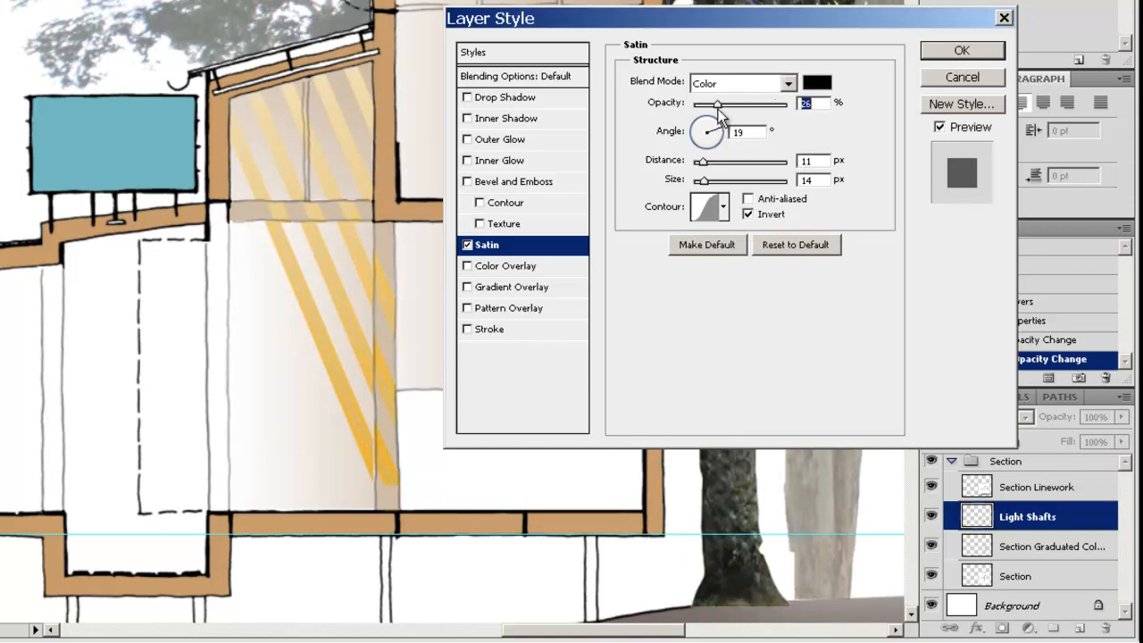
pyautogui.moveTo(719, 103); pyautogui.dragTo(711, 103)
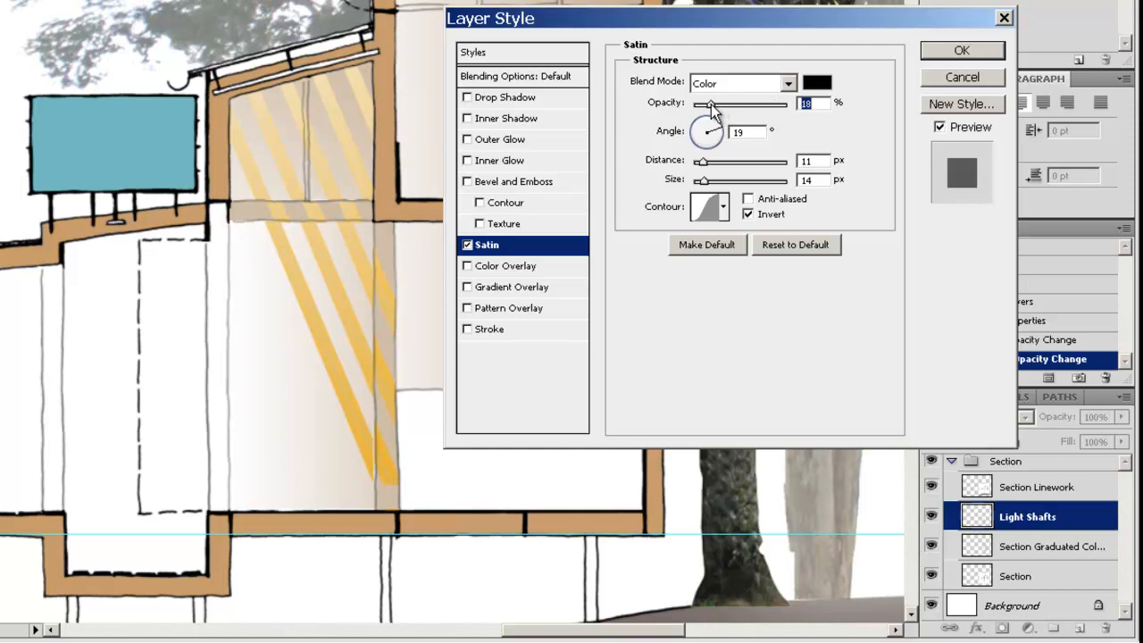
pyautogui.moveTo(708, 132); pyautogui.dragTo(711, 126)
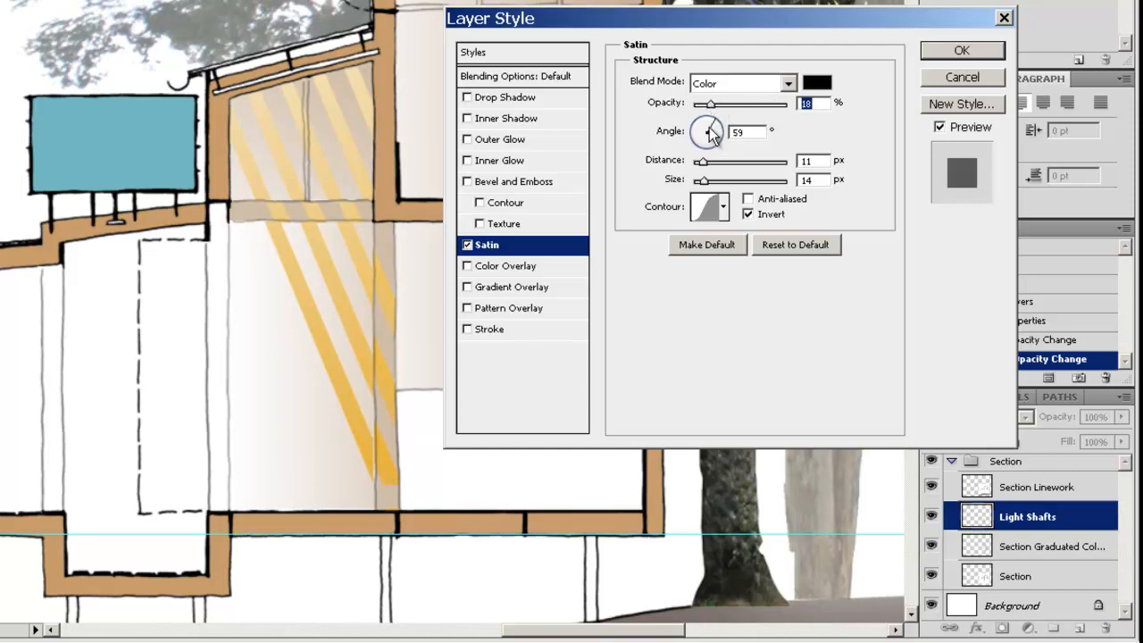
pyautogui.moveTo(706, 132); pyautogui.dragTo(711, 125)
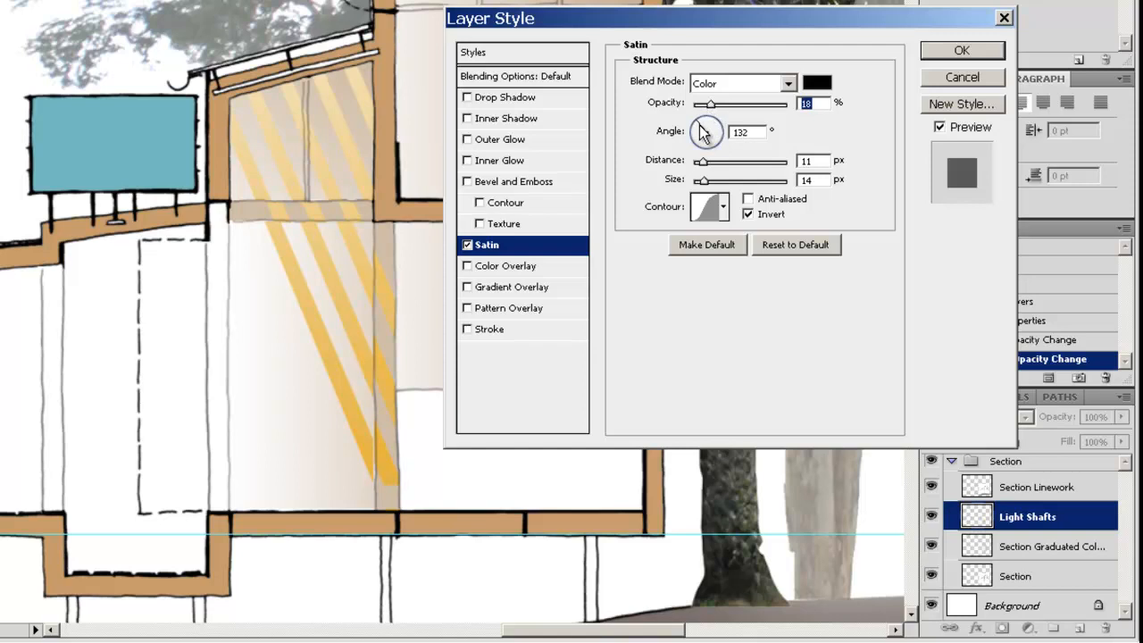
pyautogui.moveTo(705, 132); pyautogui.dragTo(711, 126)
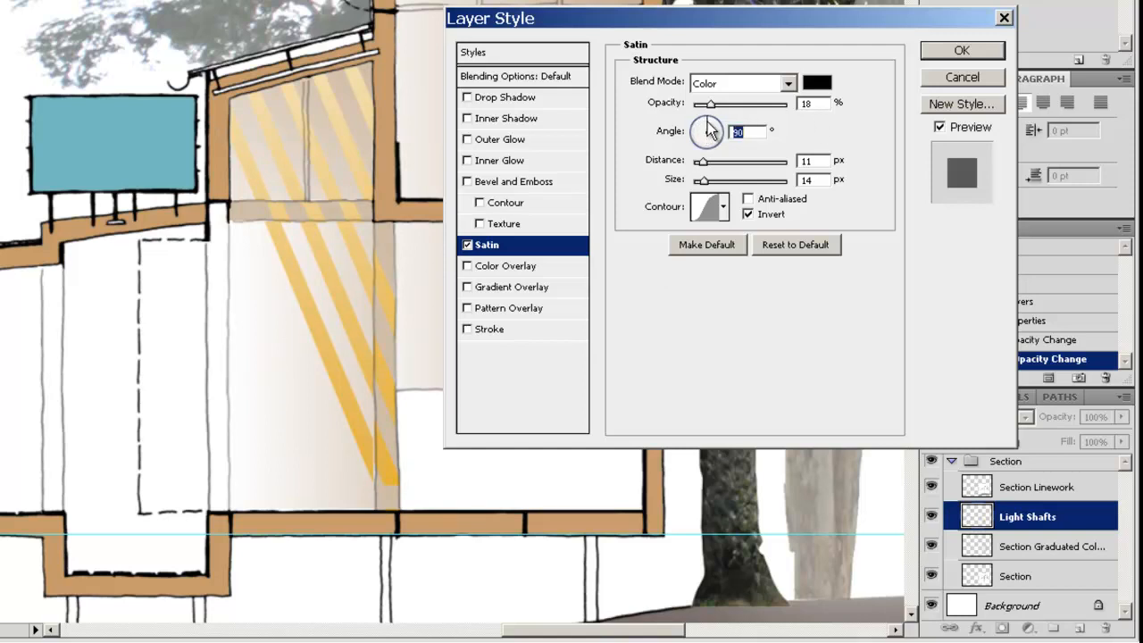
pyautogui.moveTo(982, 58)
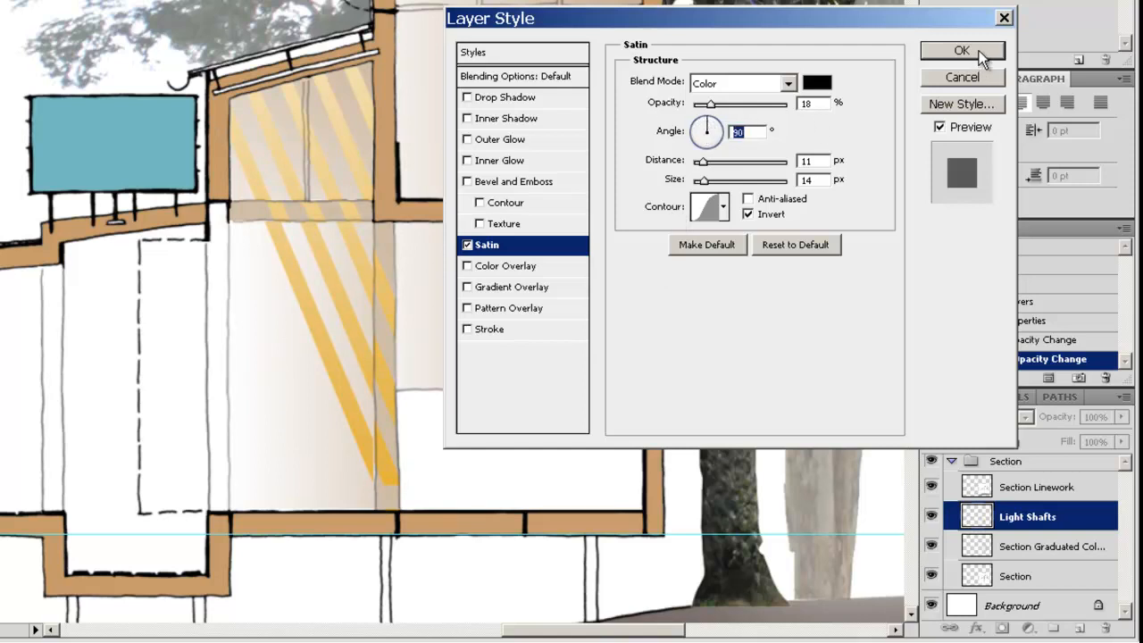
pyautogui.click(961, 50)
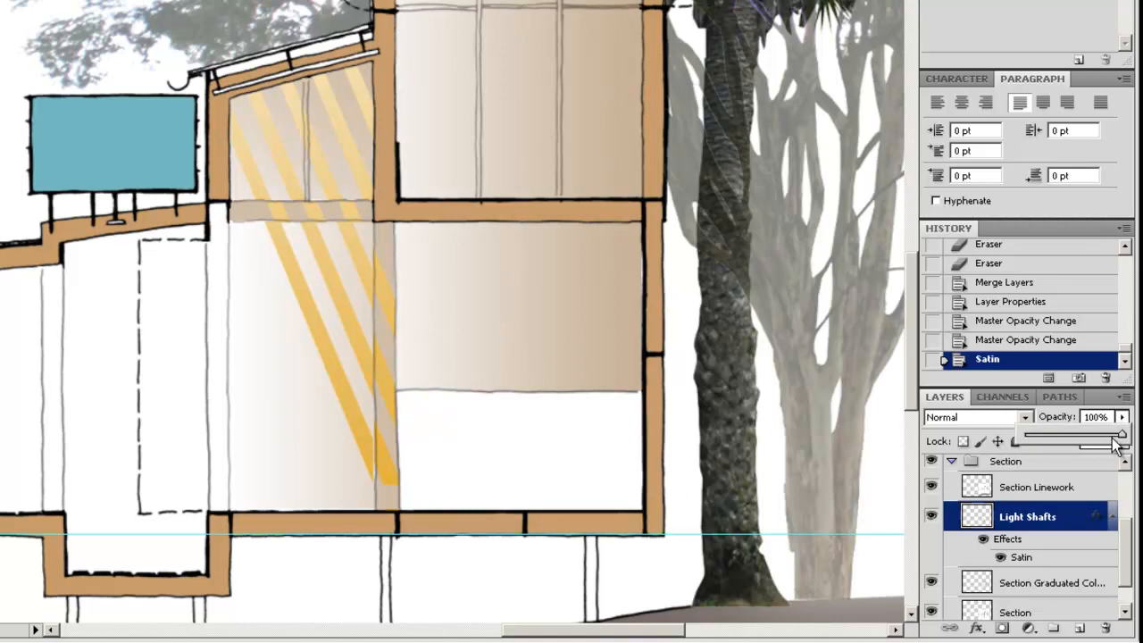
# Step: Lower the Light Shafts layer opacity to 54% and zoom out to the whole section
pyautogui.moveTo(1122, 436); pyautogui.dragTo(1097, 436)
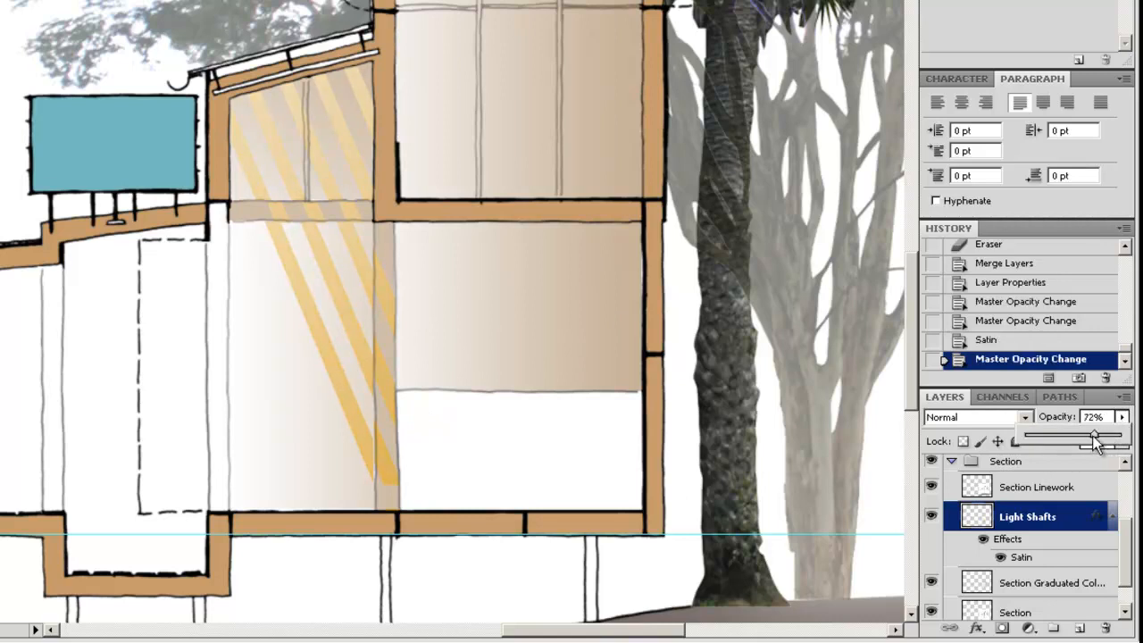
pyautogui.moveTo(1093, 436); pyautogui.dragTo(1075, 436)
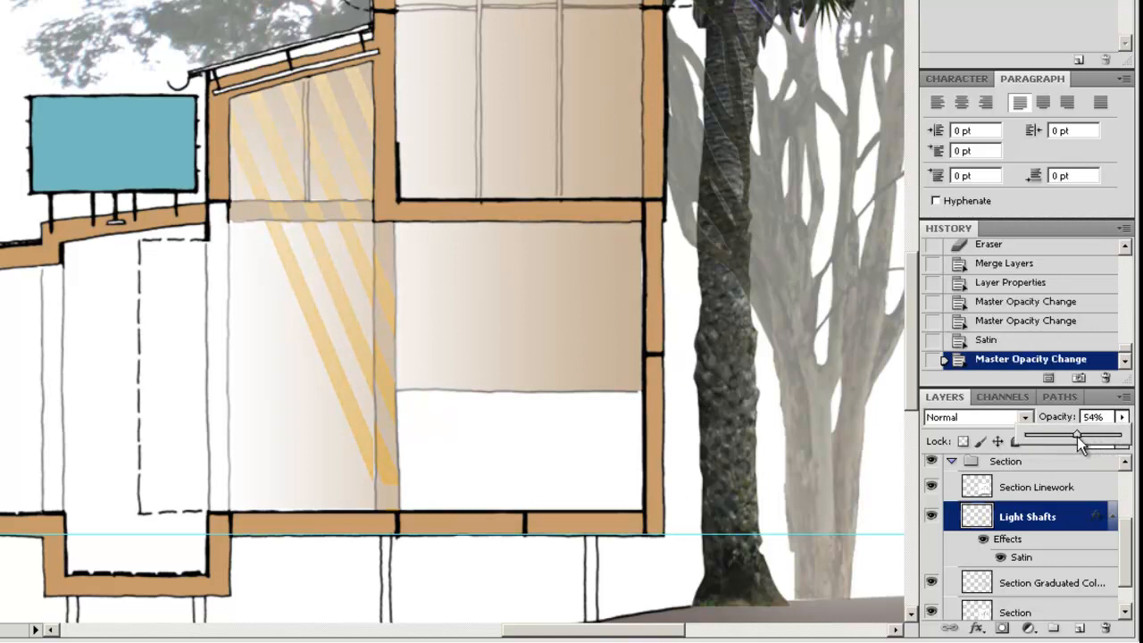
pyautogui.moveTo(1079, 435); pyautogui.dragTo(1072, 436)
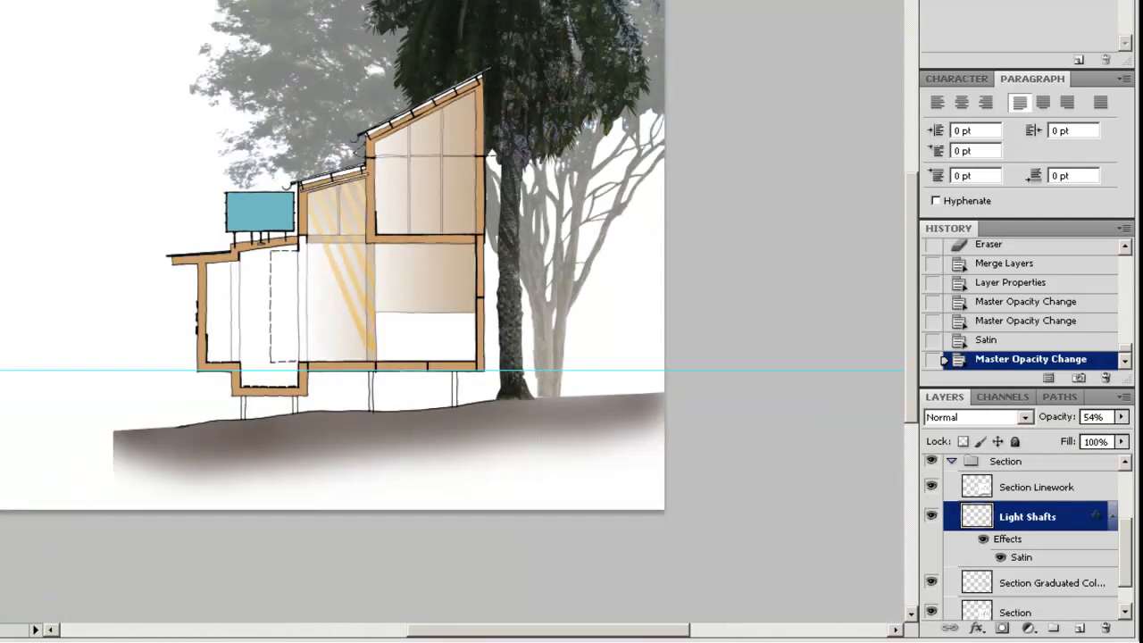
pyautogui.moveTo(86, 0); pyautogui.dragTo(539, 478)
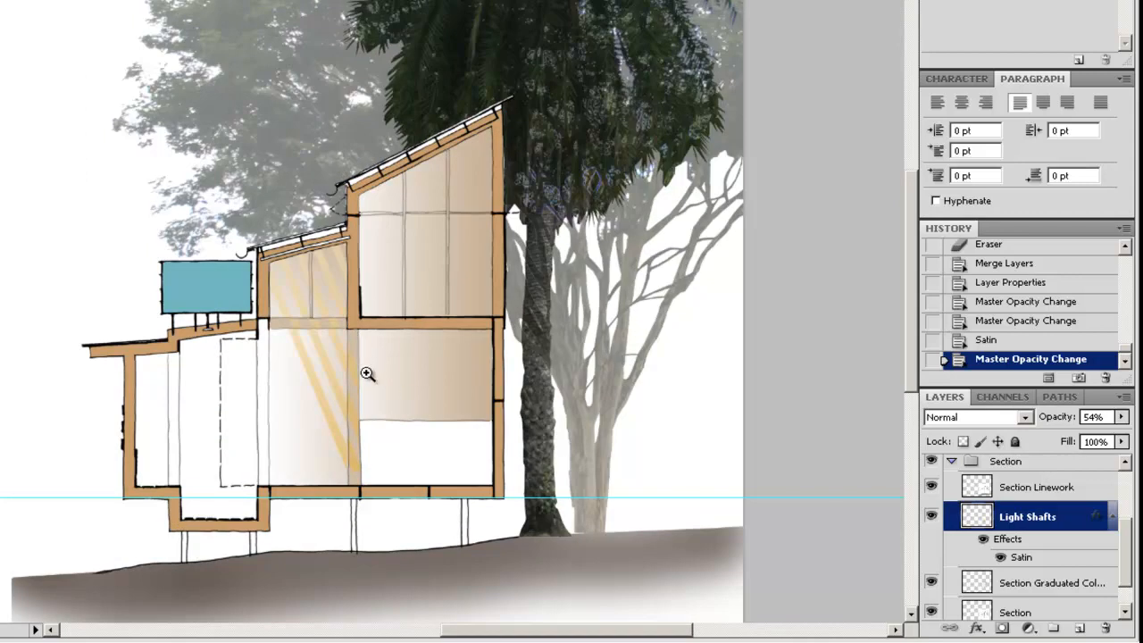
pyautogui.moveTo(979, 230)
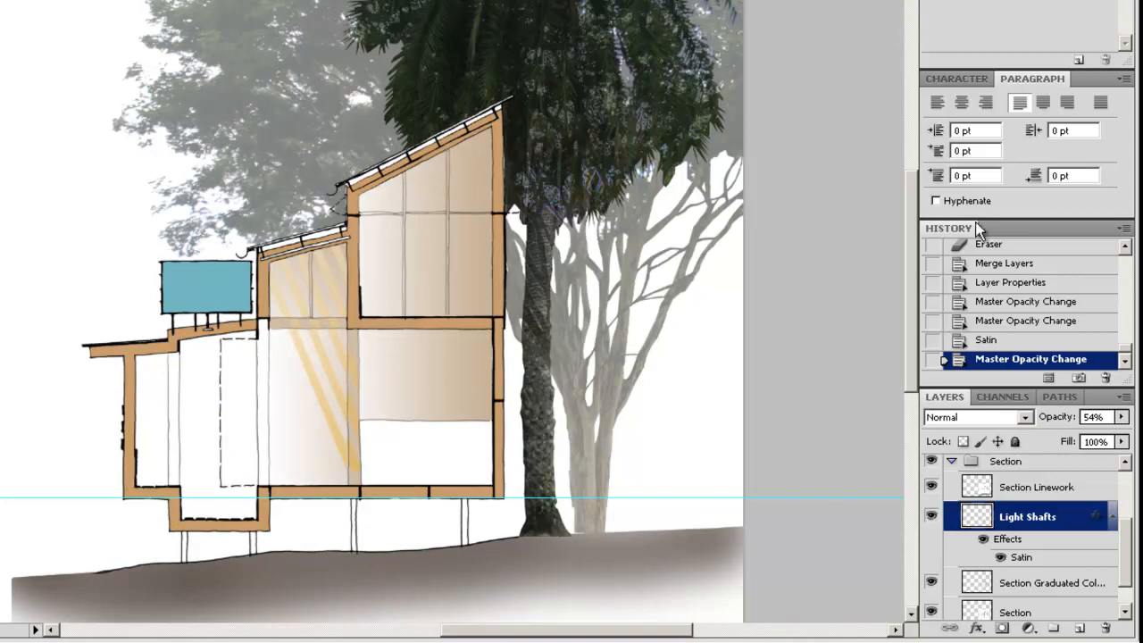
pyautogui.scroll(-3)
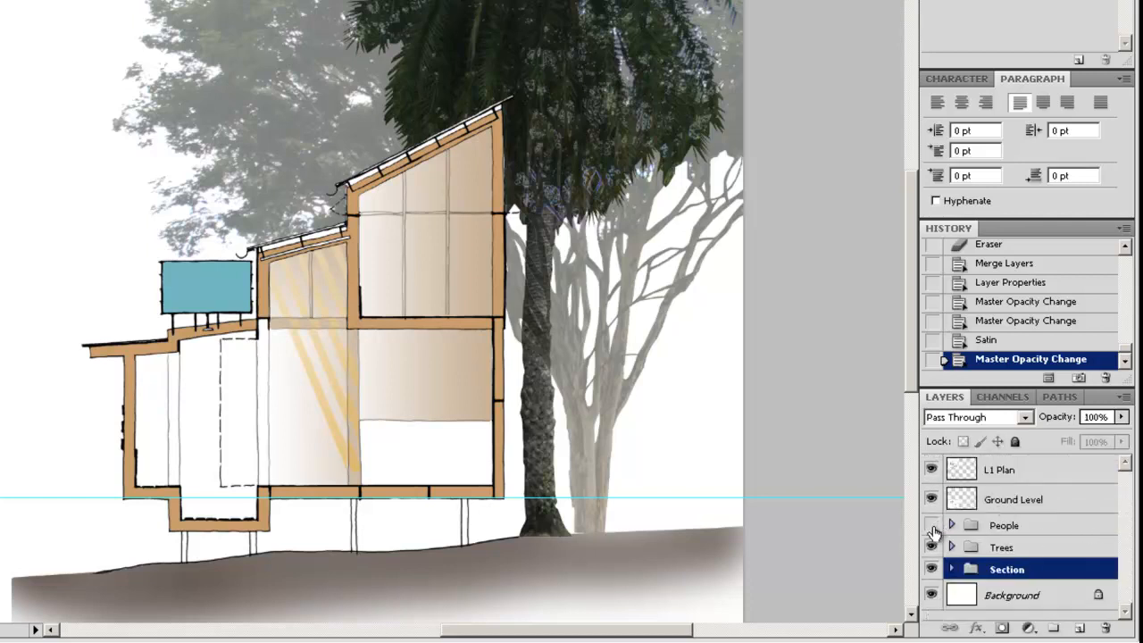
# Step: Make the People group visible so the two figures show in the ground-floor room
pyautogui.click(933, 525)
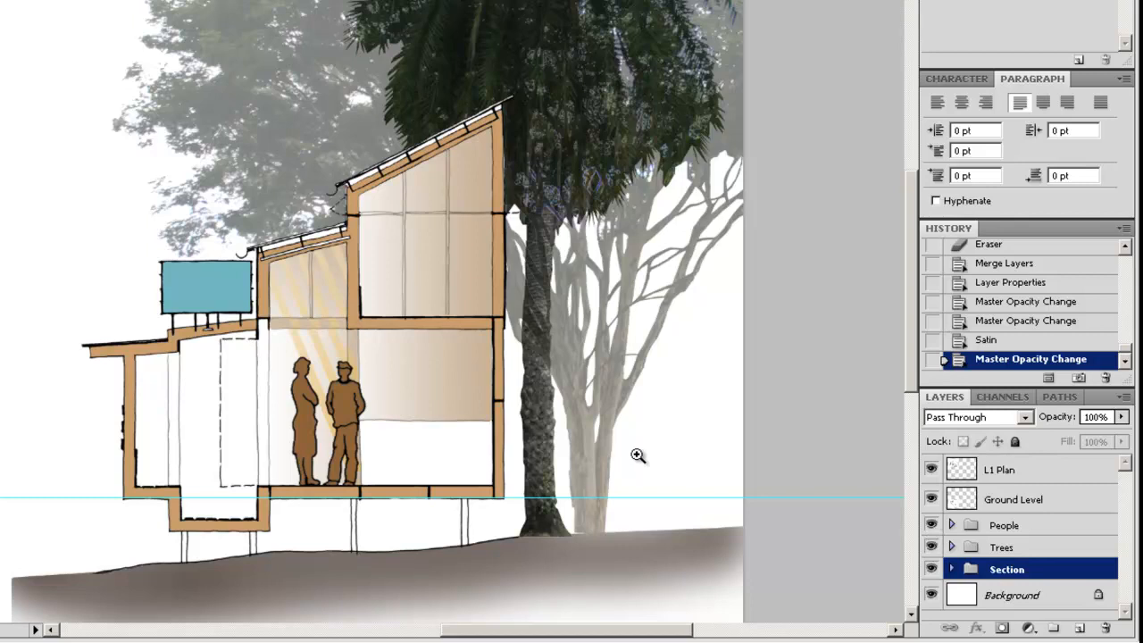
pyautogui.moveTo(365, 348)
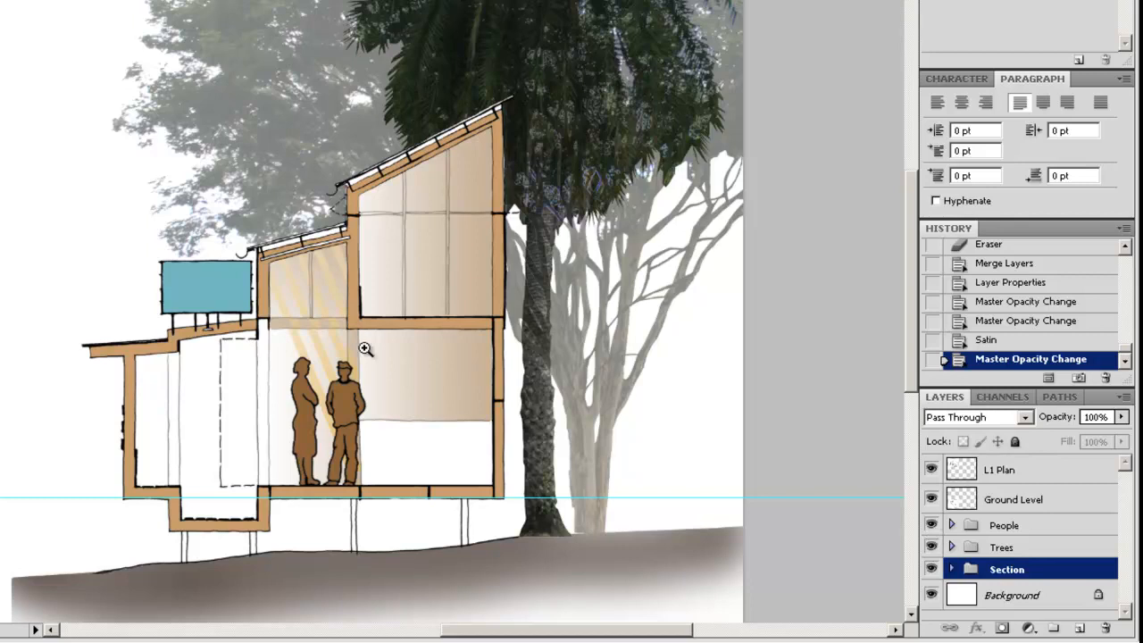
pyautogui.moveTo(370, 391)
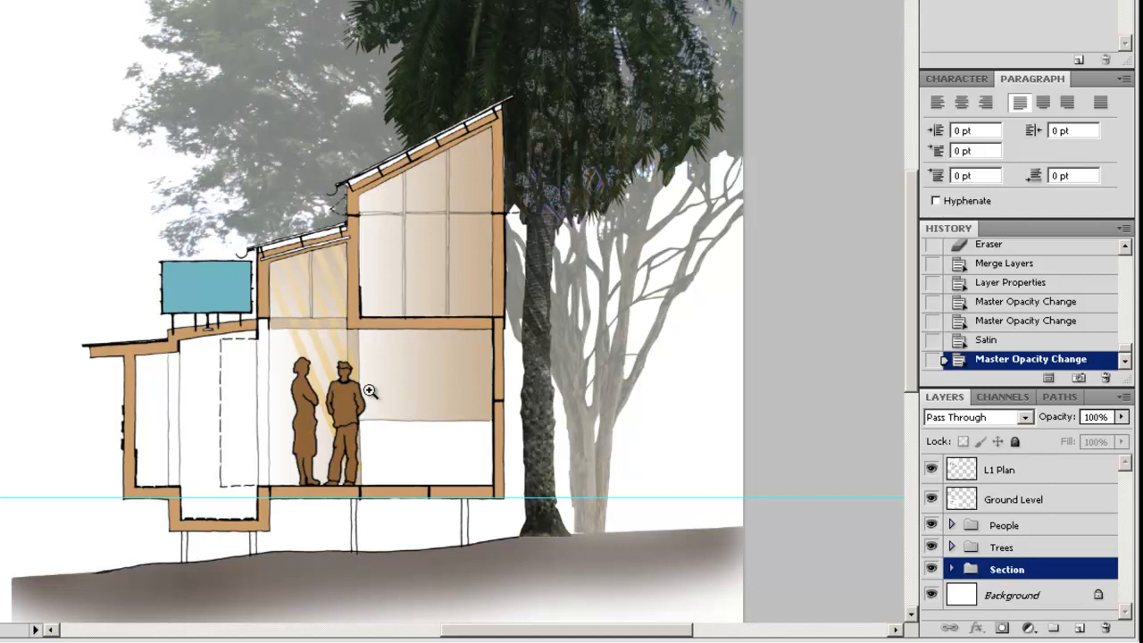
pyautogui.moveTo(375, 347)
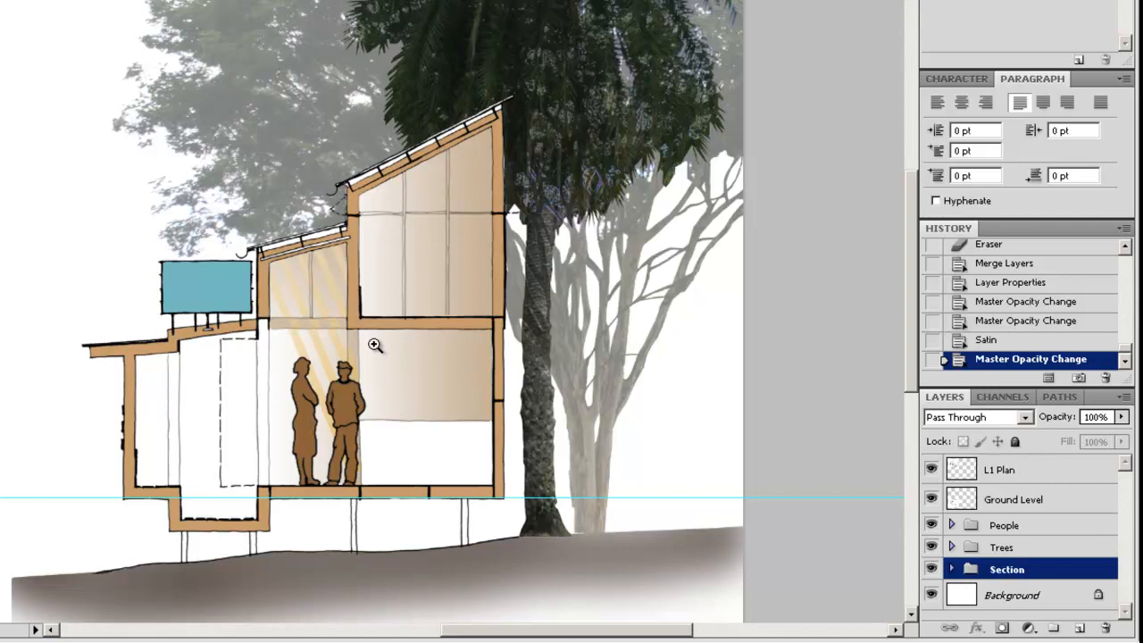
pyautogui.moveTo(386, 347)
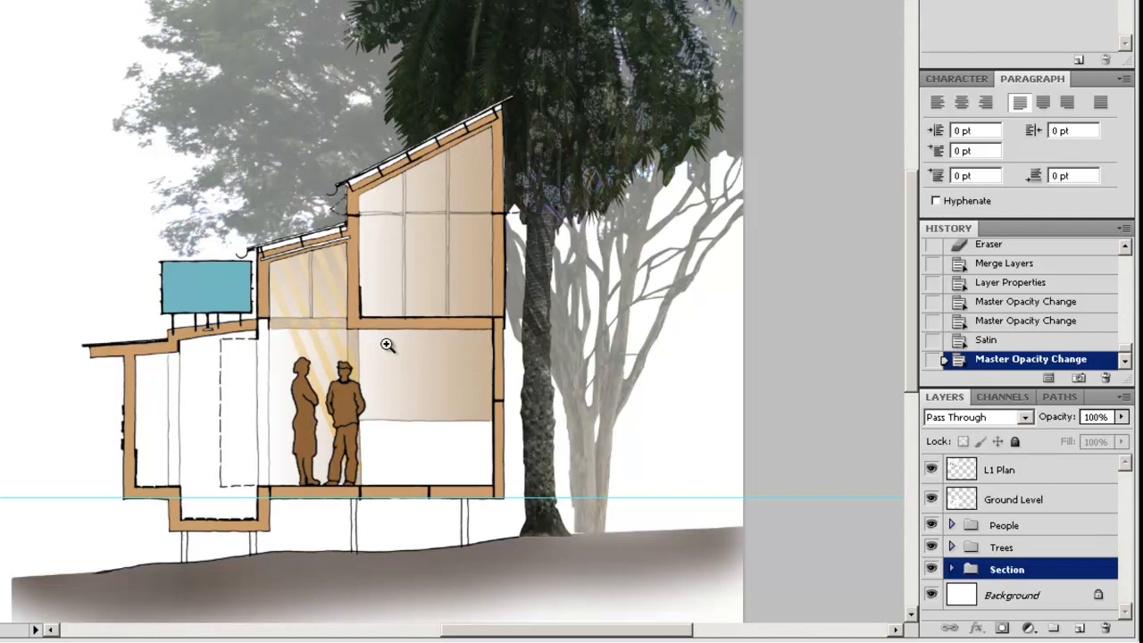
pyautogui.moveTo(572, 504)
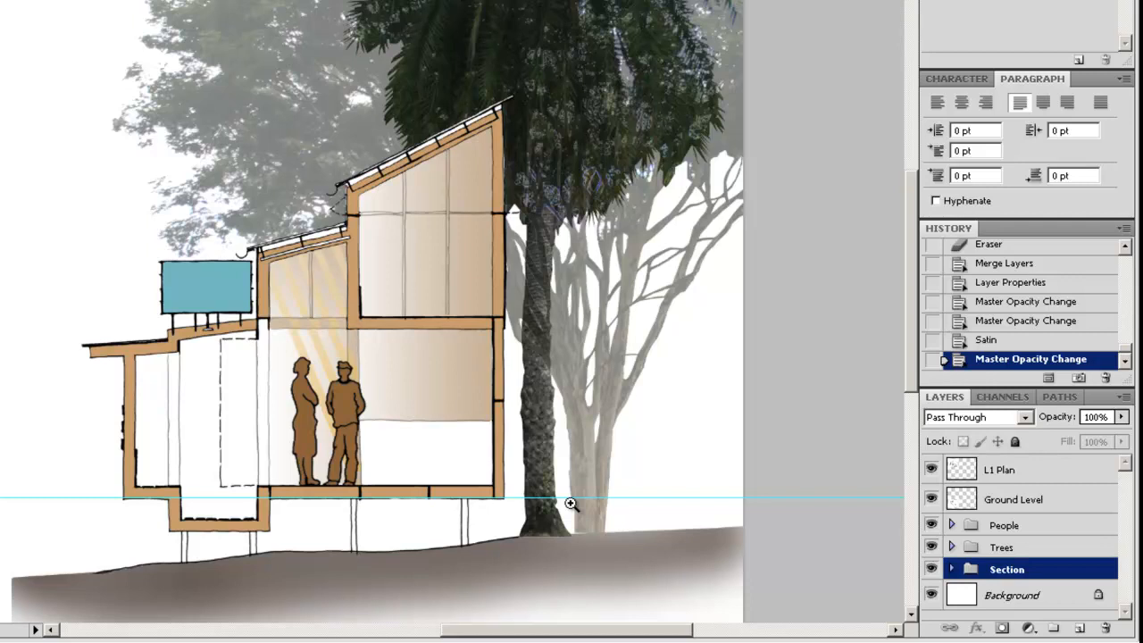
pyautogui.moveTo(865, 503)
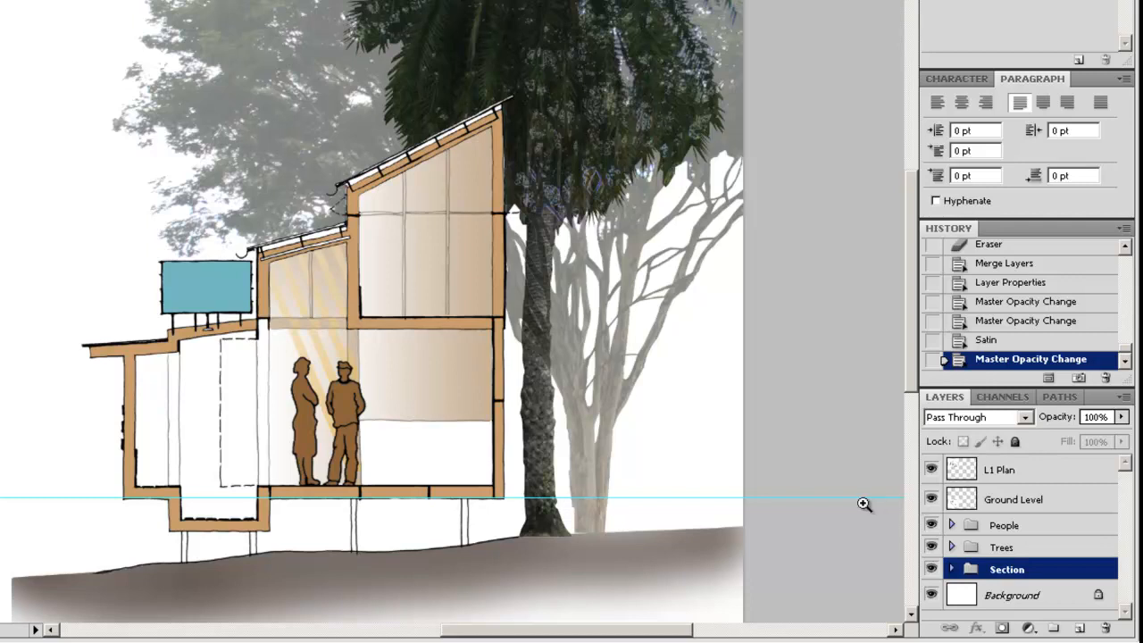